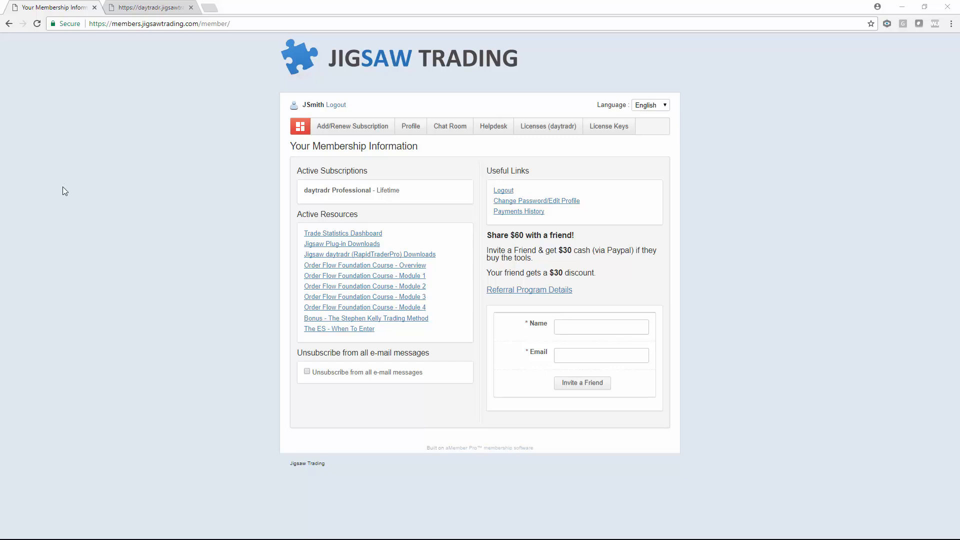
{"action": "mouse_move", "coordinate": [128, 170]}
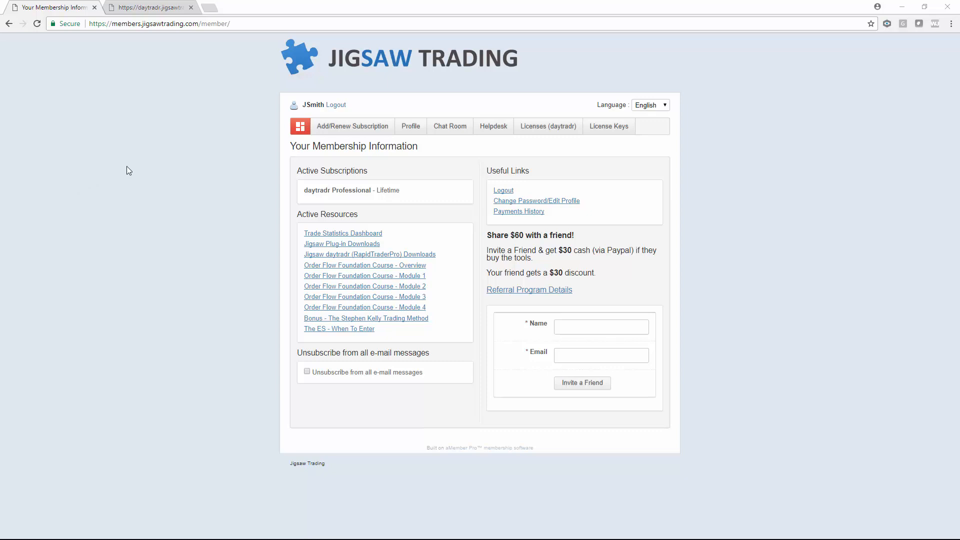
{"action": "mouse_move", "coordinate": [264, 95]}
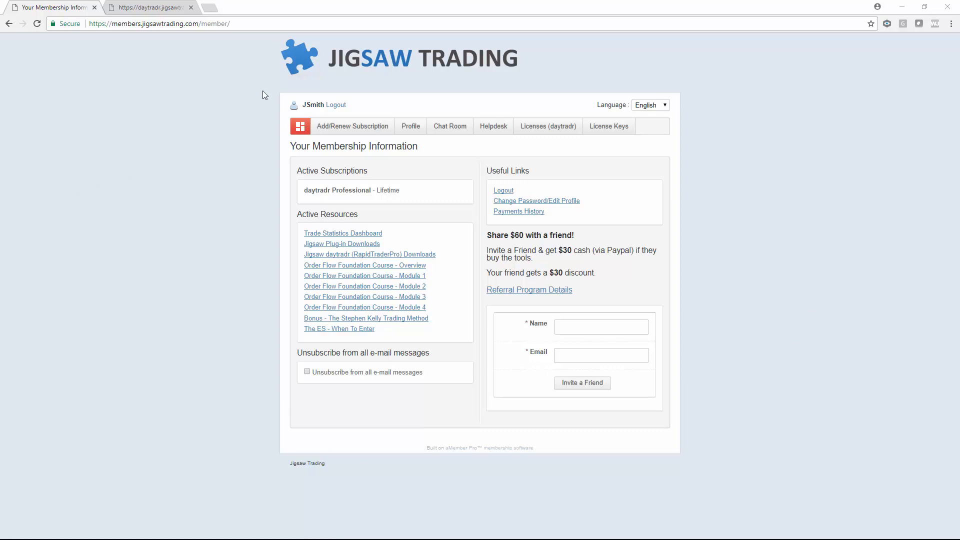
{"action": "mouse_move", "coordinate": [763, 374]}
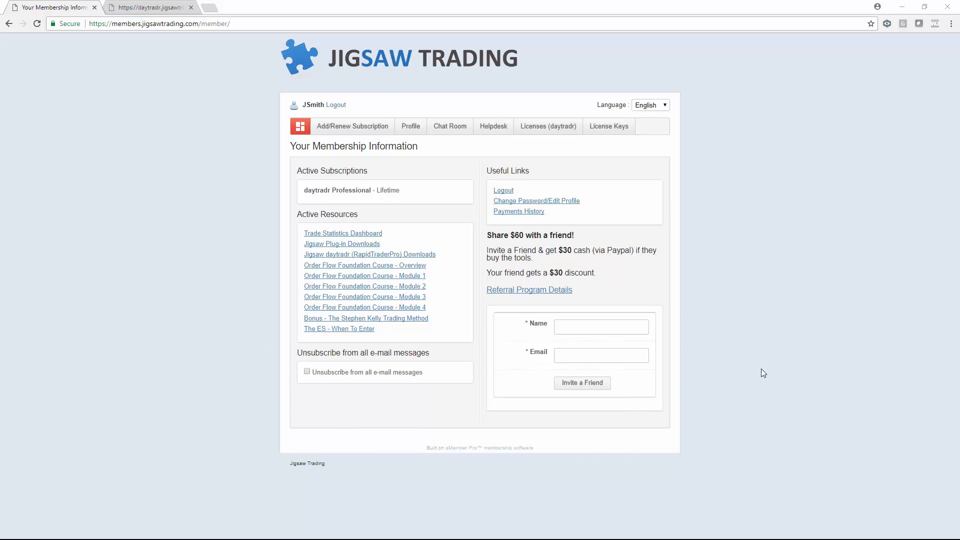
{"action": "mouse_move", "coordinate": [525, 247]}
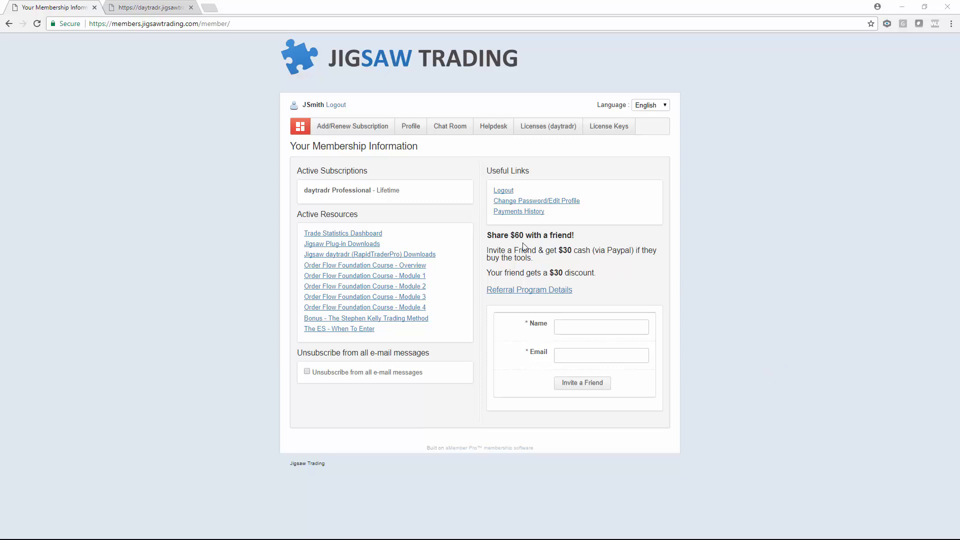
{"action": "mouse_move", "coordinate": [400, 241]}
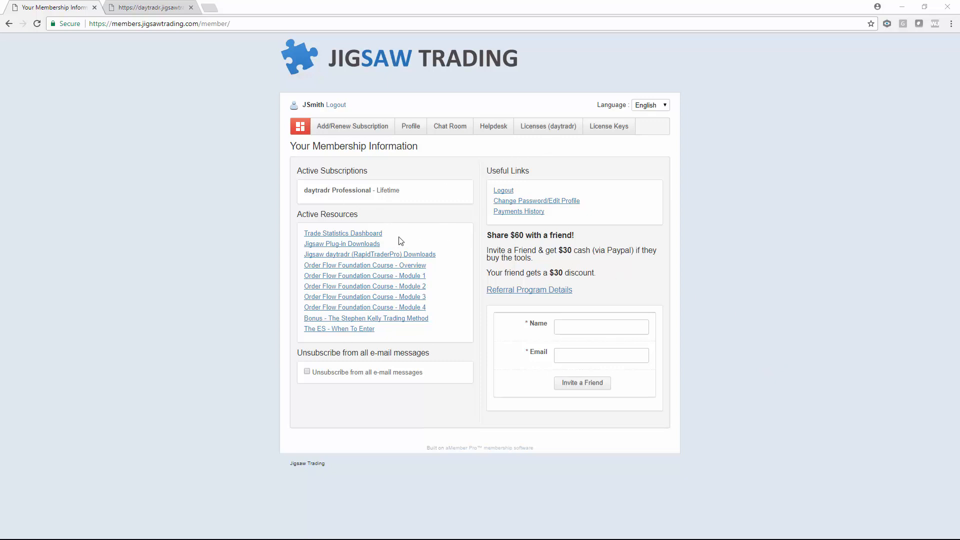
{"action": "mouse_move", "coordinate": [452, 324]}
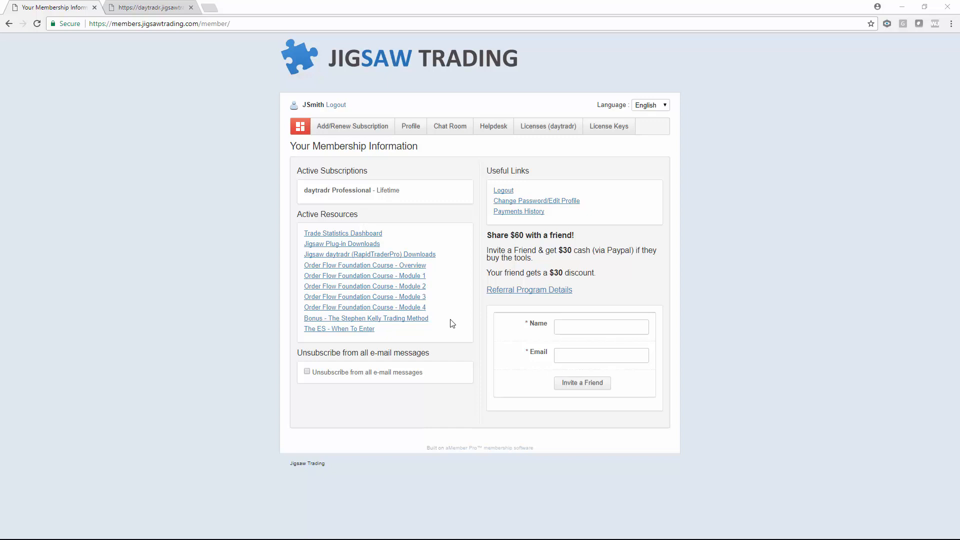
{"action": "mouse_move", "coordinate": [609, 126]}
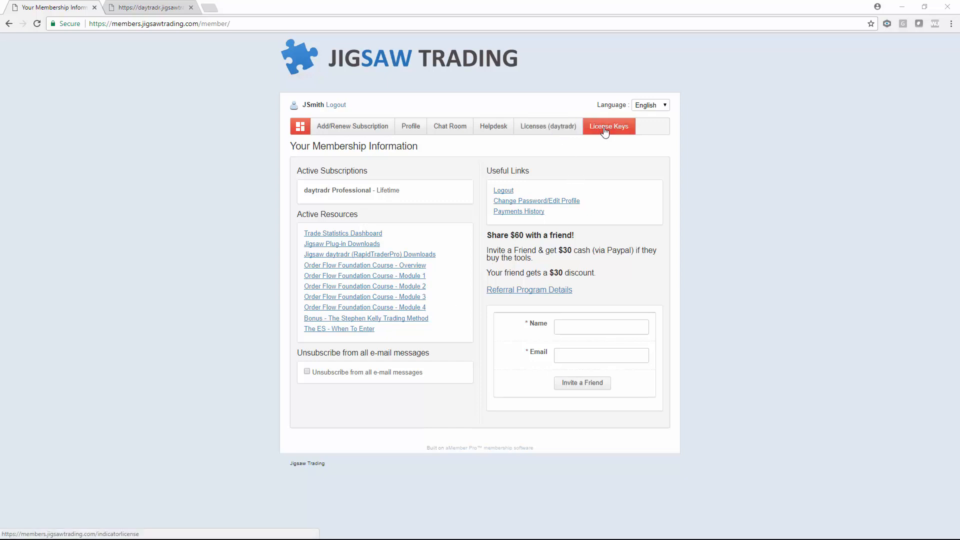
{"action": "mouse_move", "coordinate": [608, 134]}
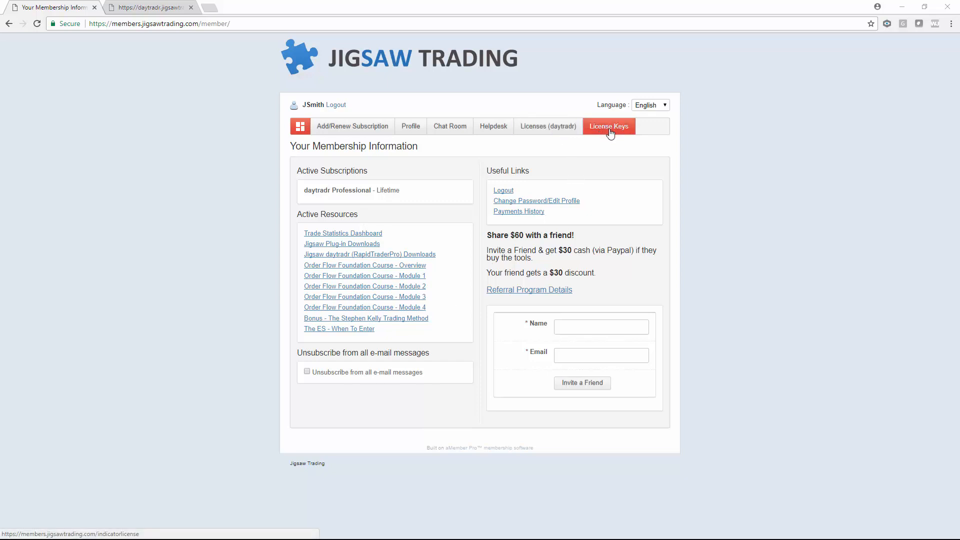
{"action": "mouse_move", "coordinate": [548, 126]}
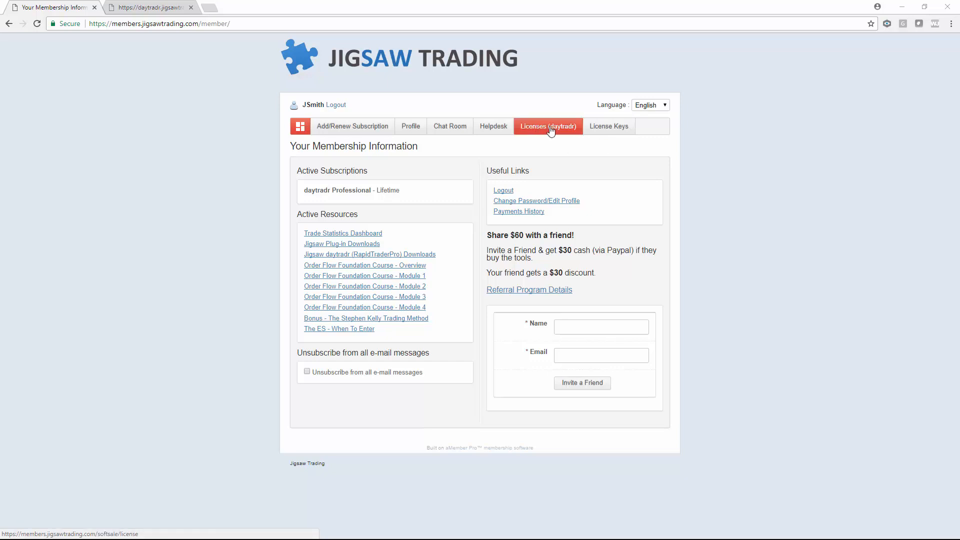
{"action": "mouse_move", "coordinate": [537, 128]}
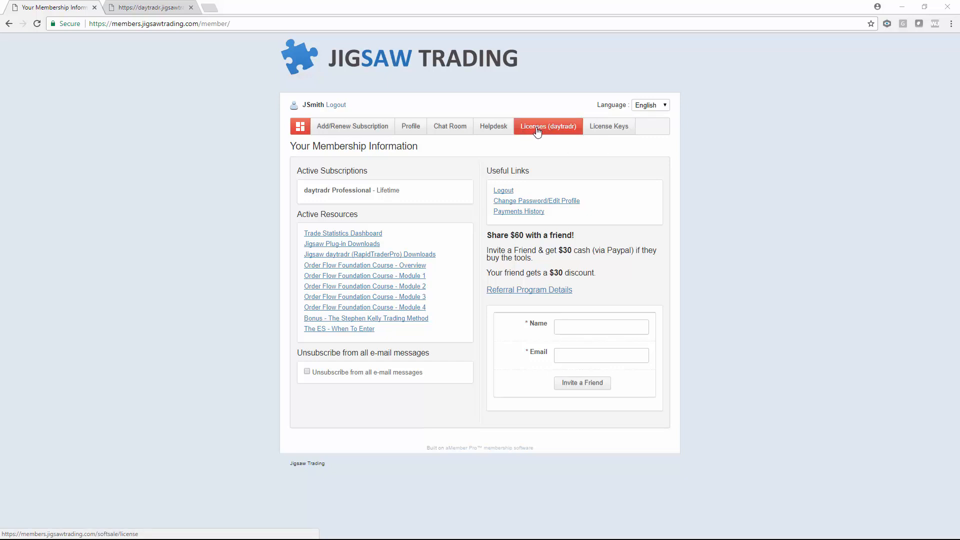
- Start downloading the daytradr V1.1.0.0 installer from the Jigsaw daytradr Downloads page
{"action": "left_click", "coordinate": [547, 126]}
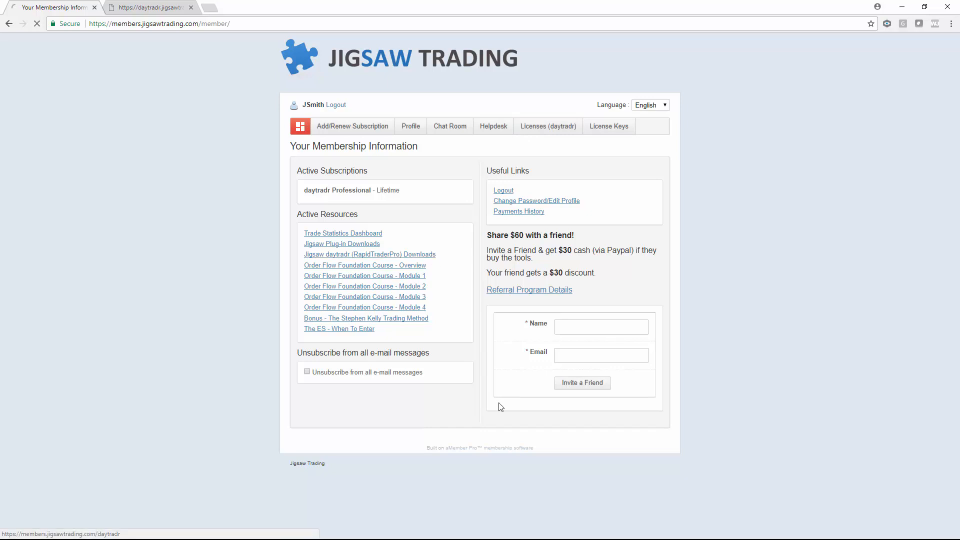
{"action": "left_click", "coordinate": [369, 254]}
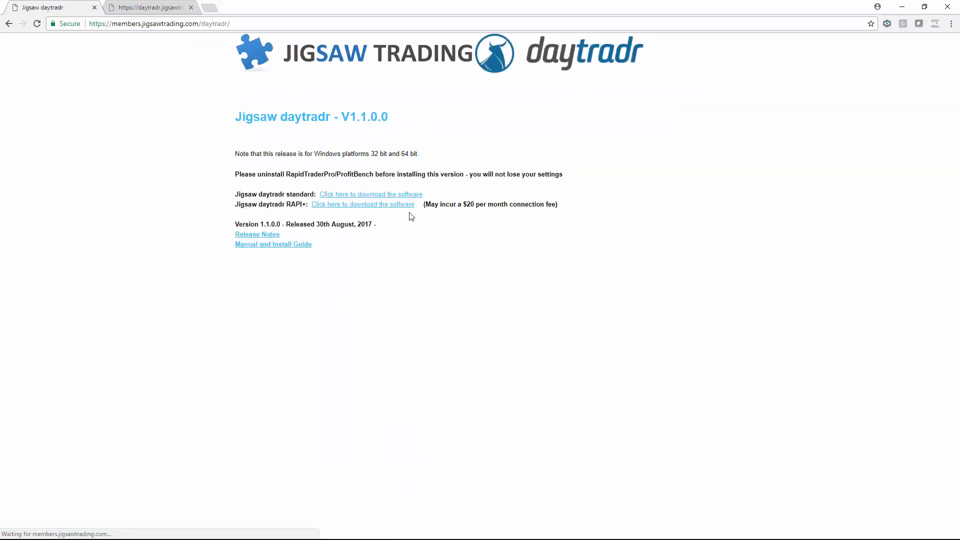
{"action": "left_click", "coordinate": [363, 205]}
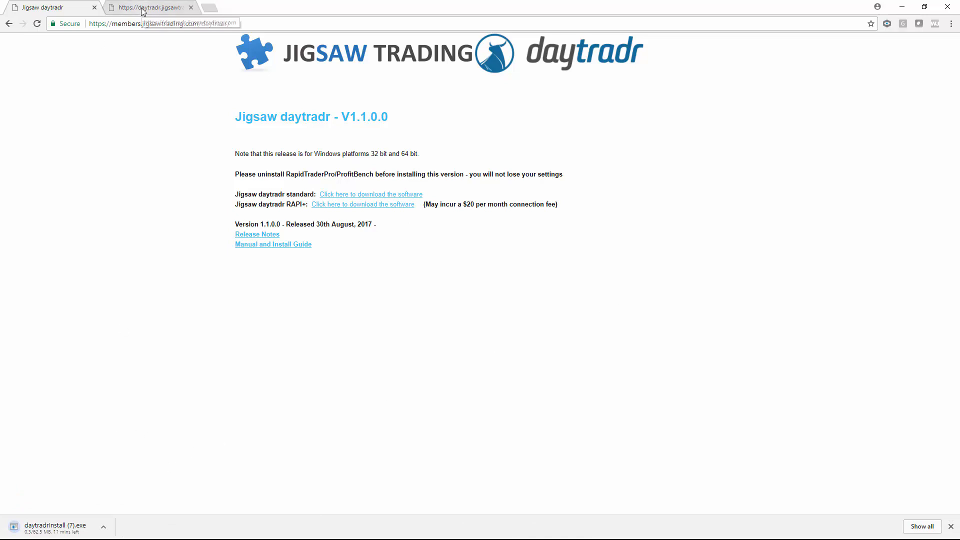
{"action": "left_click", "coordinate": [150, 7]}
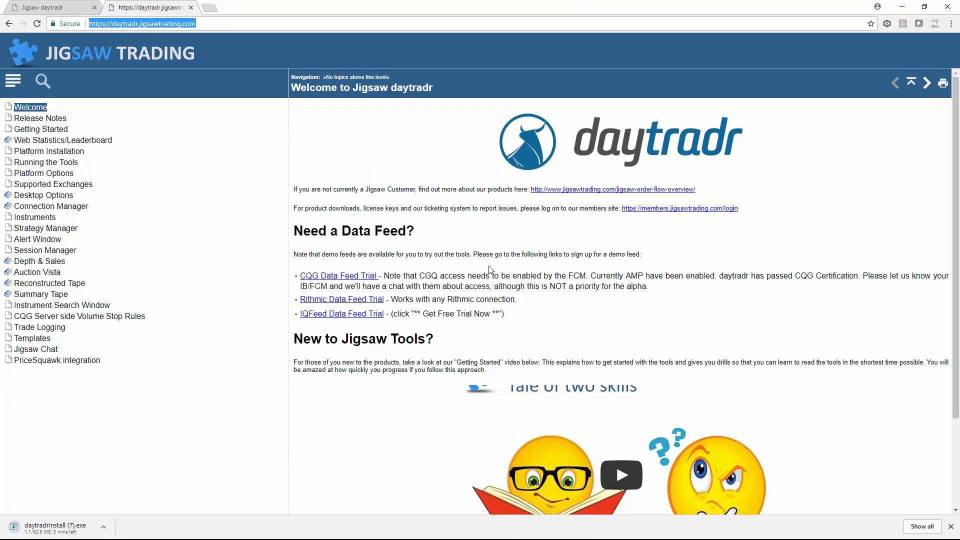
{"action": "mouse_move", "coordinate": [445, 240]}
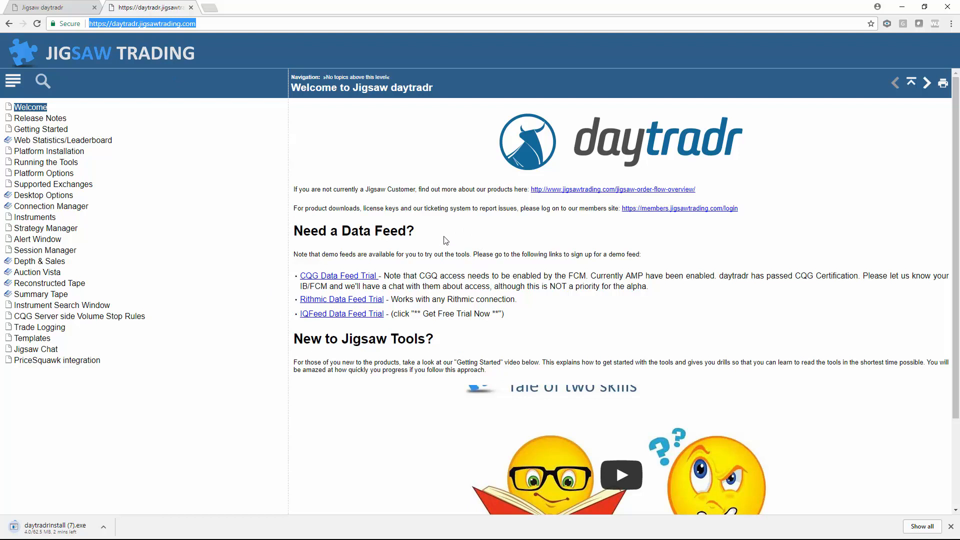
{"action": "mouse_move", "coordinate": [501, 231]}
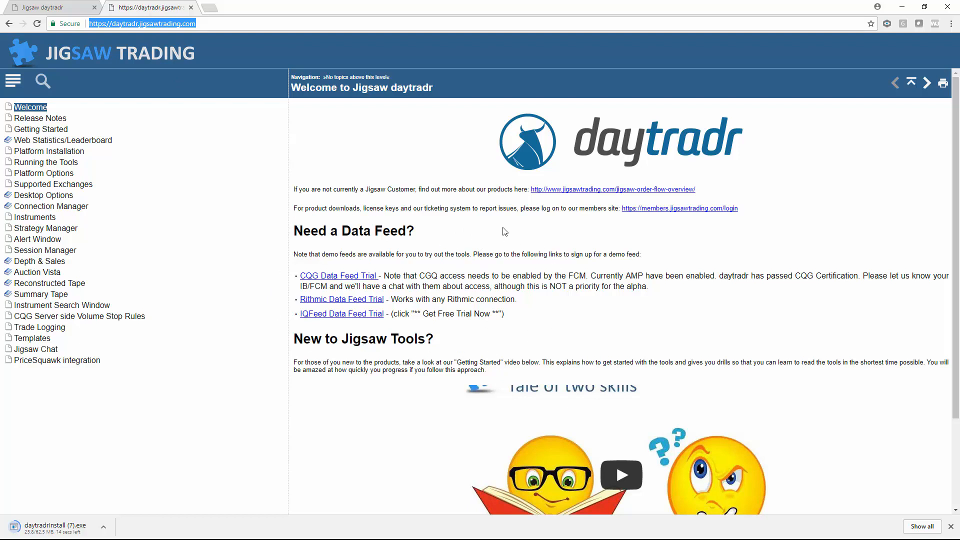
{"action": "mouse_move", "coordinate": [341, 300]}
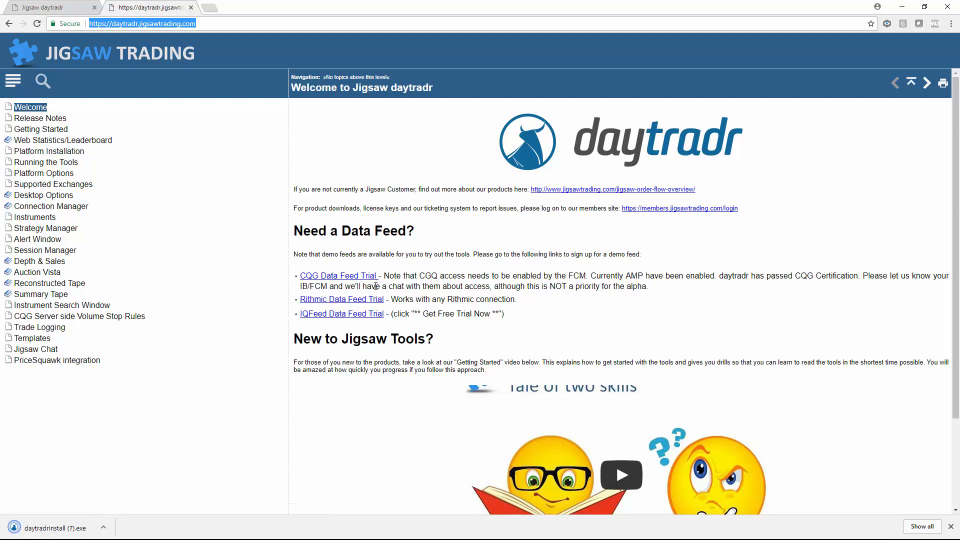
{"action": "mouse_move", "coordinate": [335, 316]}
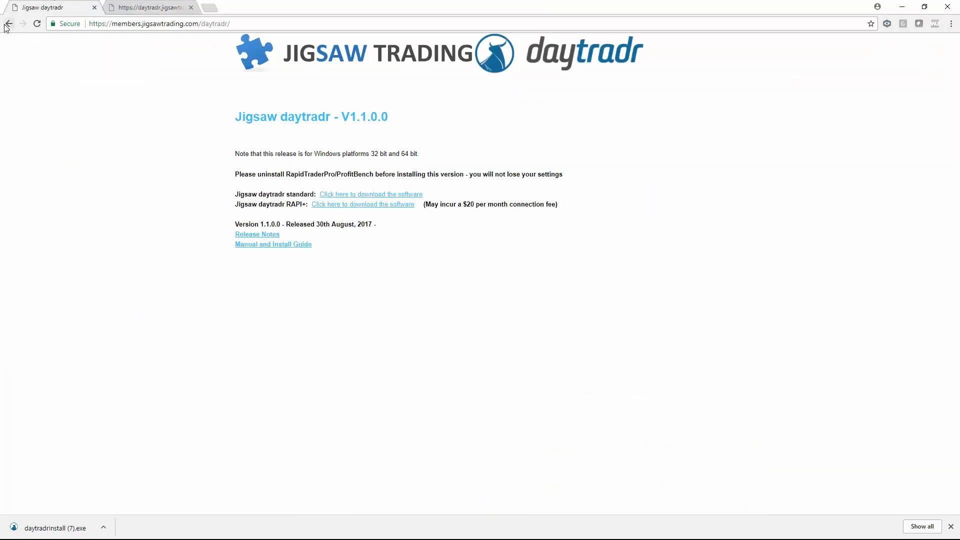
- Reach the Edit User profile page via the Trade Statistics Dashboard
{"action": "left_click", "coordinate": [8, 23]}
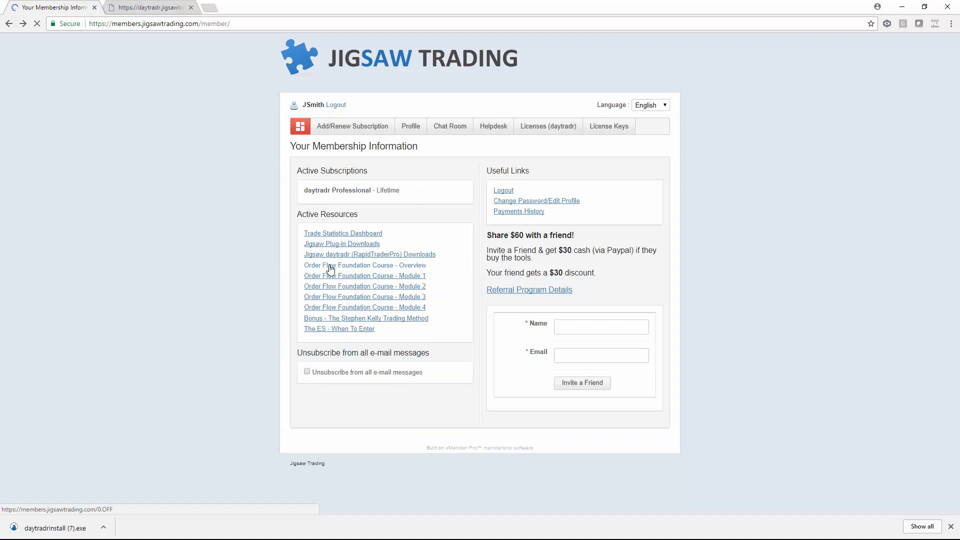
{"action": "left_click", "coordinate": [342, 233]}
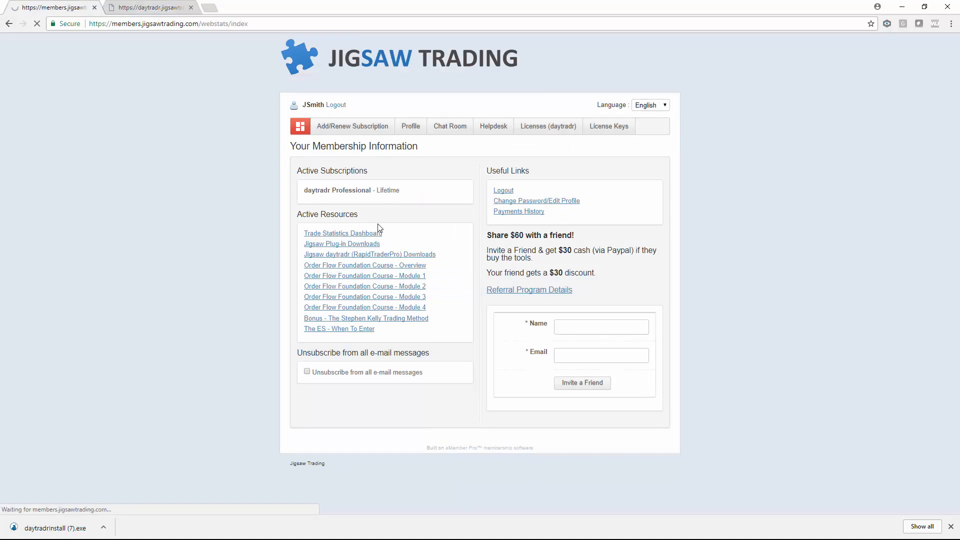
{"action": "left_click", "coordinate": [341, 232]}
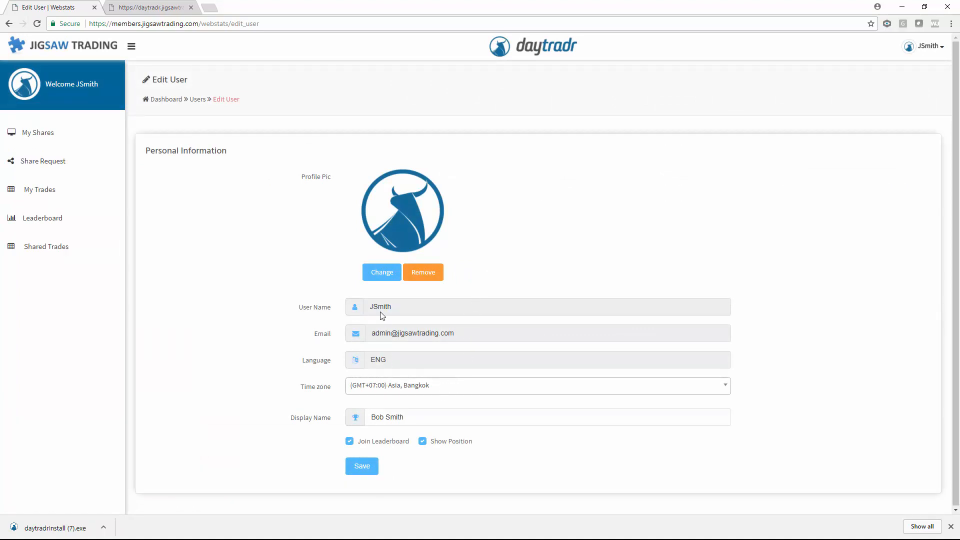
- Change the profile picture to a blue puzzle piece and save the profile
{"action": "double_click", "coordinate": [386, 417]}
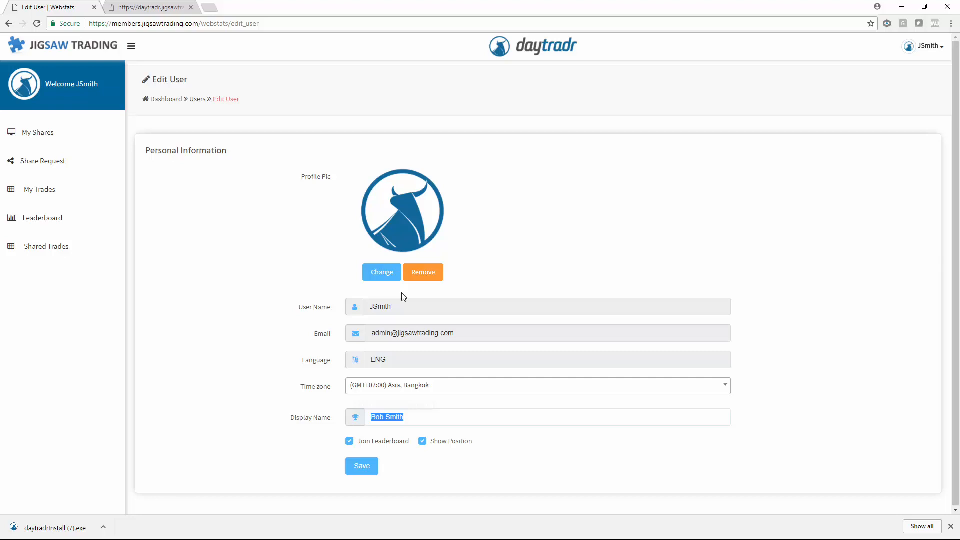
{"action": "left_click", "coordinate": [381, 272]}
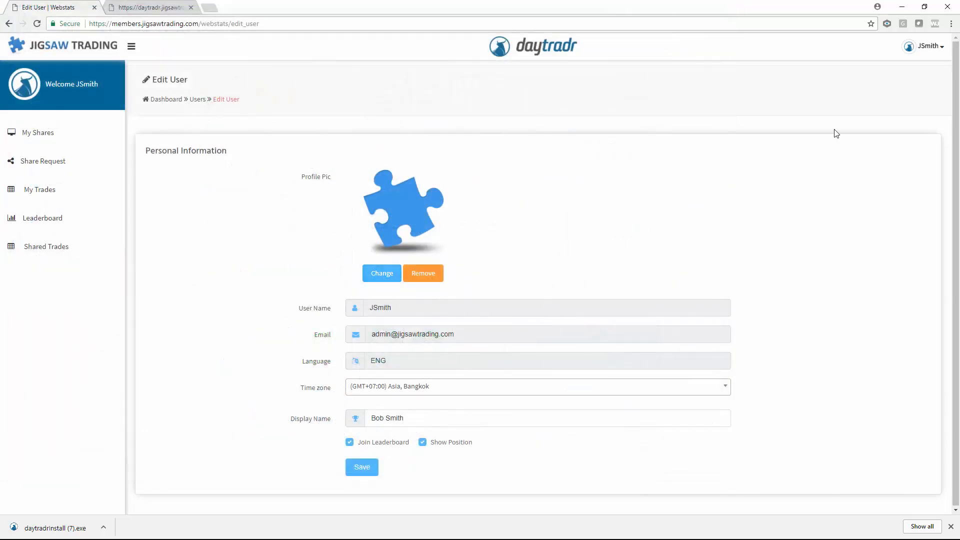
{"action": "left_click", "coordinate": [362, 467]}
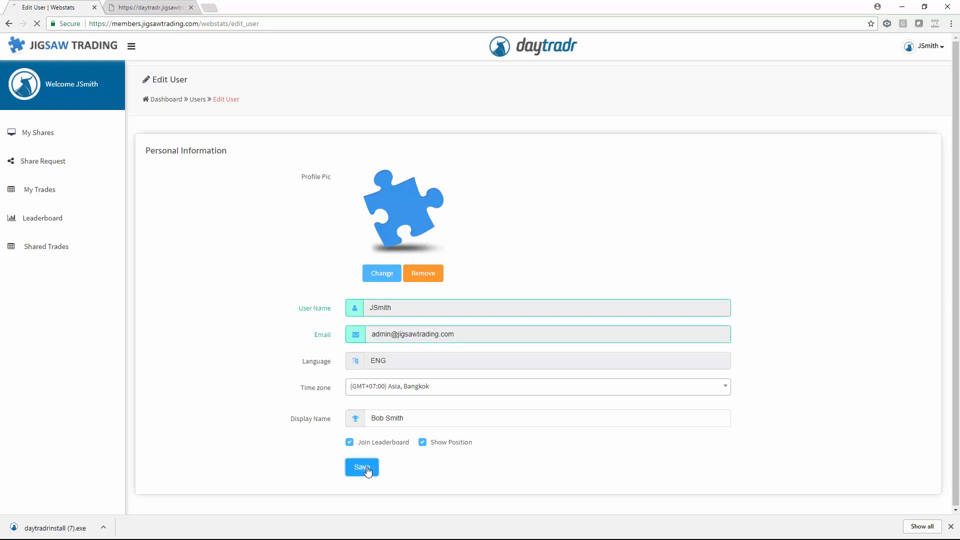
{"action": "left_click", "coordinate": [361, 466]}
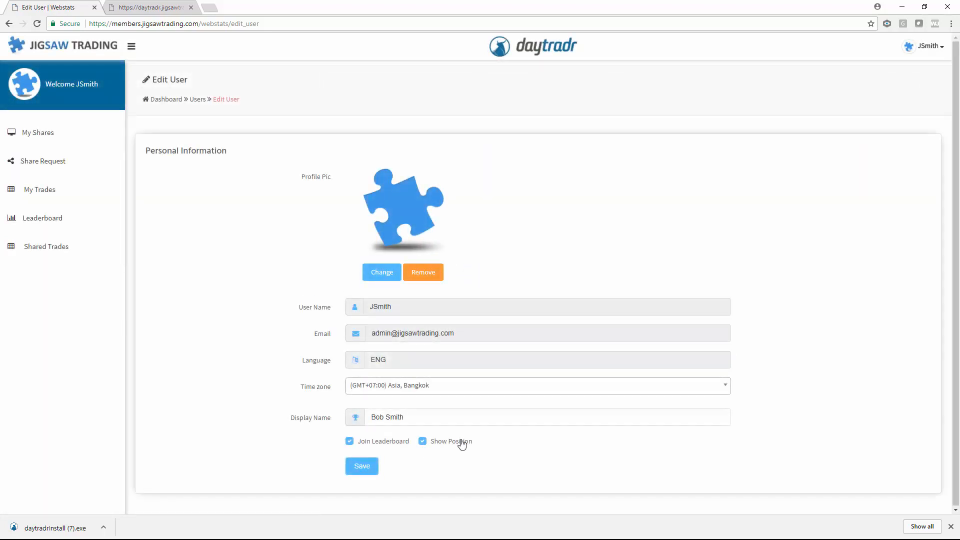
{"action": "mouse_move", "coordinate": [431, 470]}
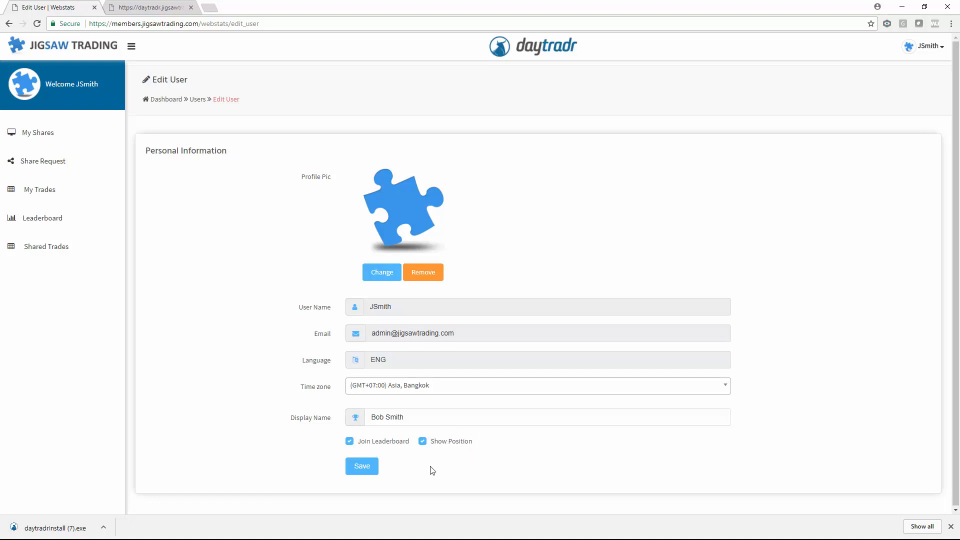
{"action": "mouse_move", "coordinate": [55, 532]}
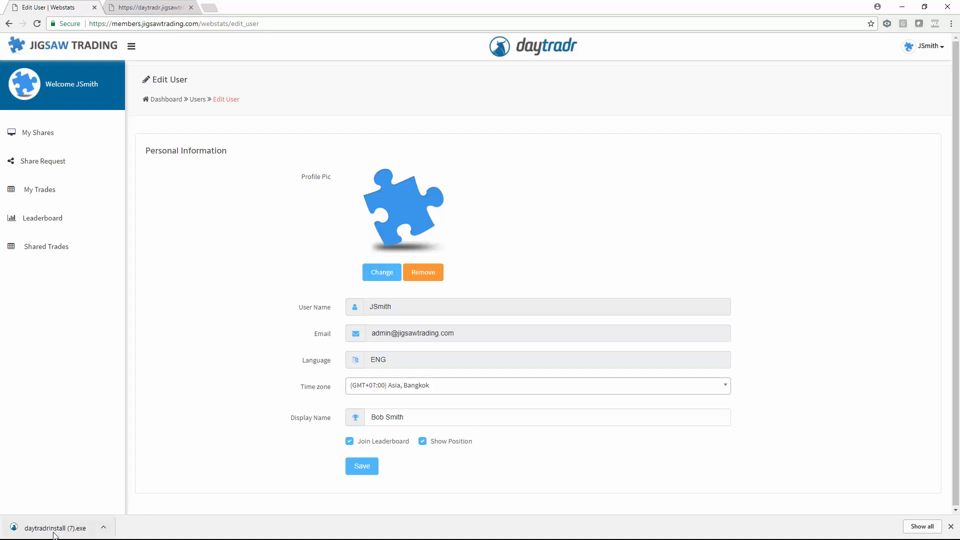
- Run daytradrinstall.exe, accept the license and keep C:\Program Files (x86)\Jigsaw Trading as install folder
{"action": "left_click", "coordinate": [55, 527]}
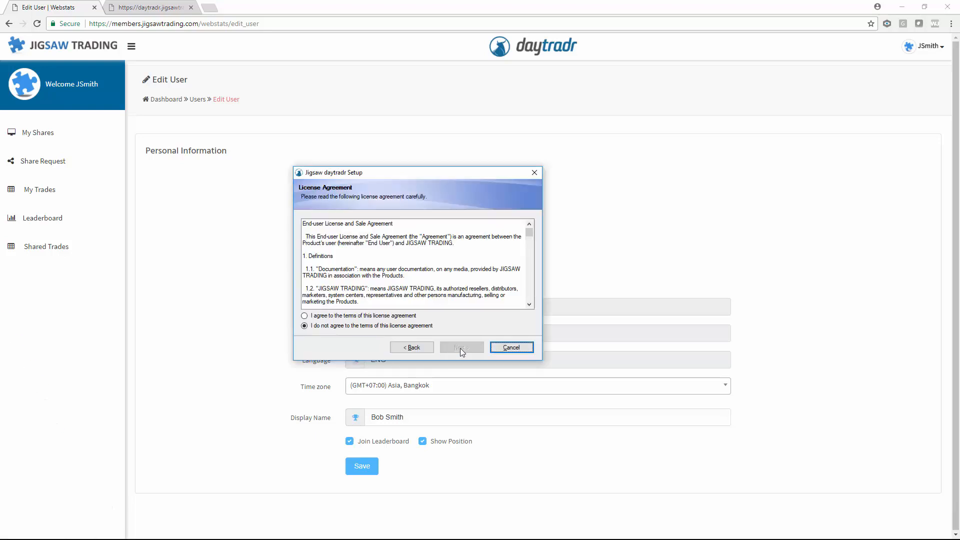
{"action": "left_click", "coordinate": [461, 347]}
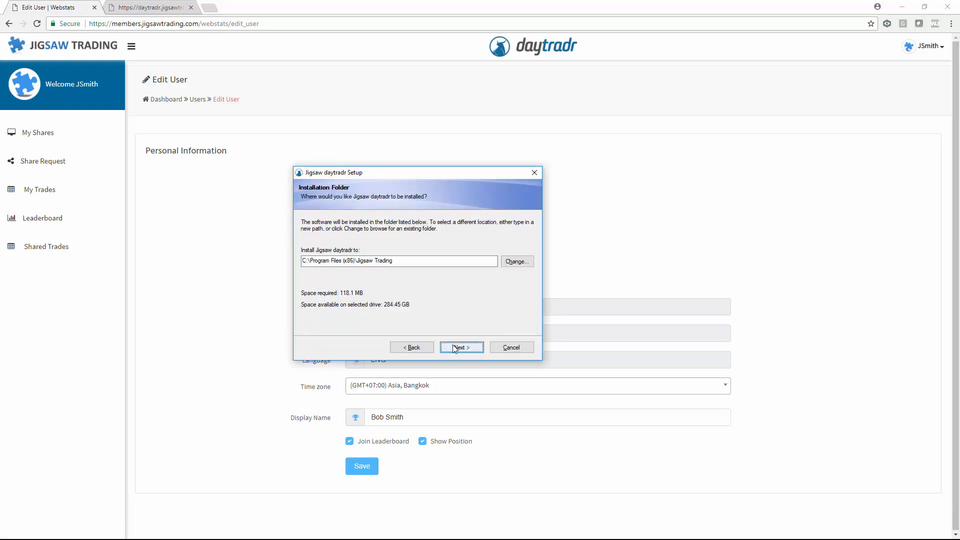
{"action": "left_click", "coordinate": [461, 347]}
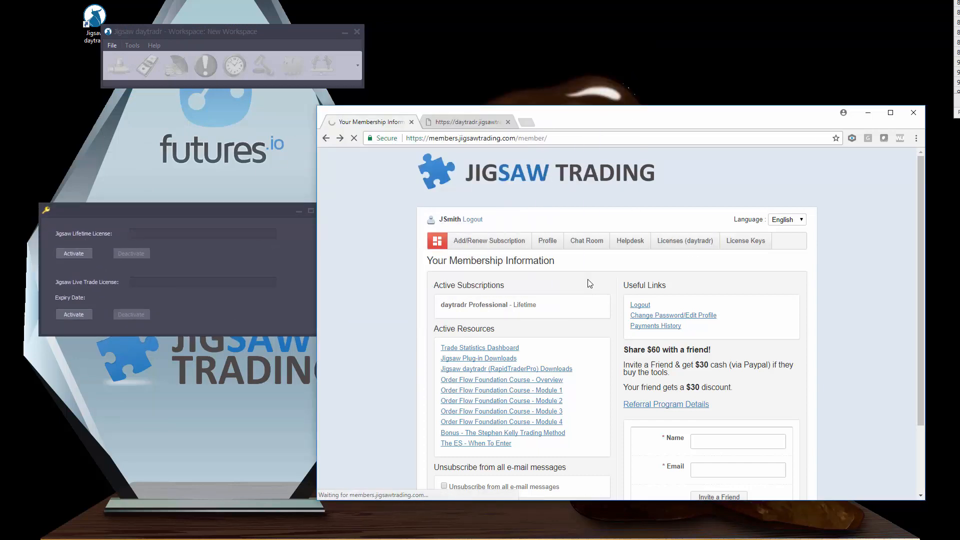
- Activate daytradr with the lifetime license key copied from the members Licenses page
{"action": "left_click", "coordinate": [684, 240]}
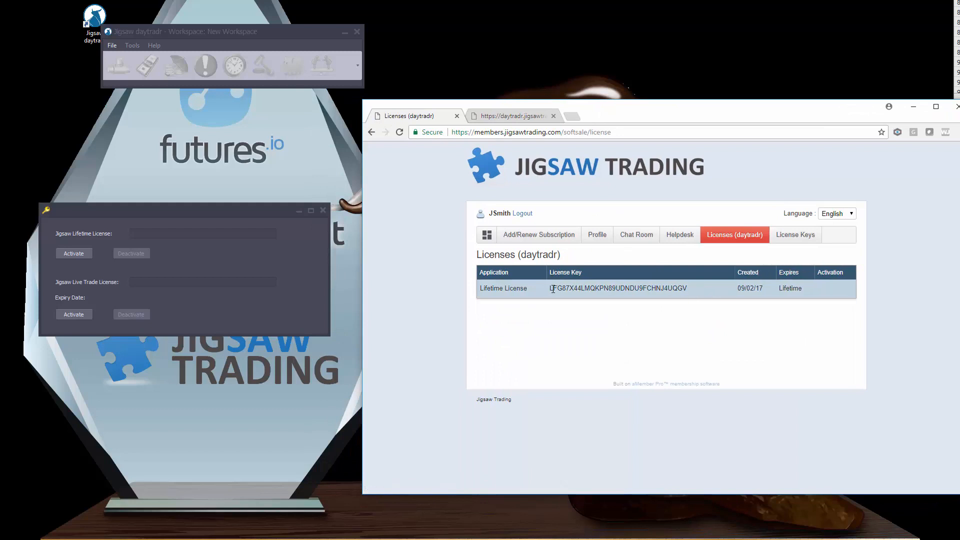
{"action": "double_click", "coordinate": [618, 288]}
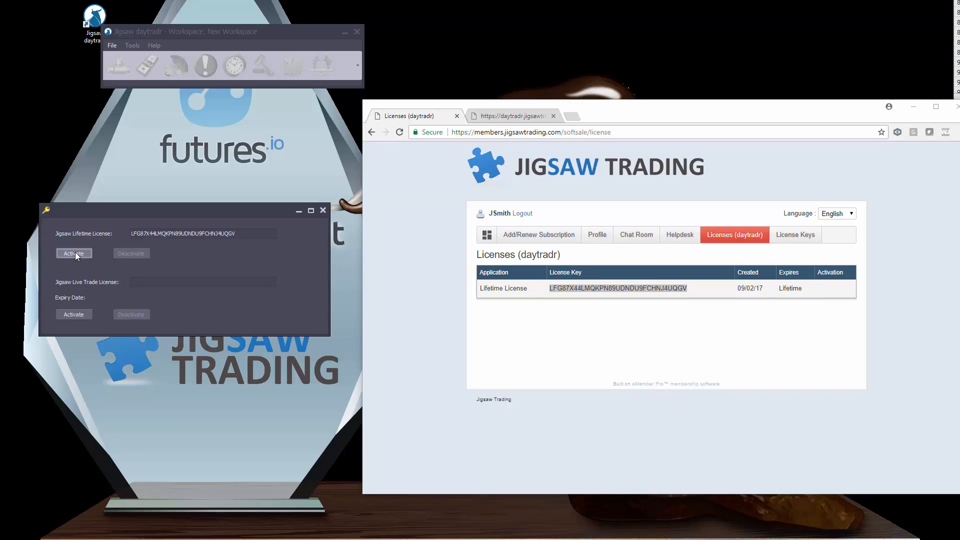
{"action": "left_click", "coordinate": [74, 253]}
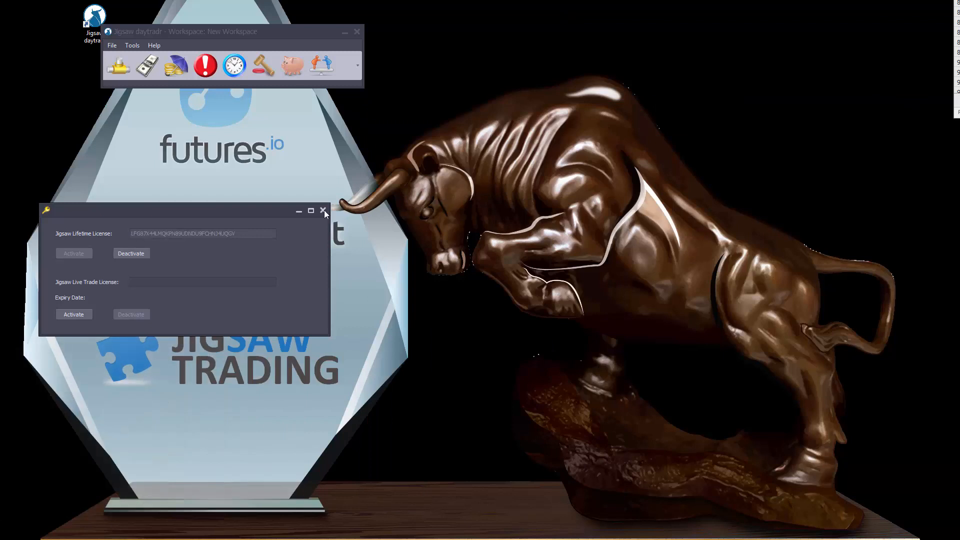
- Switch the daytradr interface to the Seven Classic skin in Configuration Options
{"action": "left_click", "coordinate": [324, 211]}
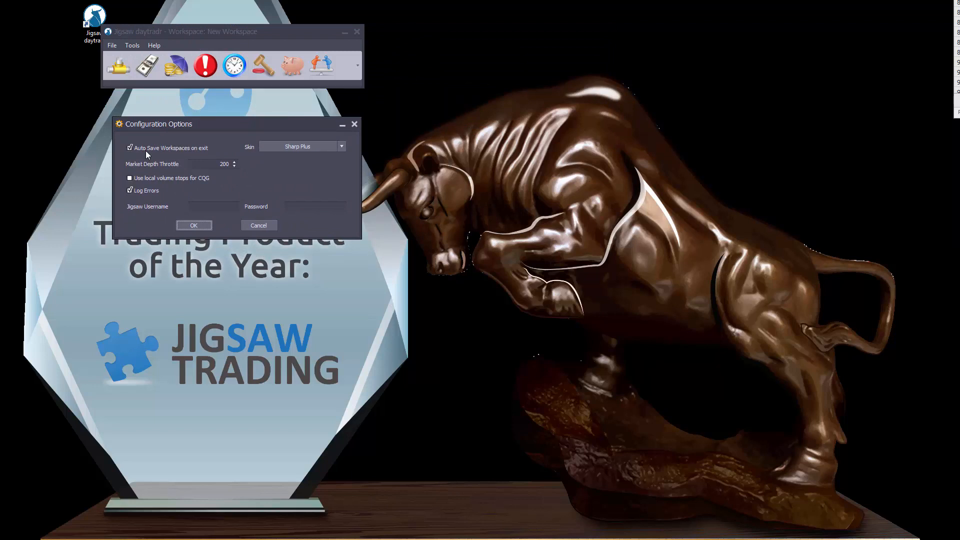
{"action": "mouse_move", "coordinate": [145, 137]}
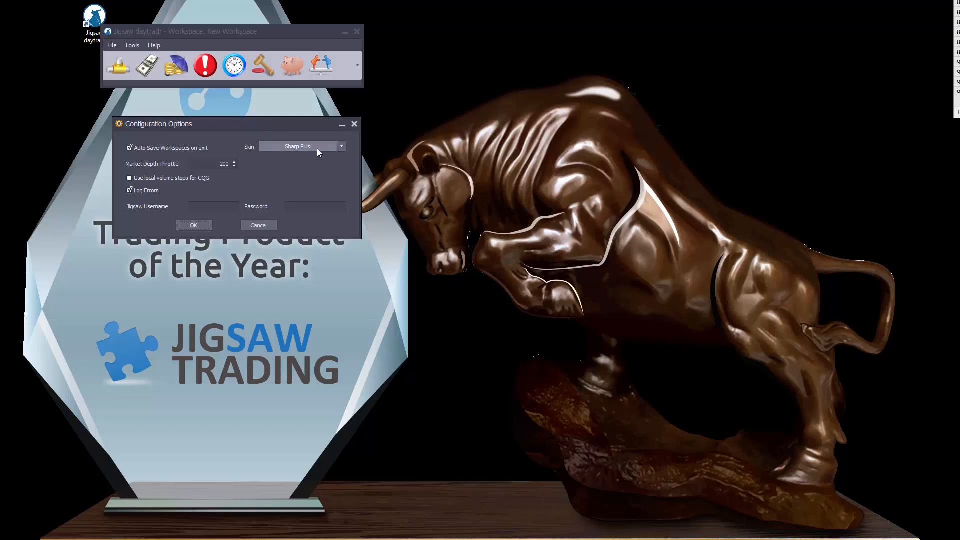
{"action": "left_click", "coordinate": [341, 146]}
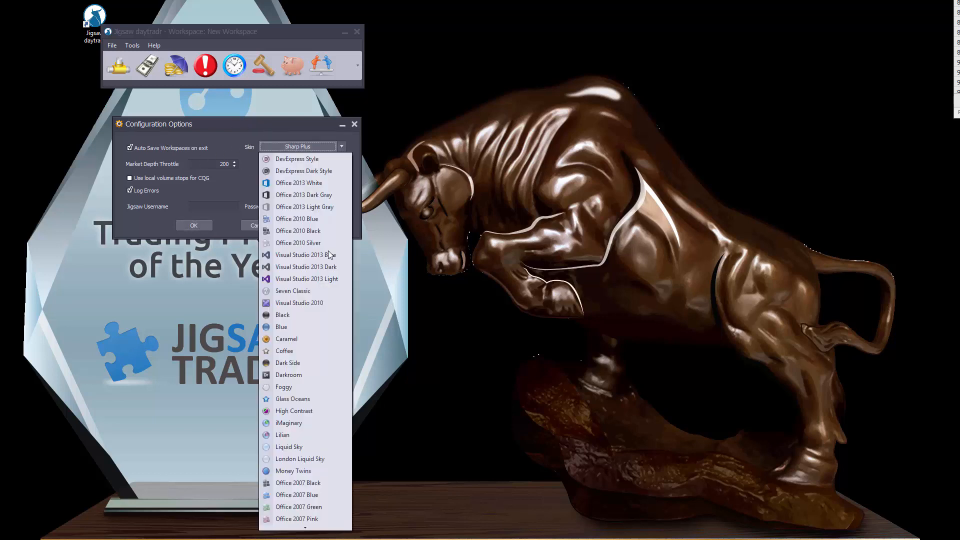
{"action": "mouse_move", "coordinate": [304, 195]}
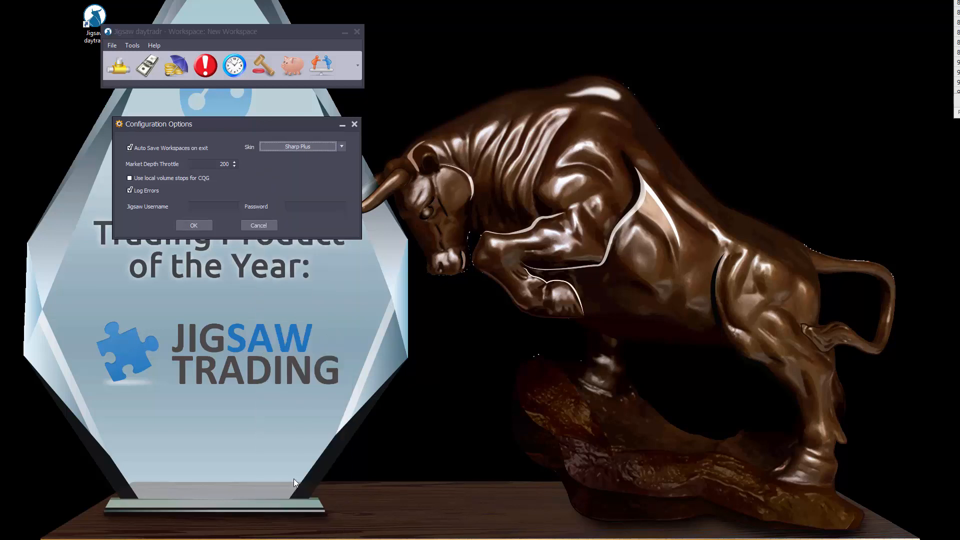
{"action": "left_click", "coordinate": [341, 147]}
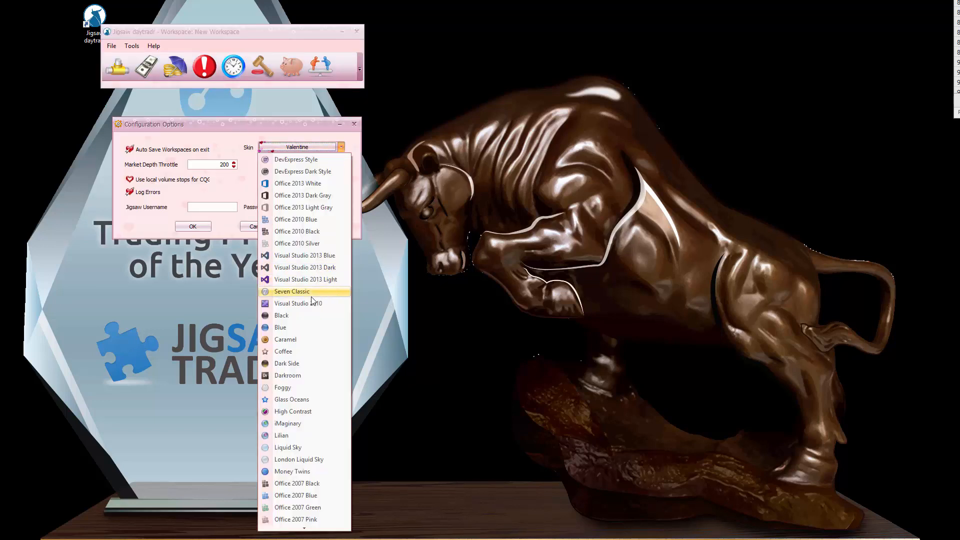
{"action": "left_click", "coordinate": [292, 291]}
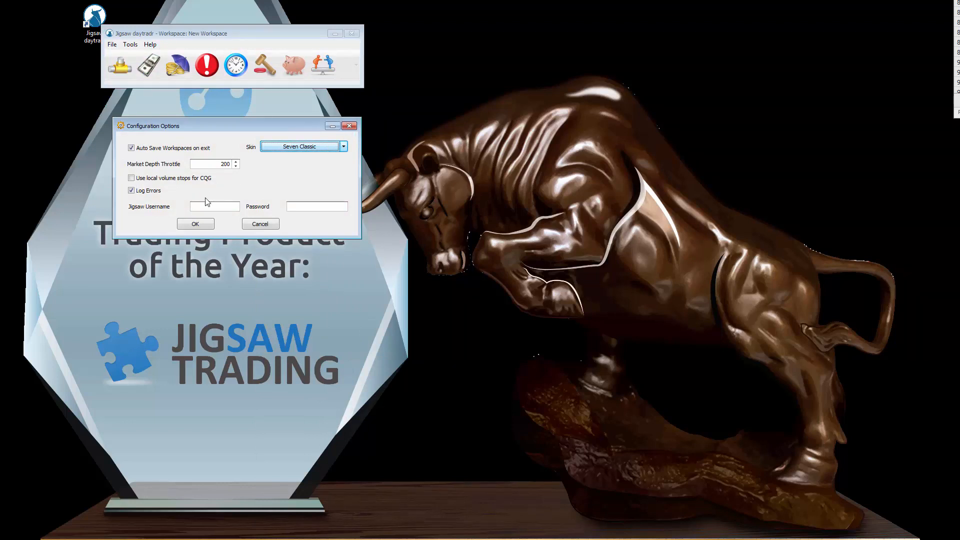
- Store the Jigsaw login JSmith with its password and confirm the configuration
{"action": "left_click", "coordinate": [215, 206]}
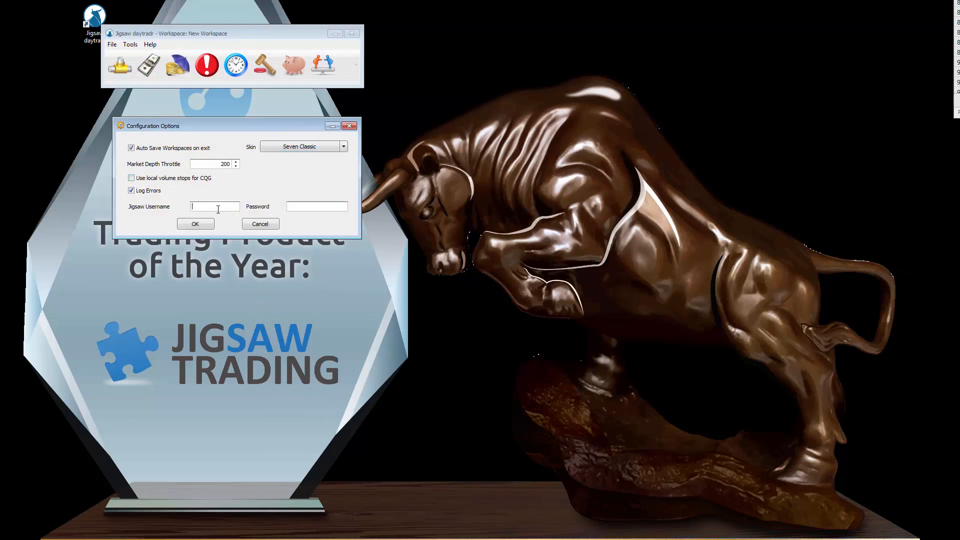
{"action": "type", "text": "JS"}
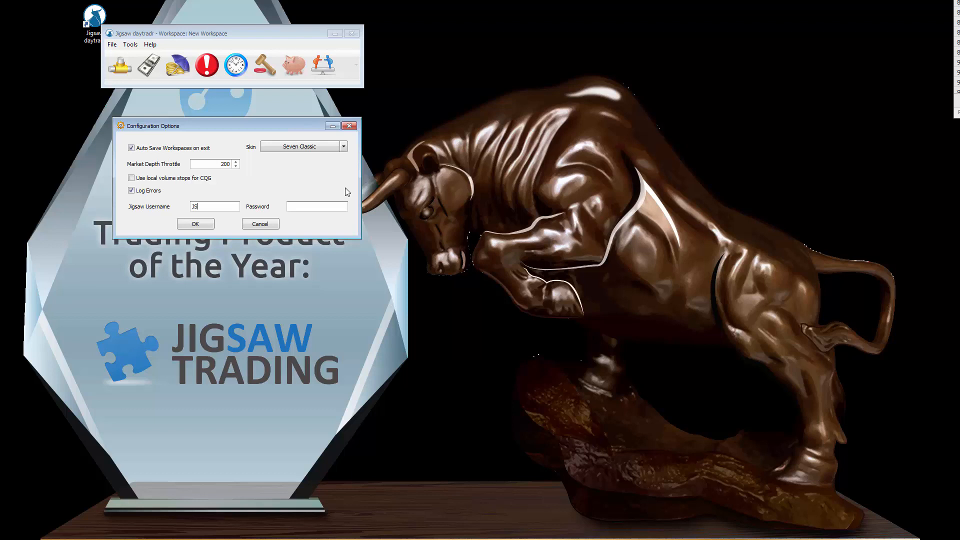
{"action": "type", "text": "mith"}
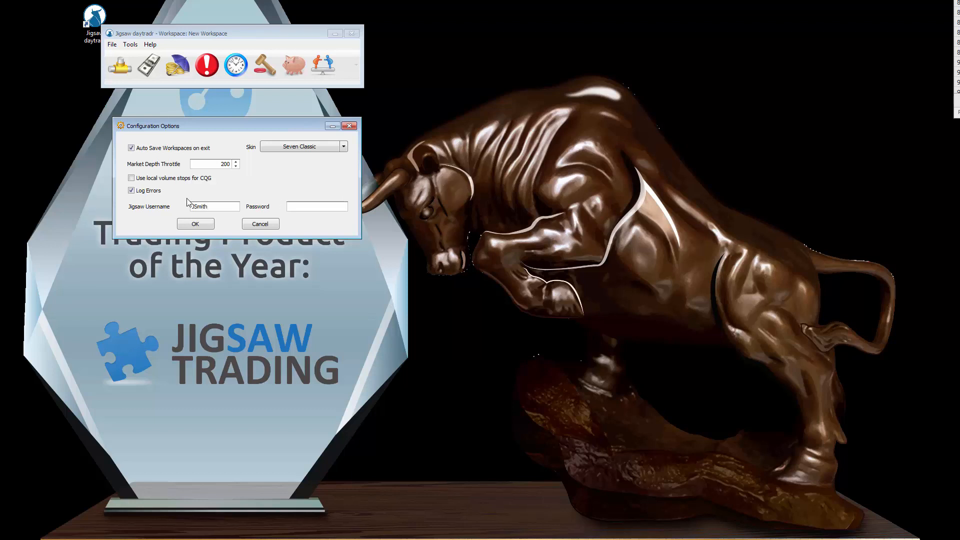
{"action": "type", "text": "••"}
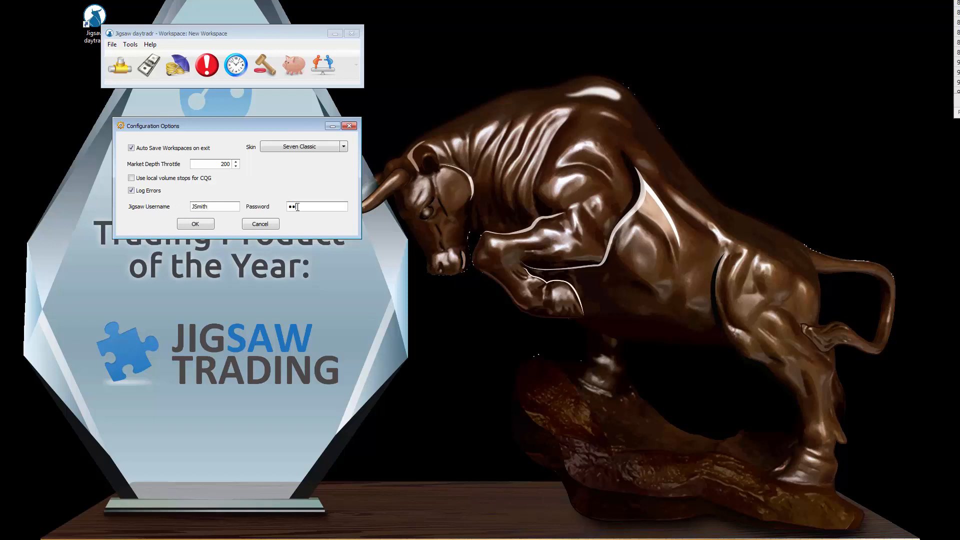
{"action": "type", "text": "password"}
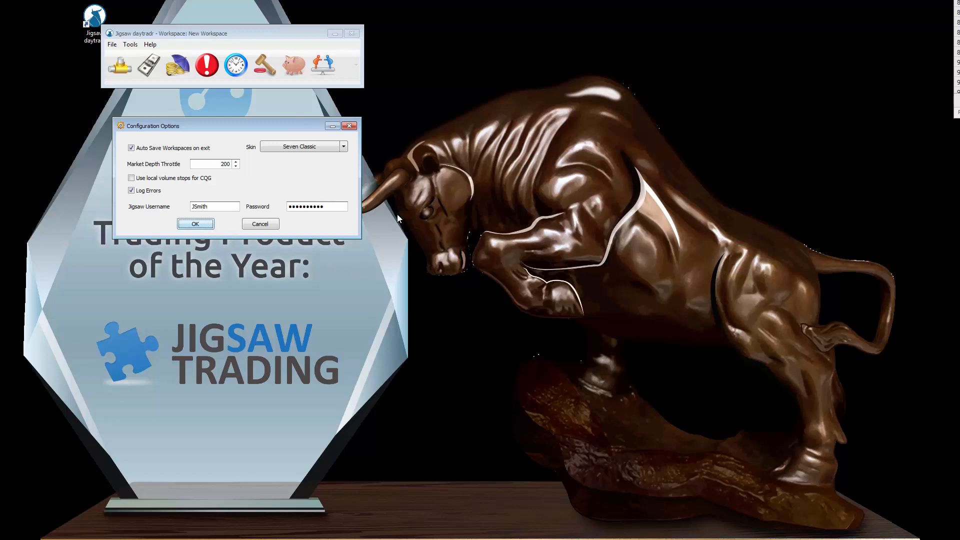
{"action": "left_click", "coordinate": [196, 223]}
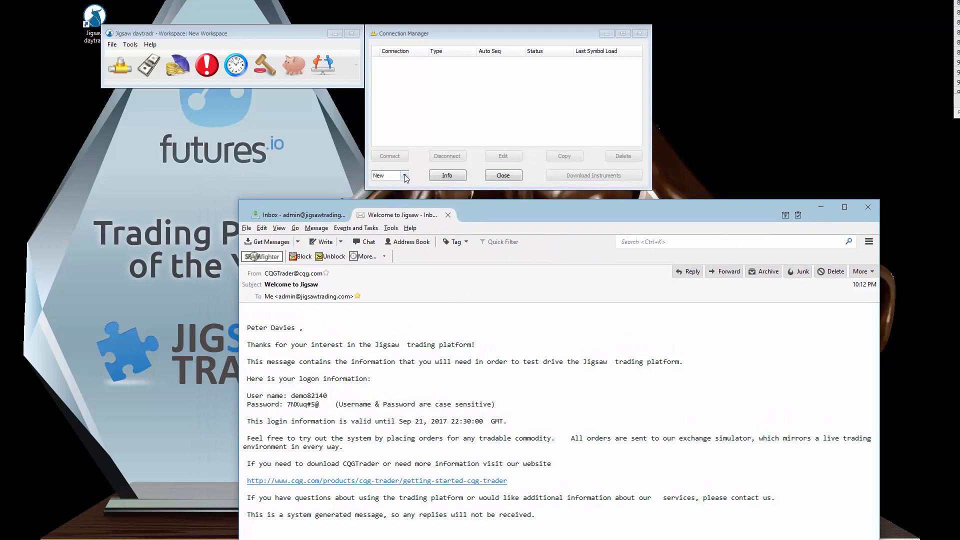
- Create a CQG connection named 'Petes CQG' on the Demo server with the emailed demo login
{"action": "left_click", "coordinate": [403, 175]}
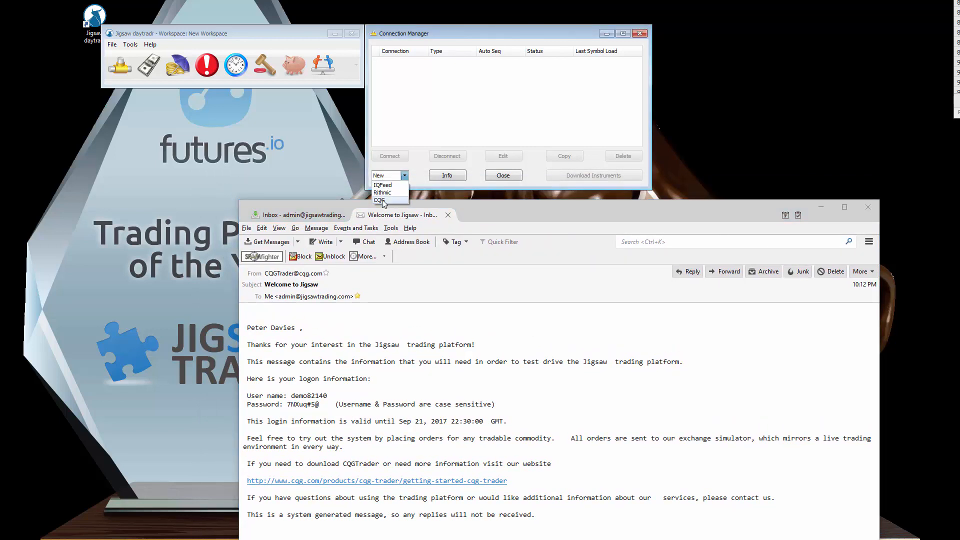
{"action": "left_click", "coordinate": [380, 200]}
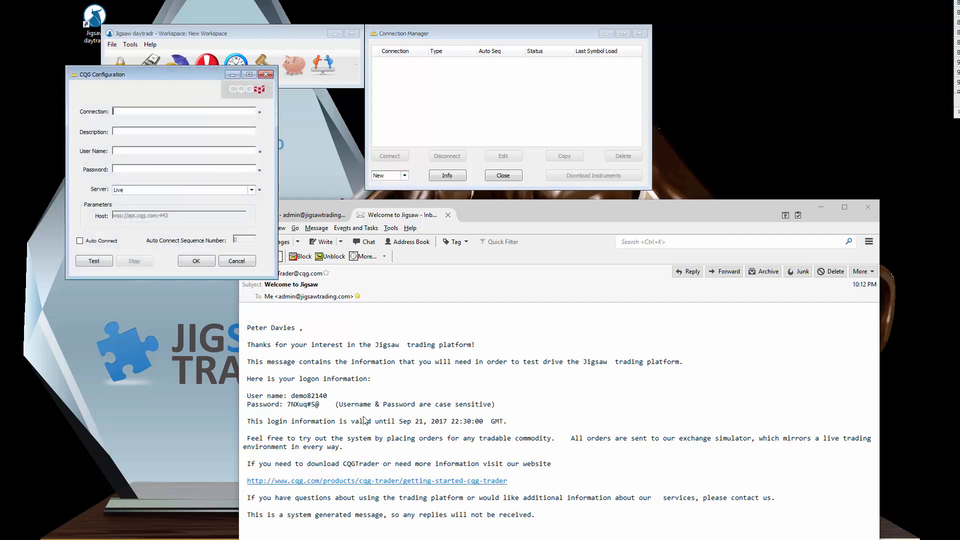
{"action": "double_click", "coordinate": [308, 396]}
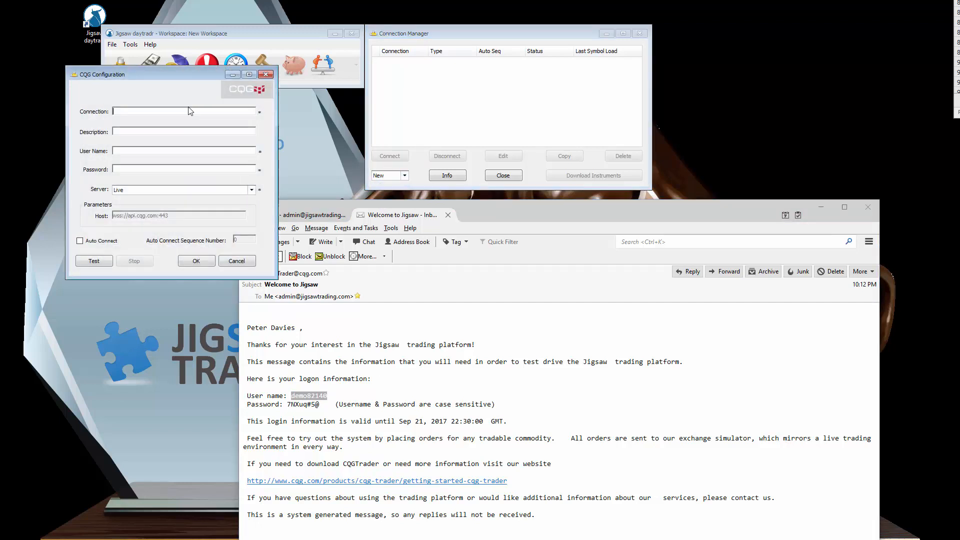
{"action": "type", "text": "Petes"}
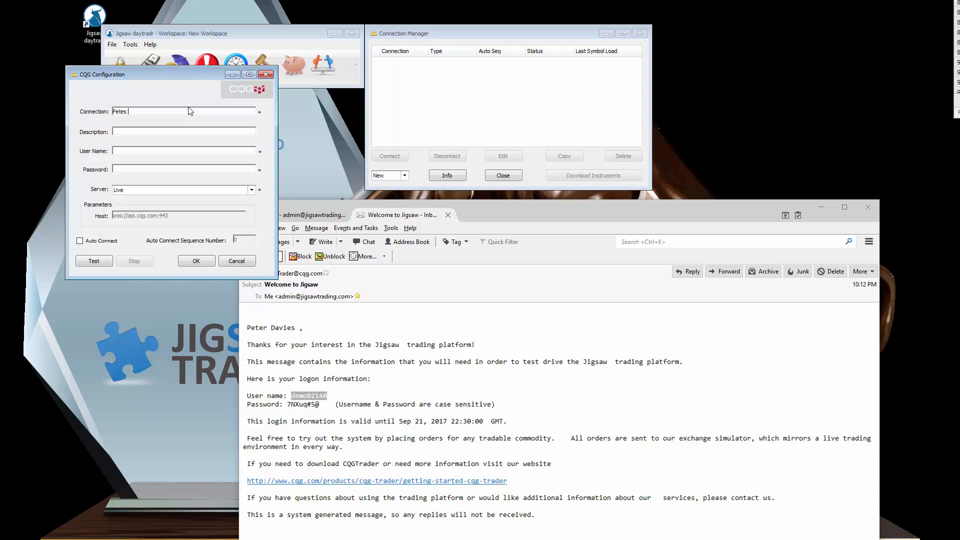
{"action": "type", "text": "CQ"}
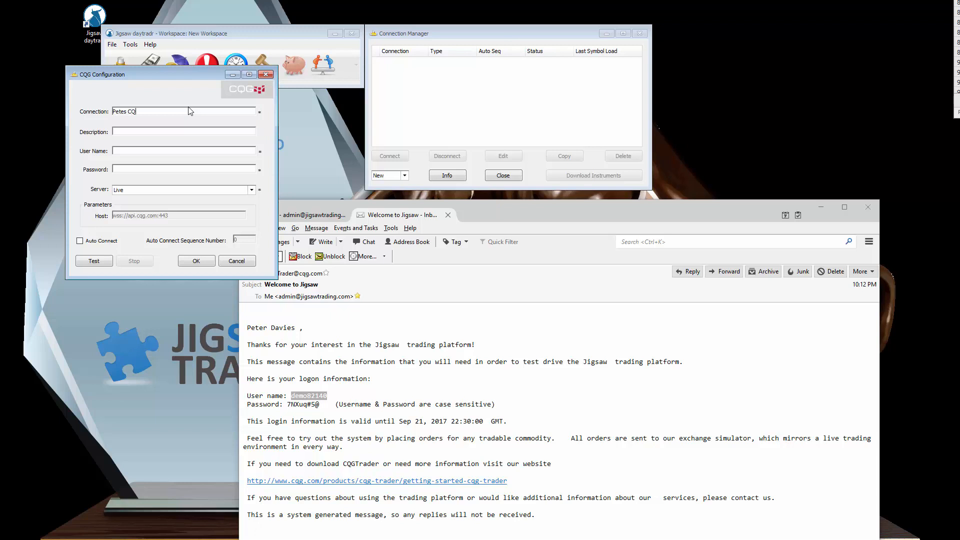
{"action": "type", "text": "G"}
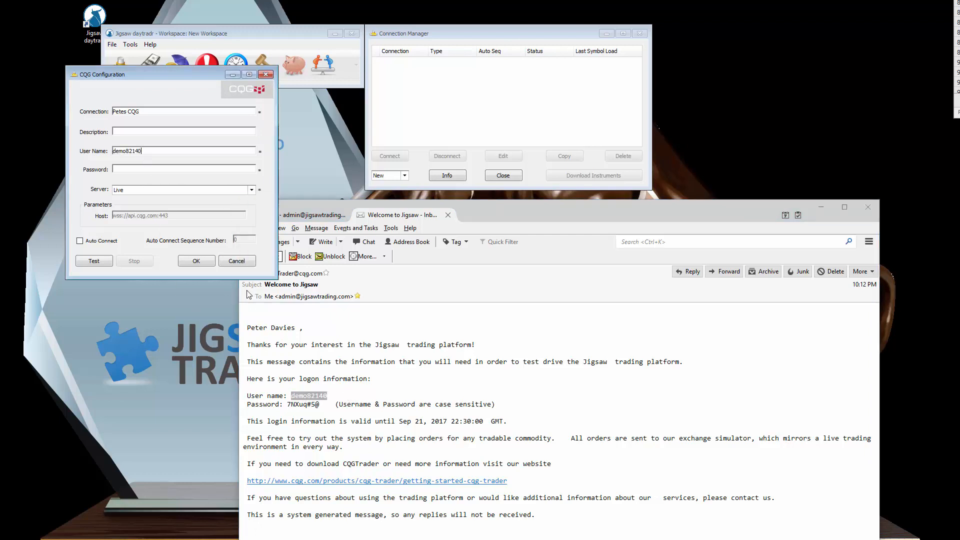
{"action": "double_click", "coordinate": [302, 405]}
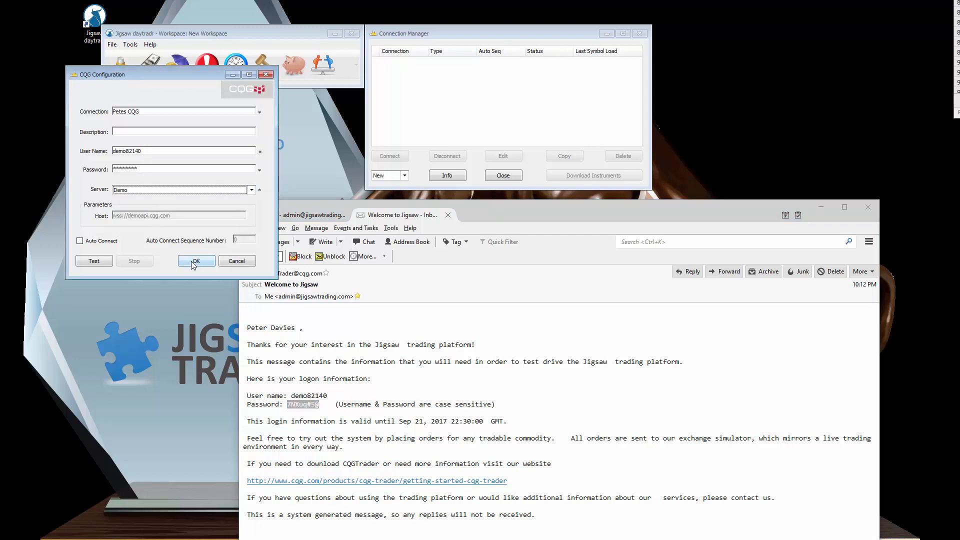
{"action": "left_click", "coordinate": [195, 261]}
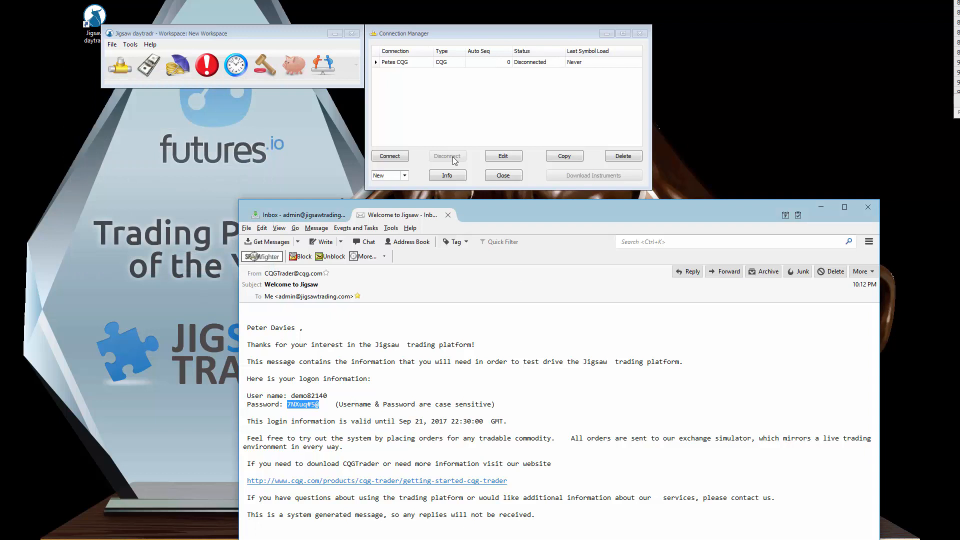
- Connect the Petes CQG connection and bring up its symbol download window
{"action": "left_click", "coordinate": [390, 156]}
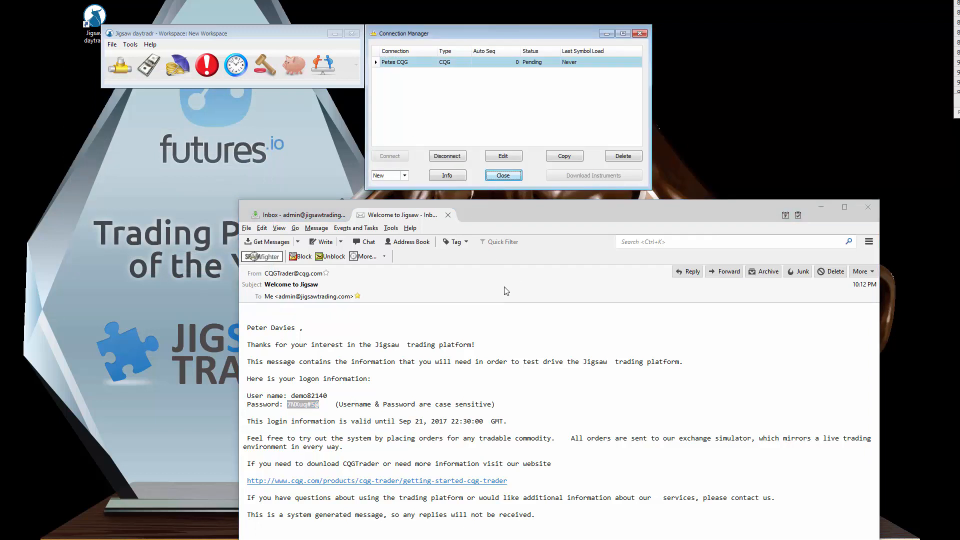
{"action": "left_click", "coordinate": [389, 155]}
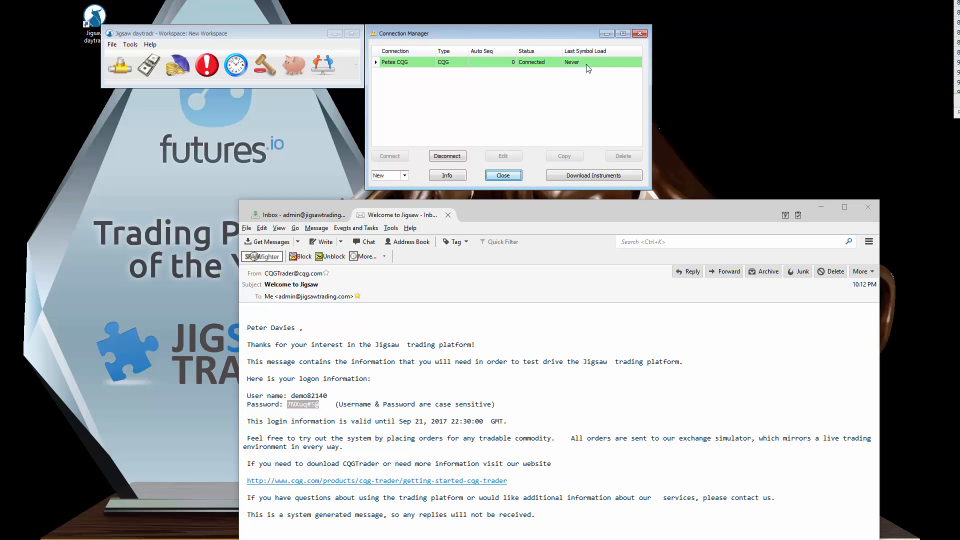
{"action": "left_click", "coordinate": [592, 175]}
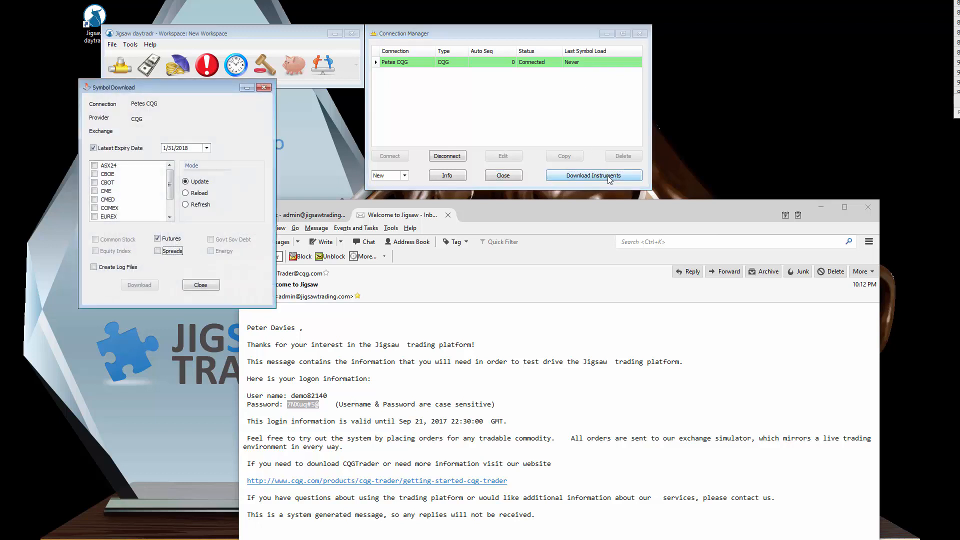
{"action": "mouse_move", "coordinate": [441, 163]}
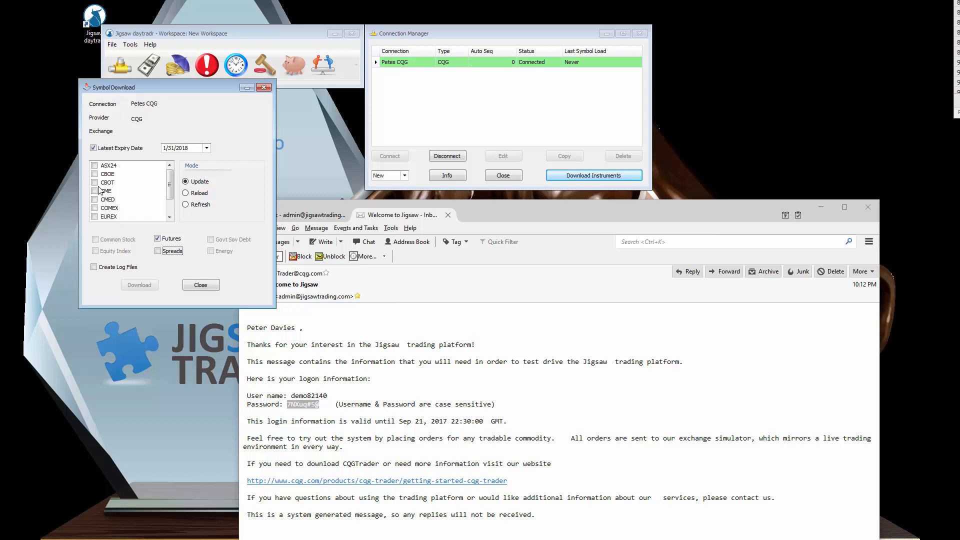
- Download futures symbols for CBOE, CBOT and CME, without spreads
{"action": "left_click", "coordinate": [94, 190]}
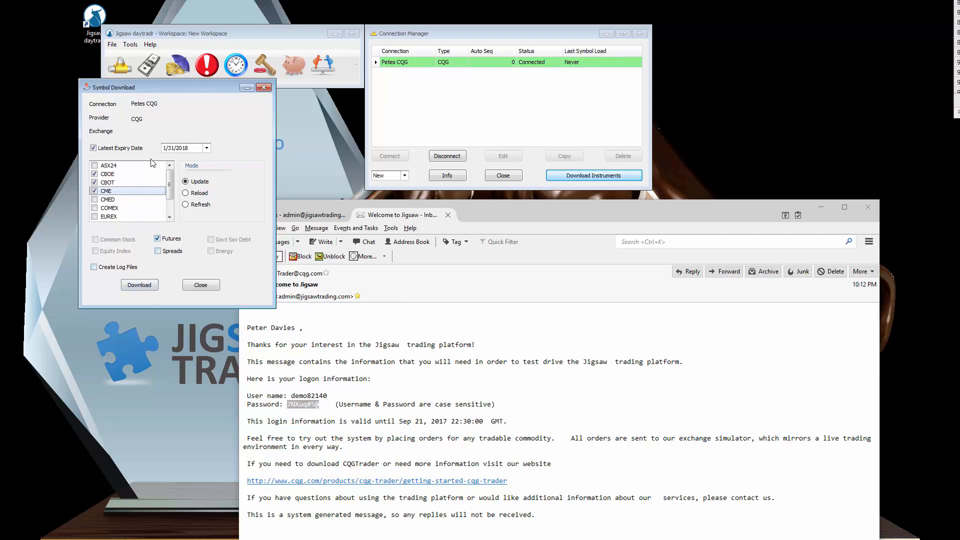
{"action": "mouse_move", "coordinate": [183, 157]}
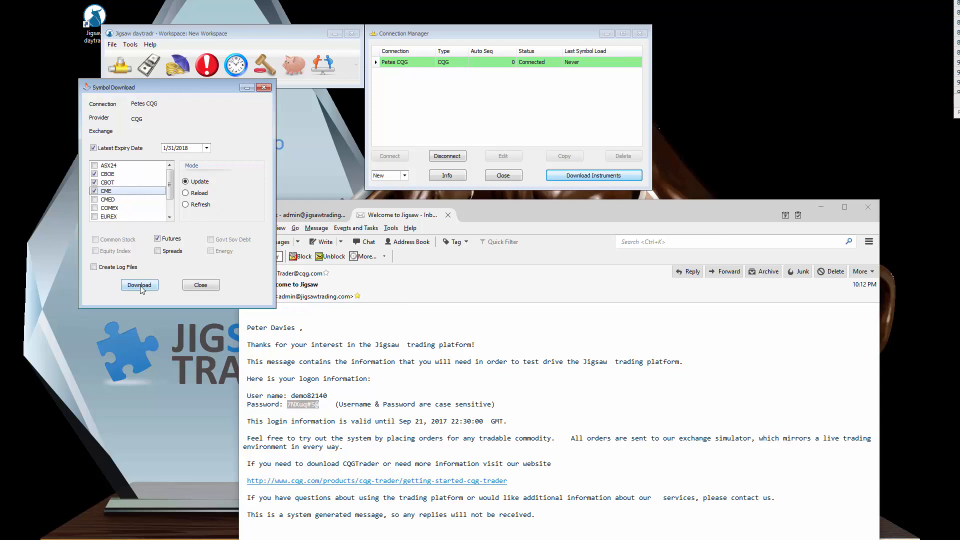
{"action": "left_click", "coordinate": [139, 284]}
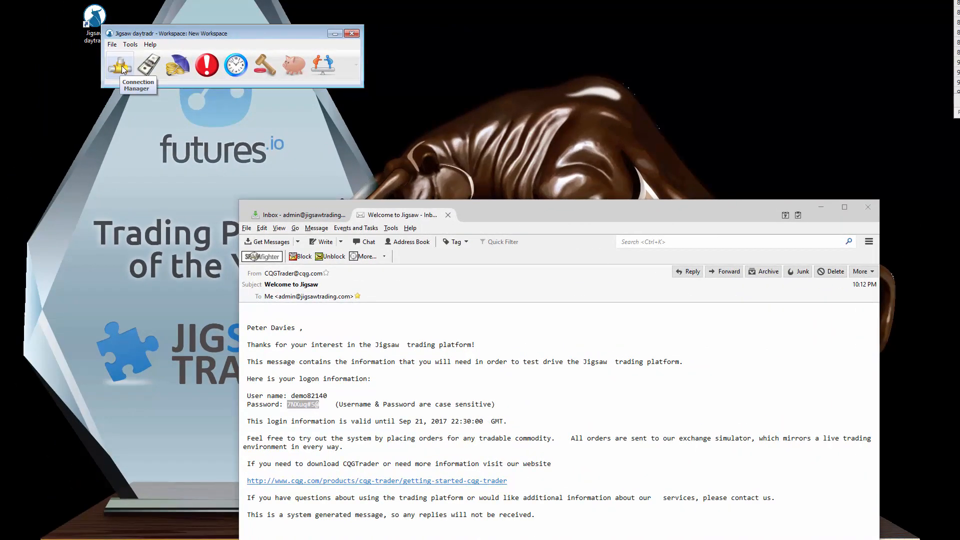
{"action": "left_click", "coordinate": [120, 66]}
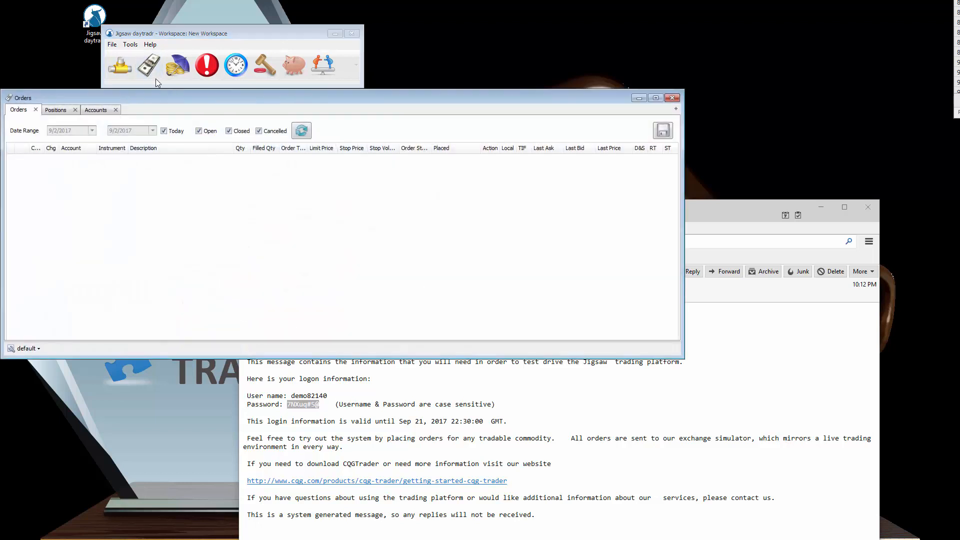
{"action": "left_click_drag", "start_coordinate": [307, 98], "coordinate": [307, 126]}
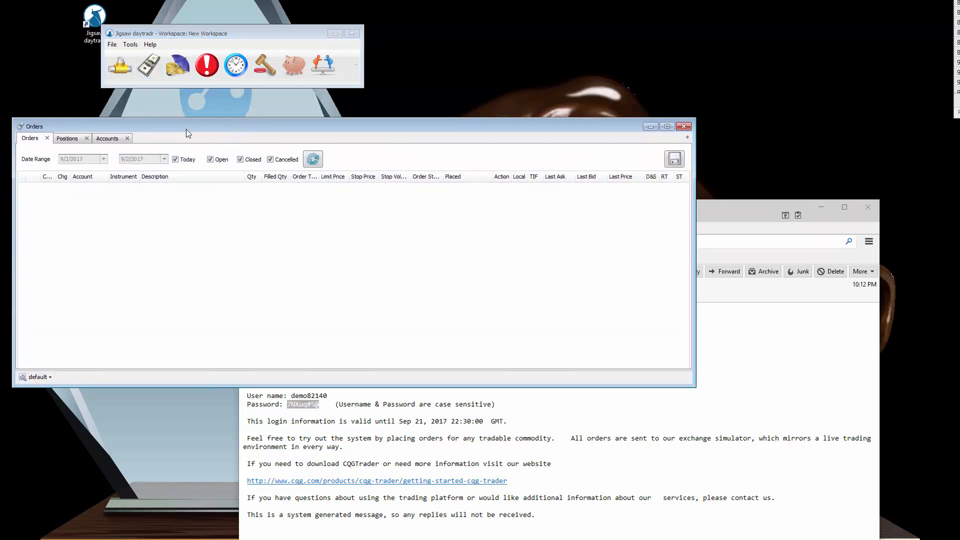
{"action": "left_click", "coordinate": [66, 138]}
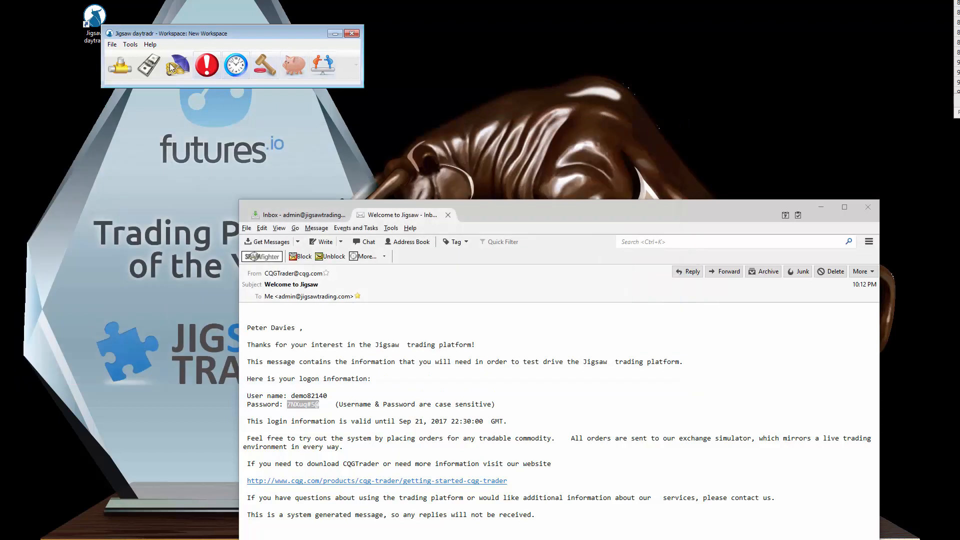
{"action": "left_click", "coordinate": [177, 64]}
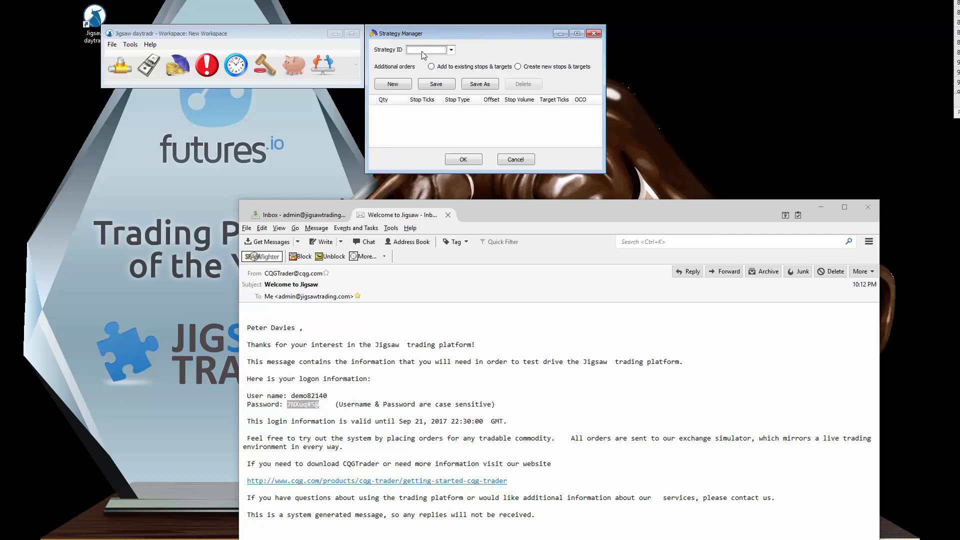
- Create a new strategy named 4x4 in Strategy Manager
{"action": "left_click", "coordinate": [392, 84]}
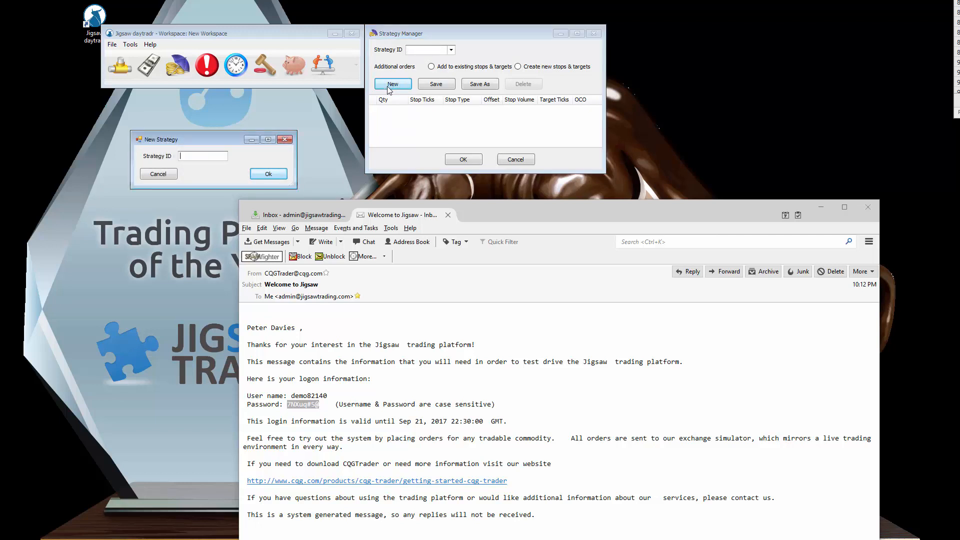
{"action": "type", "text": "4x4"}
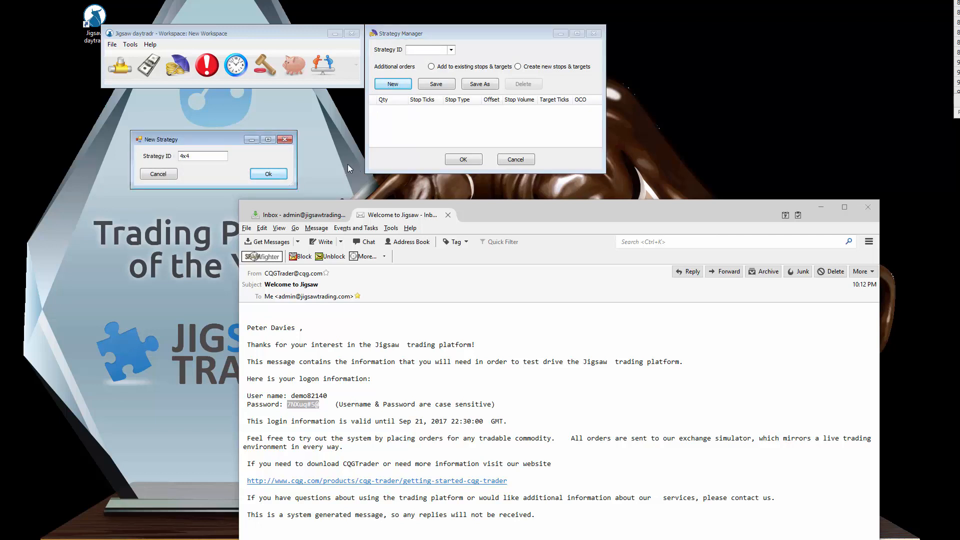
{"action": "left_click", "coordinate": [268, 173]}
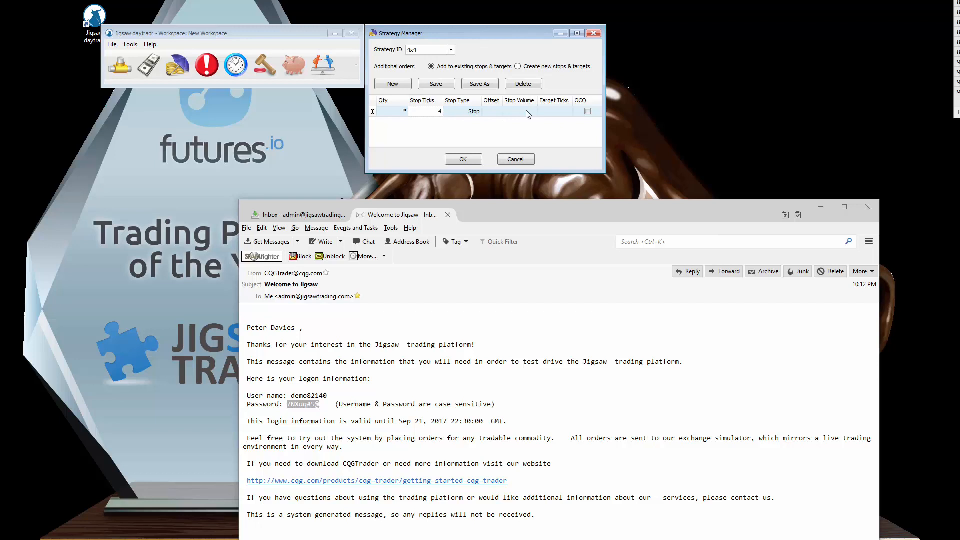
- Give 4x4 a 4-tick stop, 4-tick target and stop volume 200, save it, and show Alerts
{"action": "left_click", "coordinate": [554, 111]}
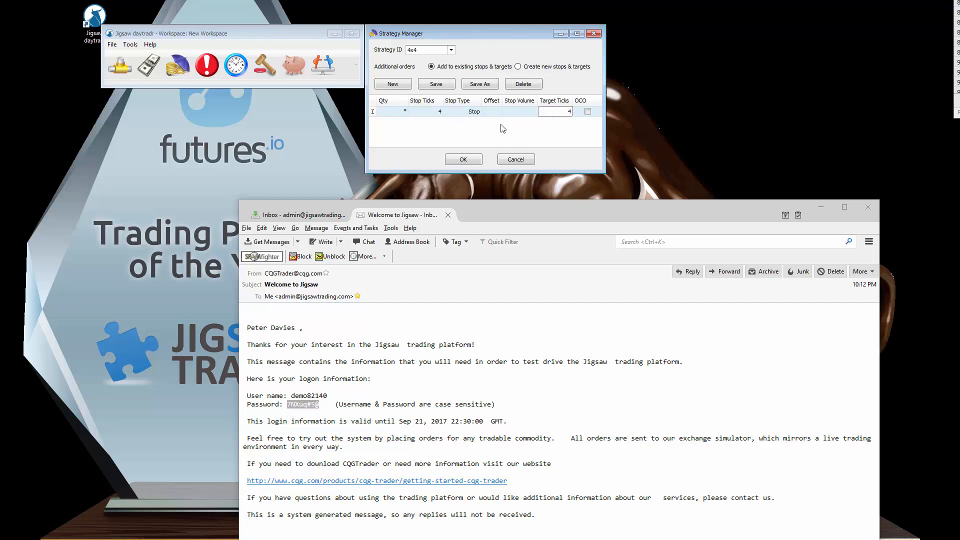
{"action": "left_click", "coordinate": [478, 111]}
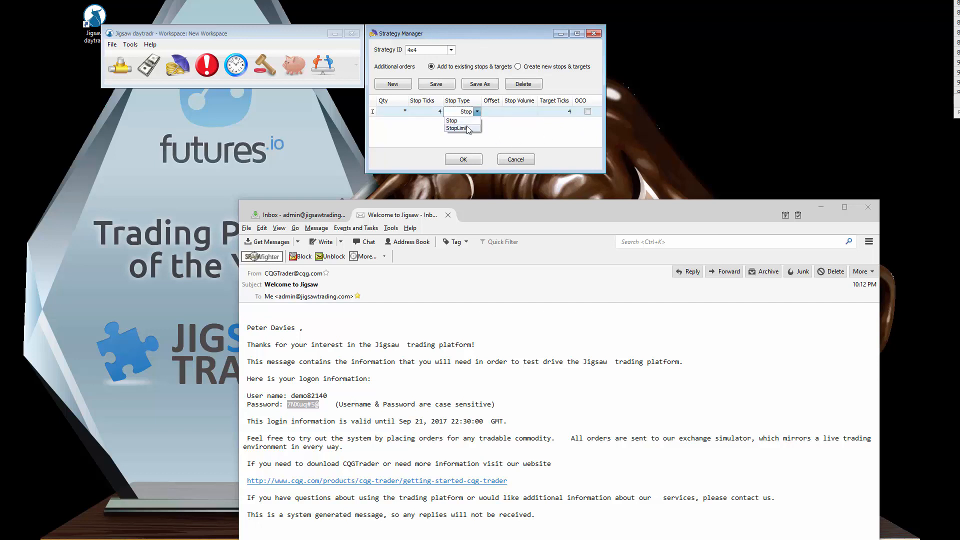
{"action": "left_click", "coordinate": [451, 120]}
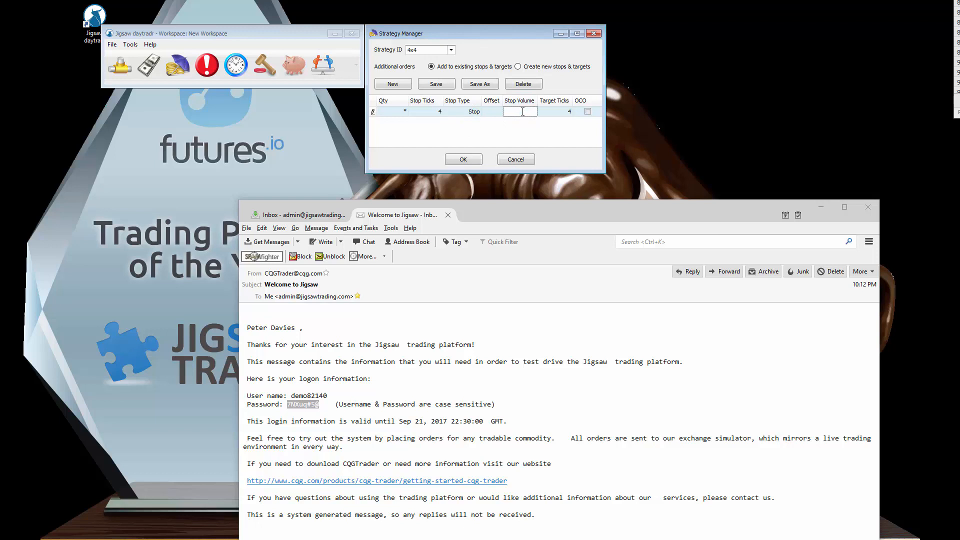
{"action": "type", "text": "200"}
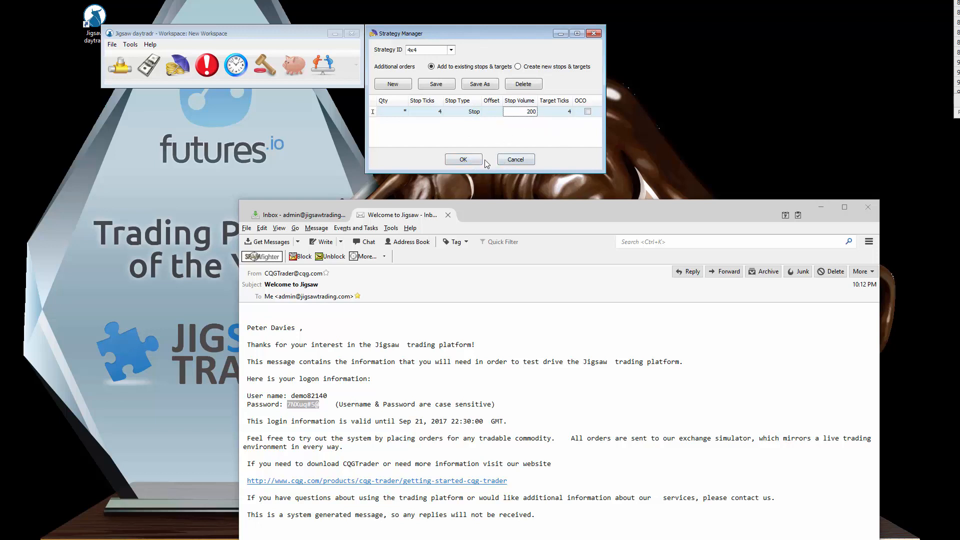
{"action": "left_click", "coordinate": [463, 159]}
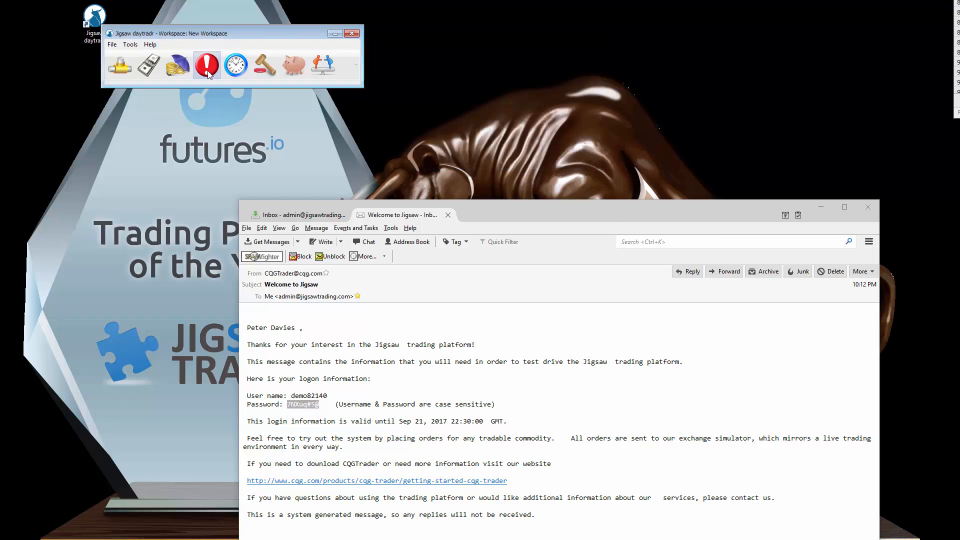
{"action": "left_click", "coordinate": [207, 65]}
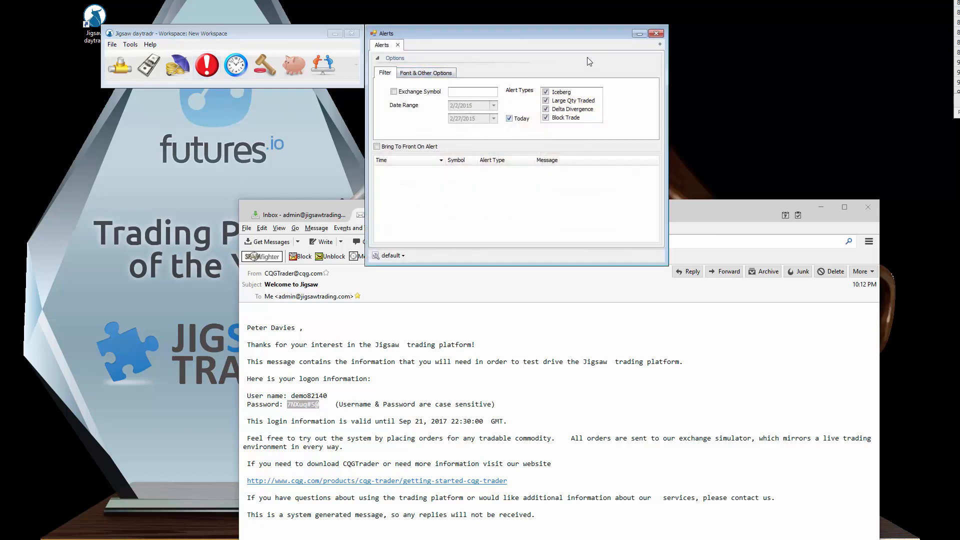
{"action": "mouse_move", "coordinate": [617, 52]}
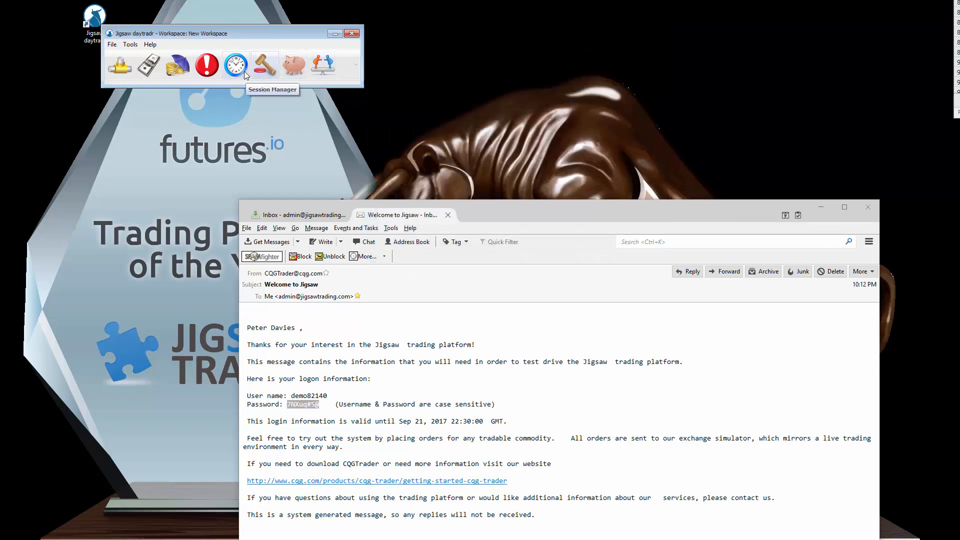
{"action": "left_click", "coordinate": [235, 65]}
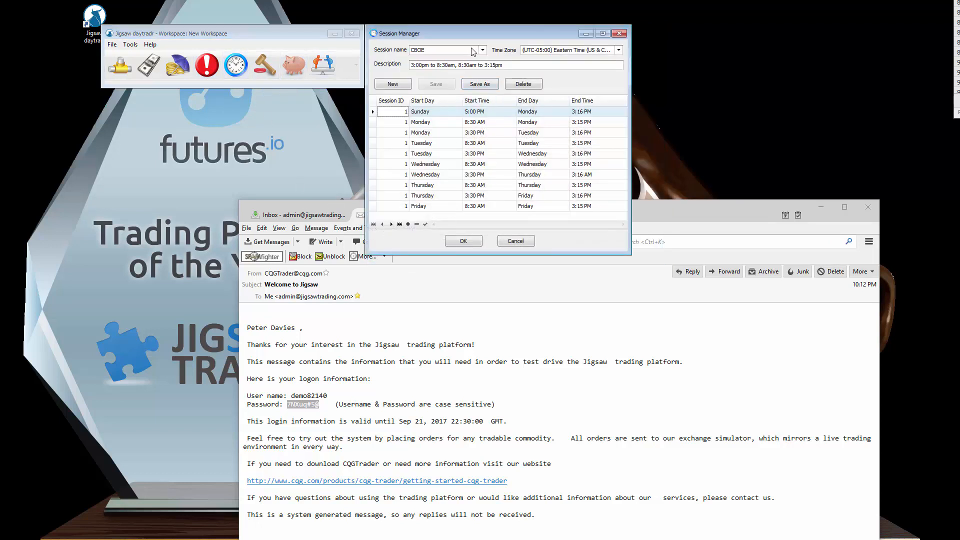
{"action": "left_click", "coordinate": [483, 49]}
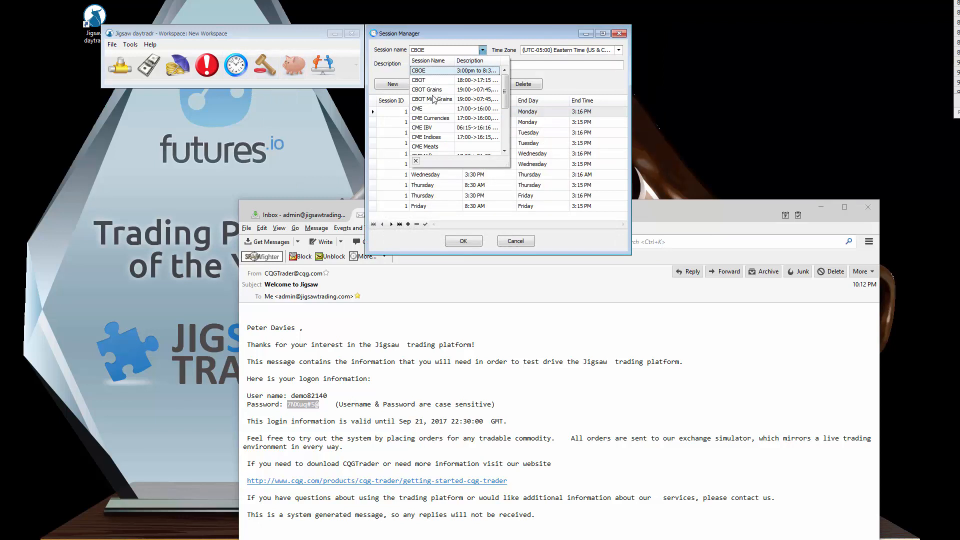
{"action": "mouse_move", "coordinate": [426, 127]}
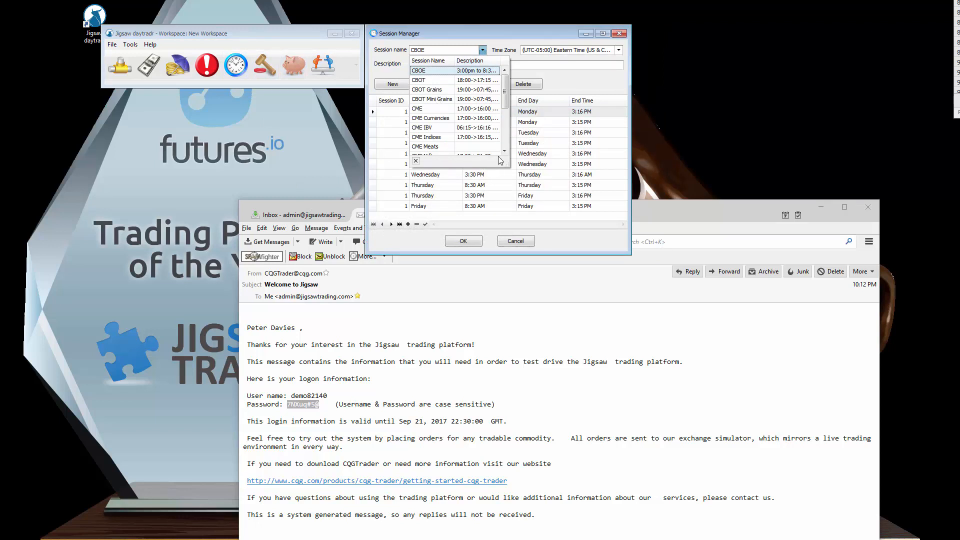
{"action": "scroll", "scroll_direction": "down", "scroll_amount": 3}
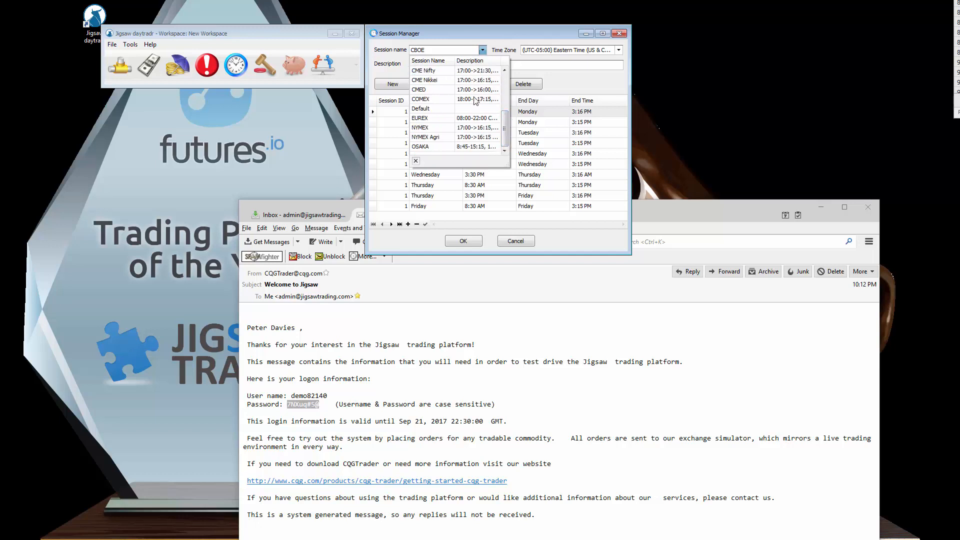
{"action": "mouse_move", "coordinate": [478, 254]}
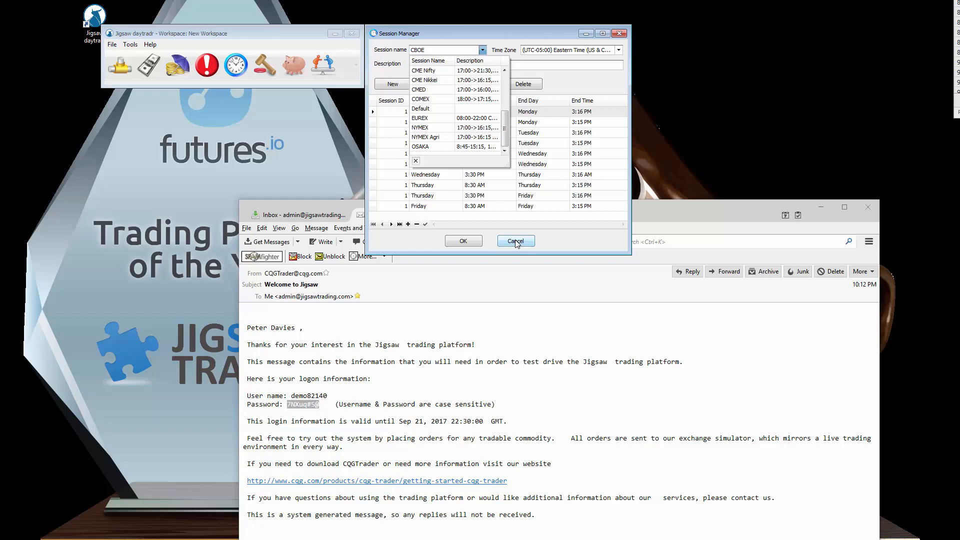
{"action": "left_click", "coordinate": [516, 240]}
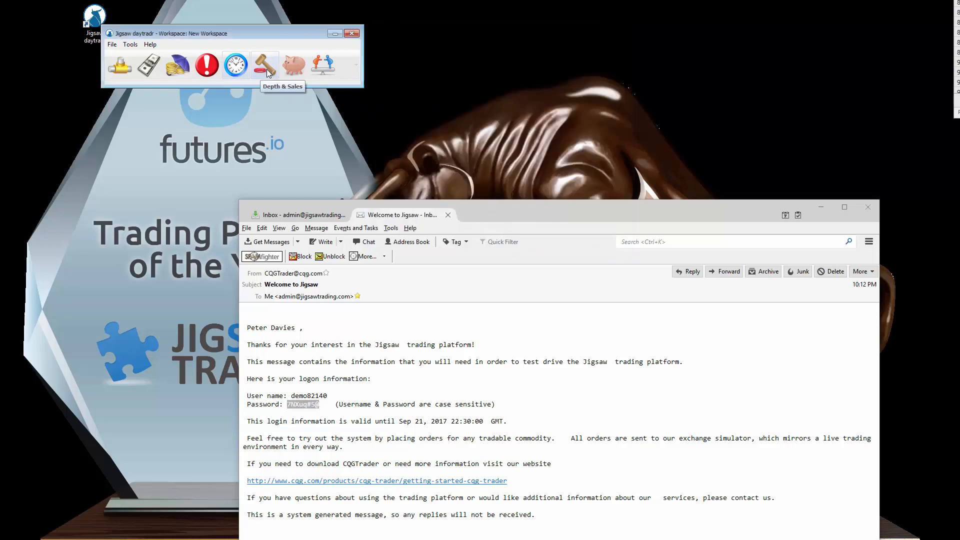
- Open a Depth & Sales window for ESU17 on the CME Indices session
{"action": "left_click", "coordinate": [264, 65]}
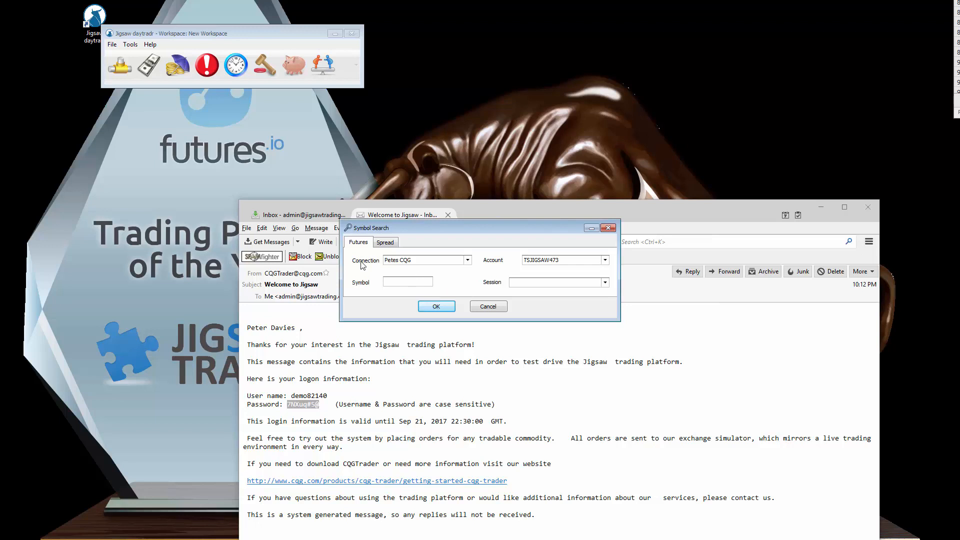
{"action": "type", "text": "e"}
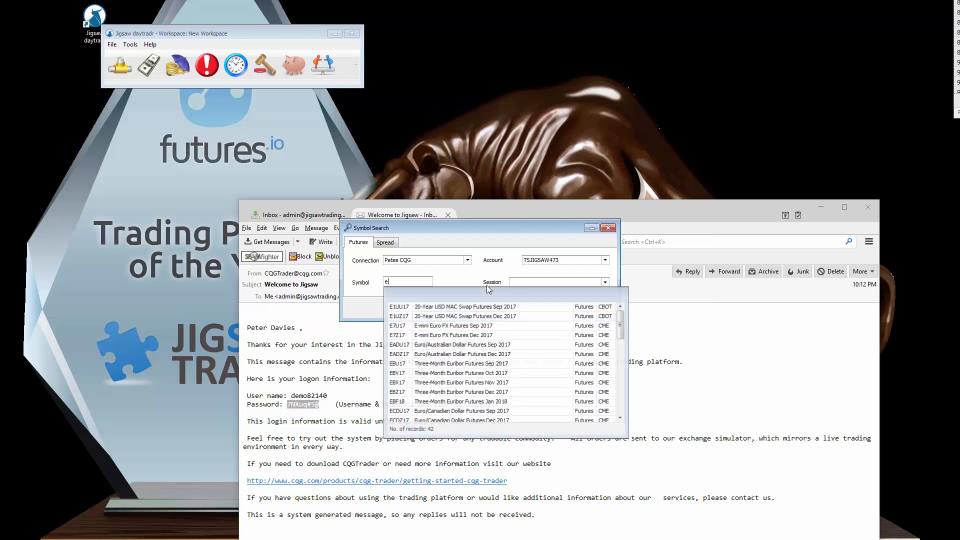
{"action": "type", "text": "s"}
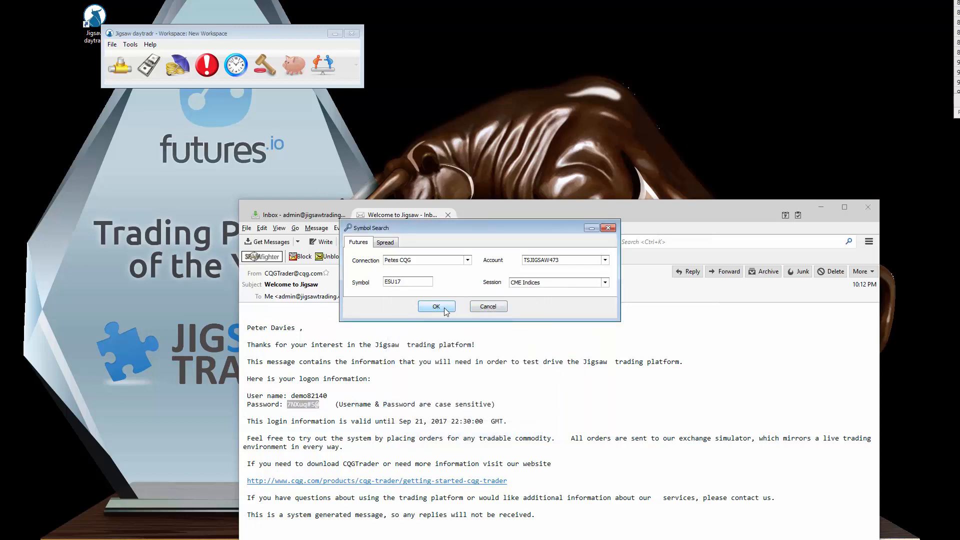
{"action": "left_click", "coordinate": [436, 306]}
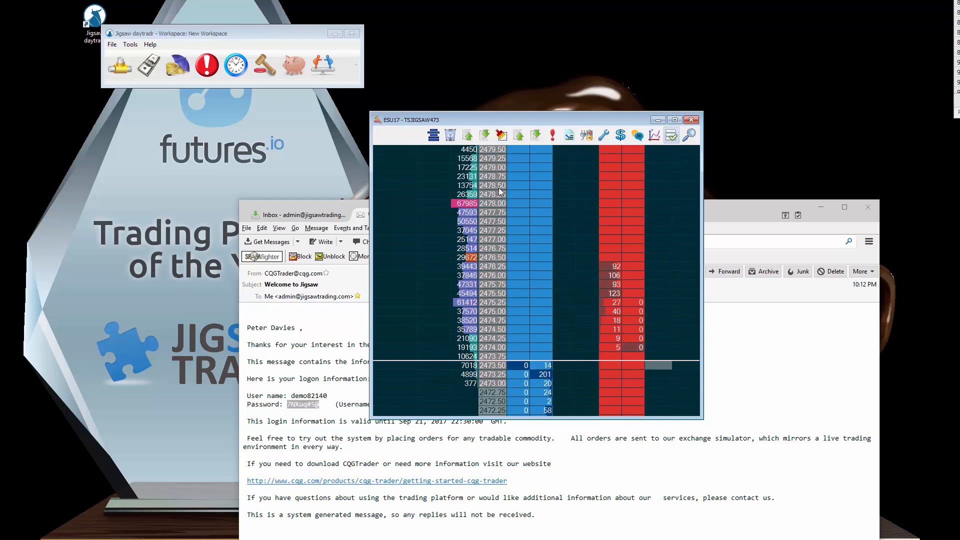
{"action": "mouse_move", "coordinate": [565, 155]}
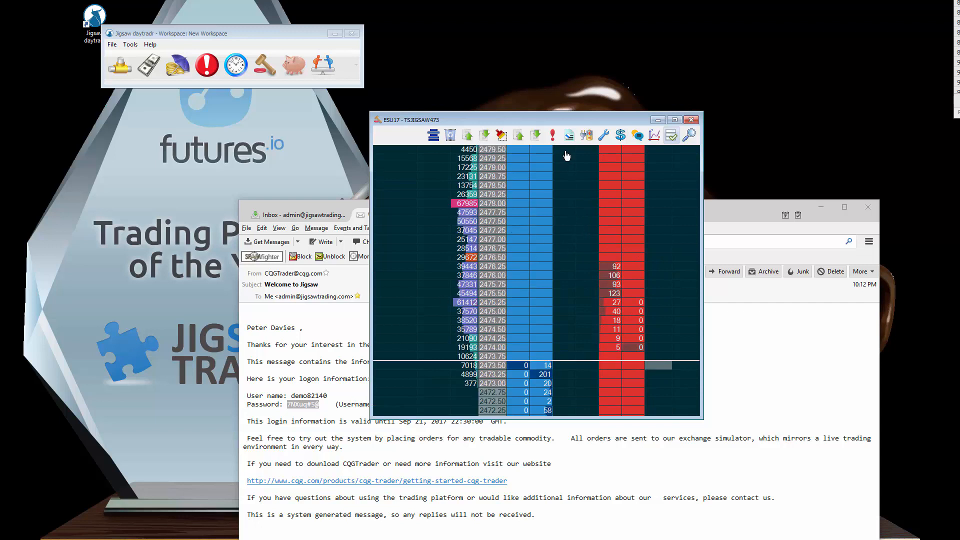
{"action": "mouse_move", "coordinate": [506, 301]}
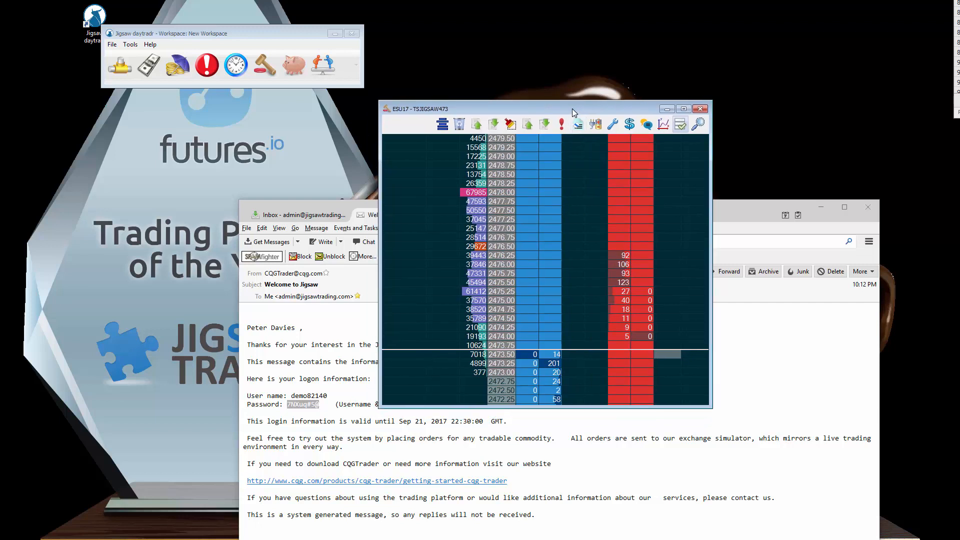
- Move the ESU17 Depth & Sales window higher and open its settings from the wrench icon
{"action": "left_click_drag", "start_coordinate": [490, 109], "coordinate": [496, 75]}
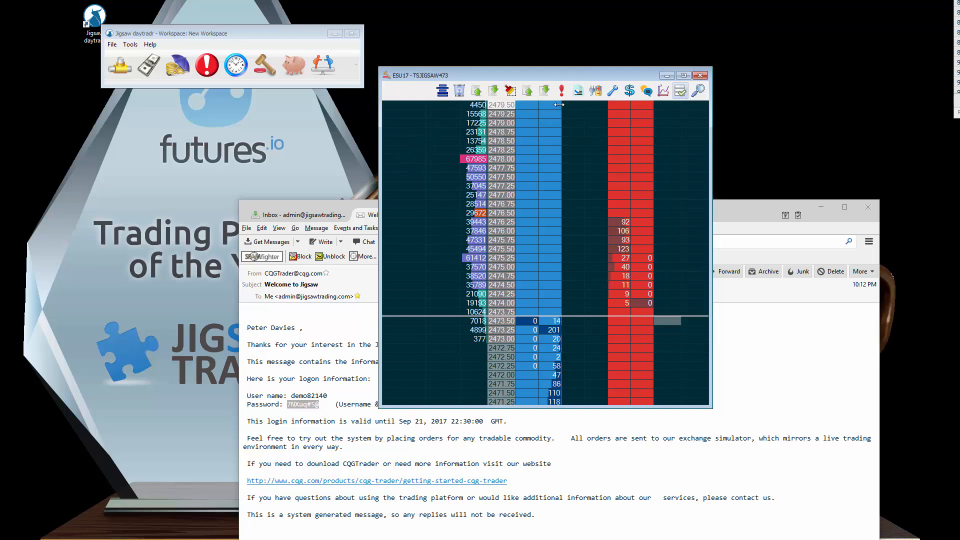
{"action": "mouse_move", "coordinate": [423, 111]}
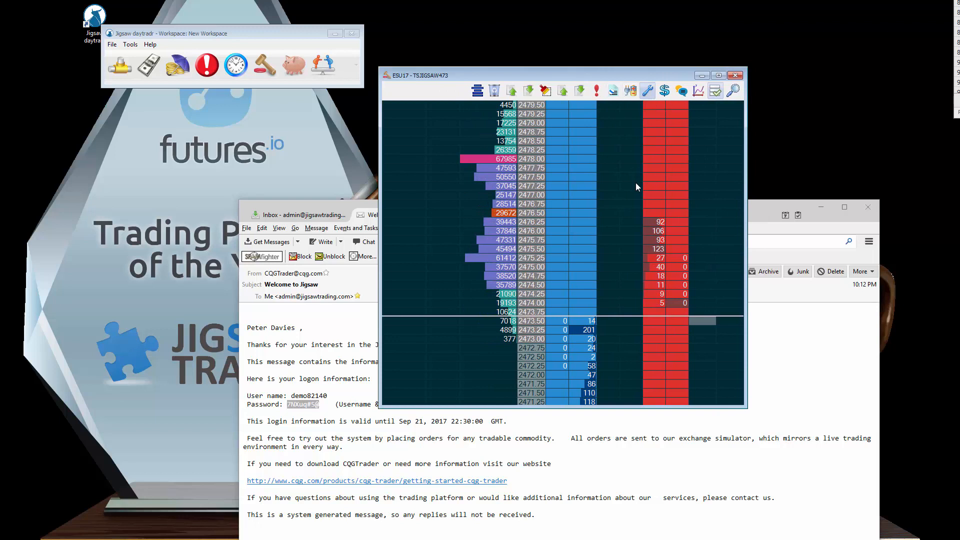
{"action": "left_click", "coordinate": [647, 90]}
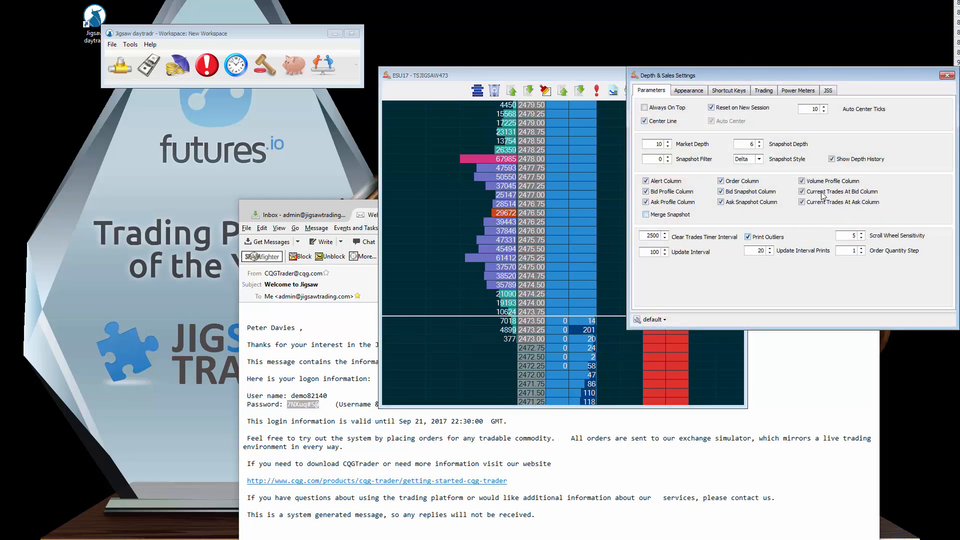
- Bring up the order entry panel and set quantity 10 with the Auto options adjusted
{"action": "left_click", "coordinate": [946, 74]}
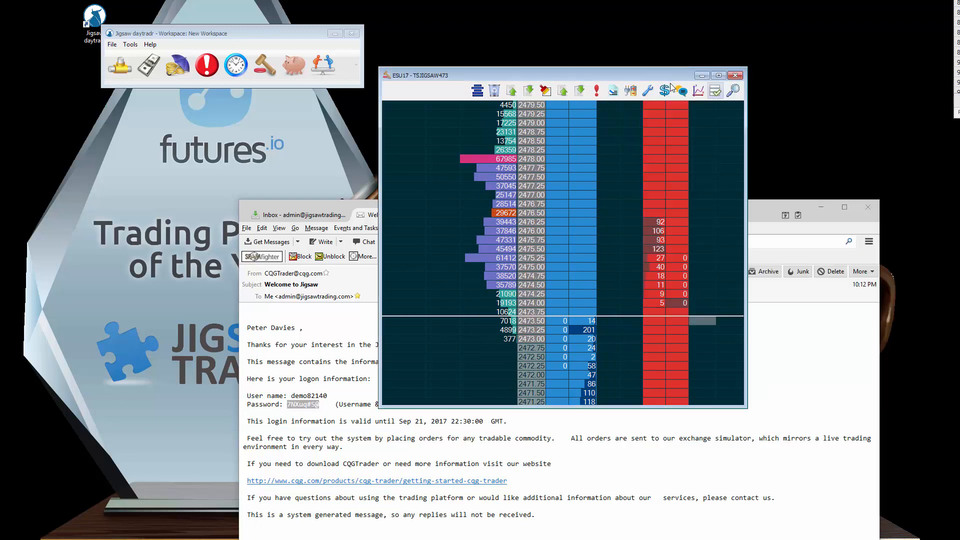
{"action": "left_click", "coordinate": [663, 90]}
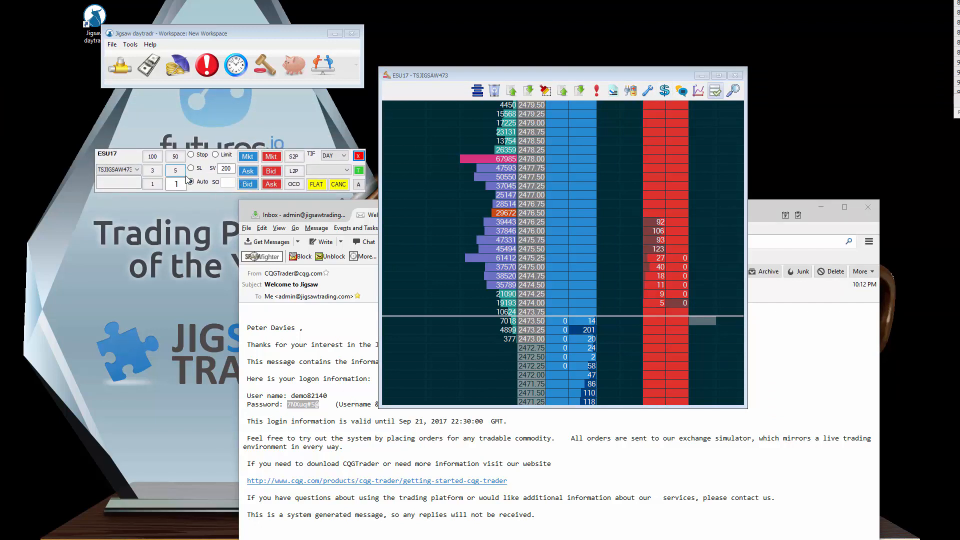
{"action": "left_click", "coordinate": [191, 181]}
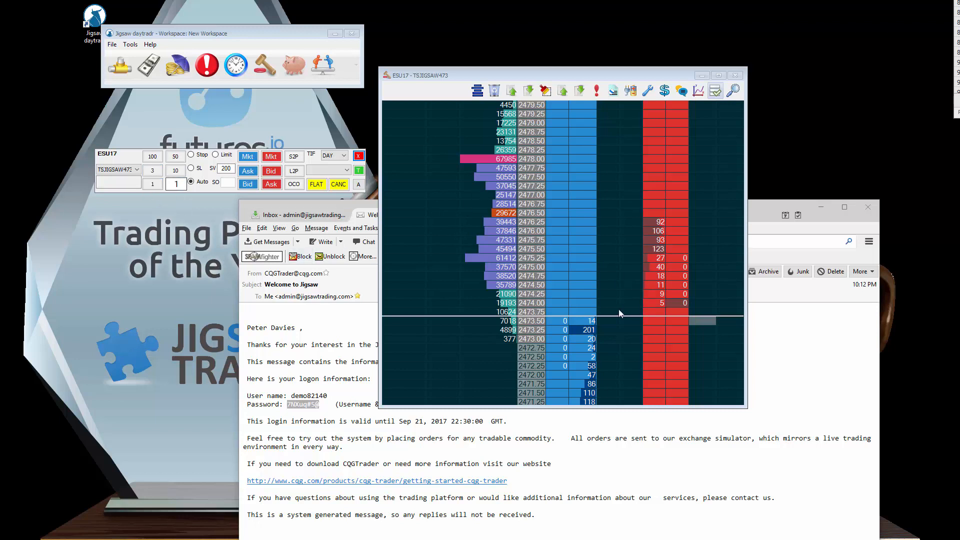
{"action": "left_click", "coordinate": [118, 183]}
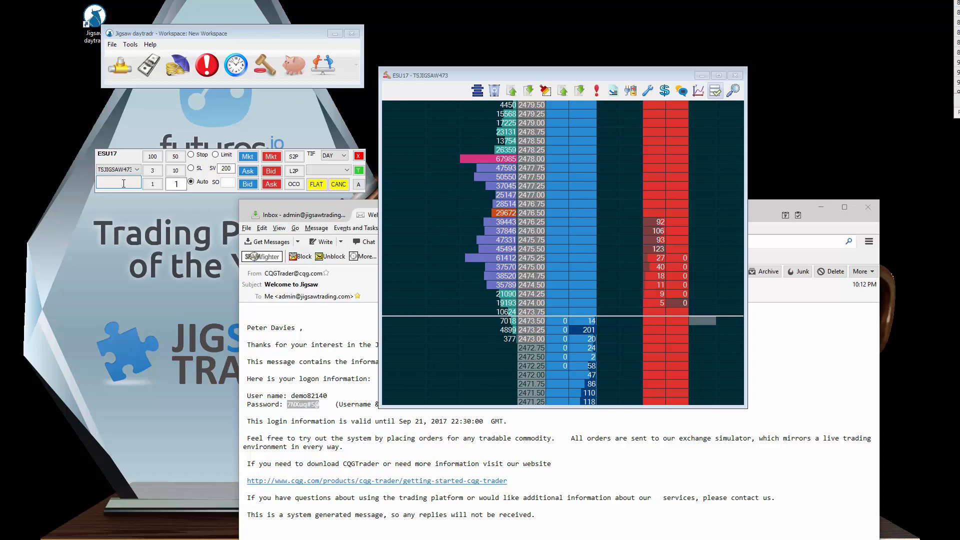
{"action": "left_click", "coordinate": [175, 185]}
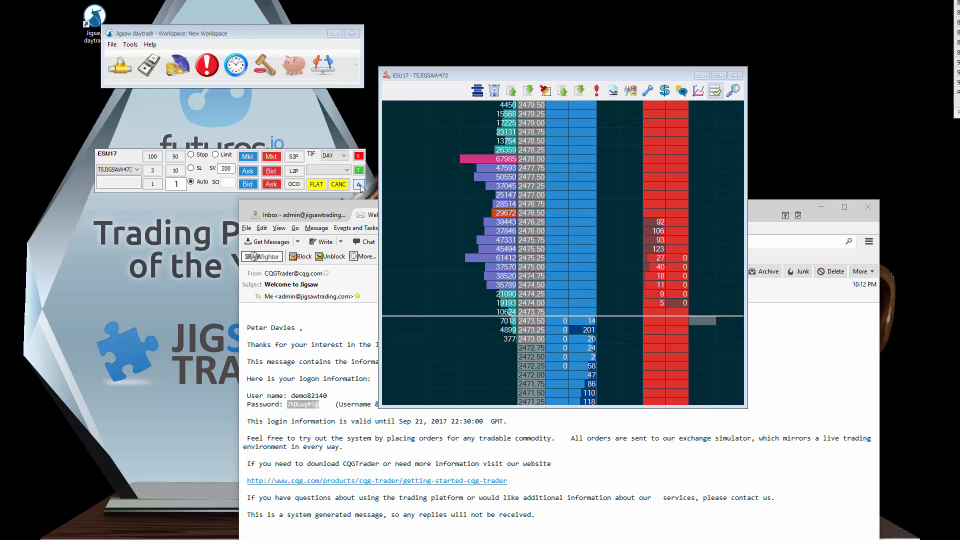
- Flip the order panel to a vertical layout, then close it for the narrow power meter
{"action": "left_click", "coordinate": [360, 184]}
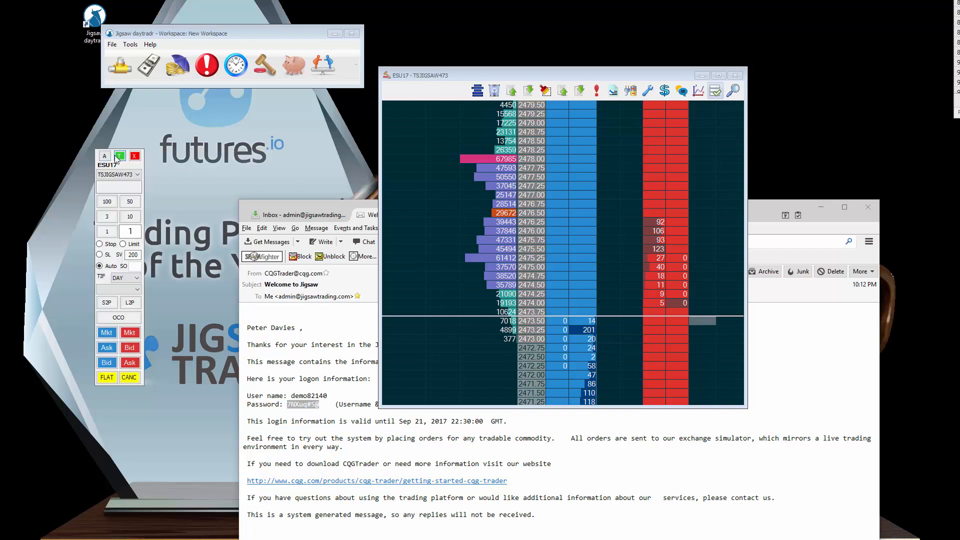
{"action": "left_click", "coordinate": [137, 170]}
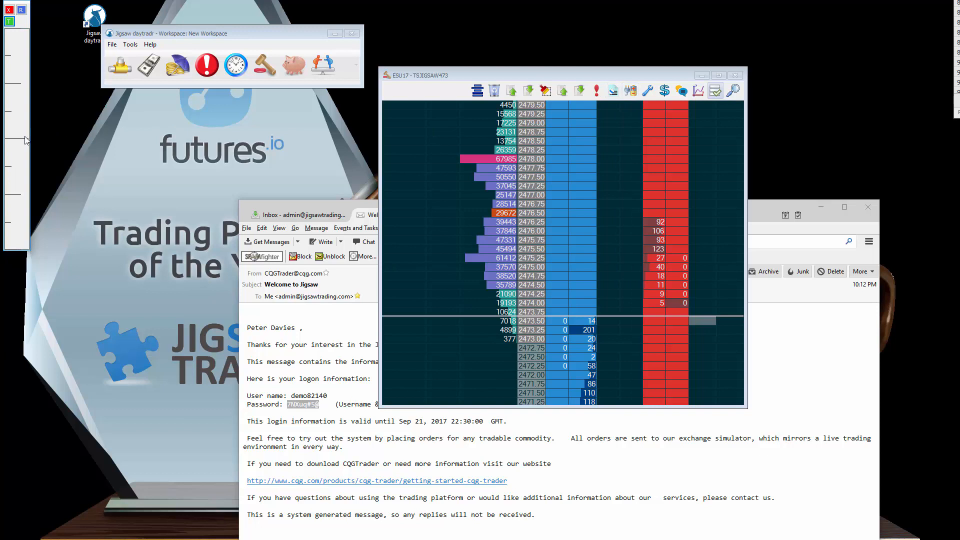
- Browse Power Meters, then on Trading enable Close Outstanding Orders When Position is Closed
{"action": "left_click", "coordinate": [715, 90]}
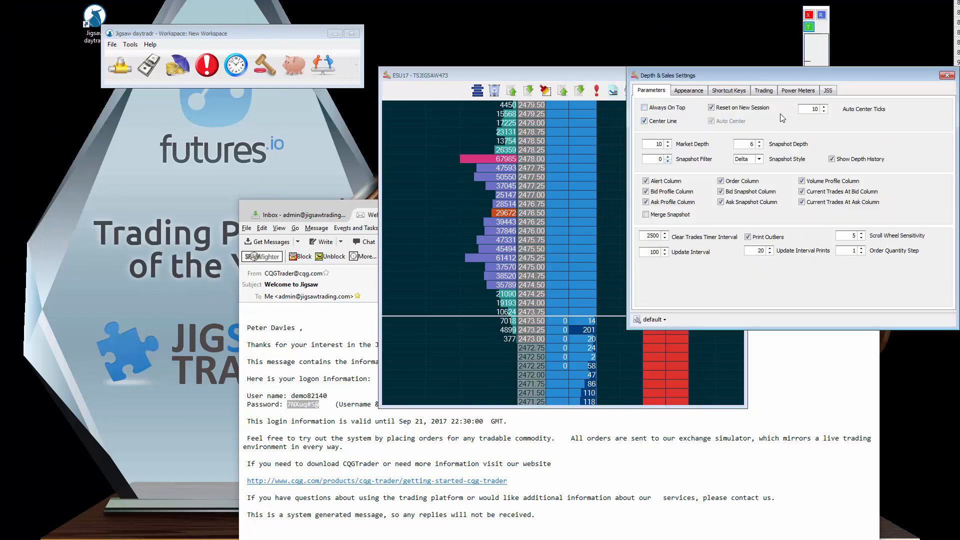
{"action": "left_click", "coordinate": [798, 90]}
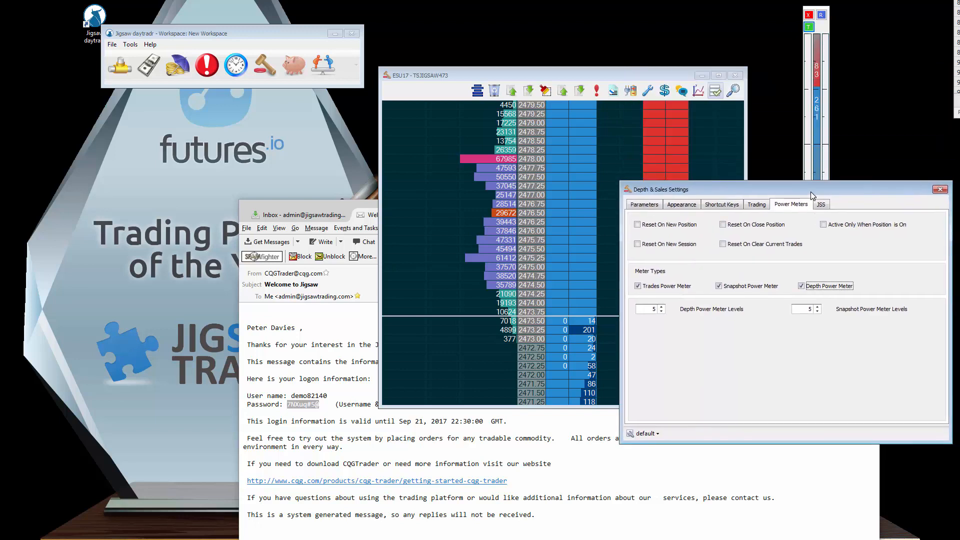
{"action": "mouse_move", "coordinate": [830, 158]}
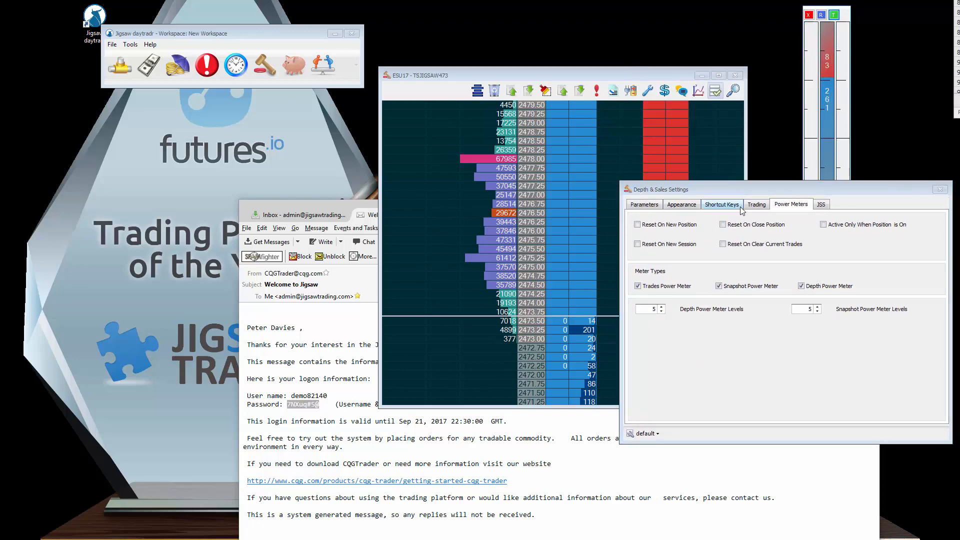
{"action": "left_click", "coordinate": [756, 204]}
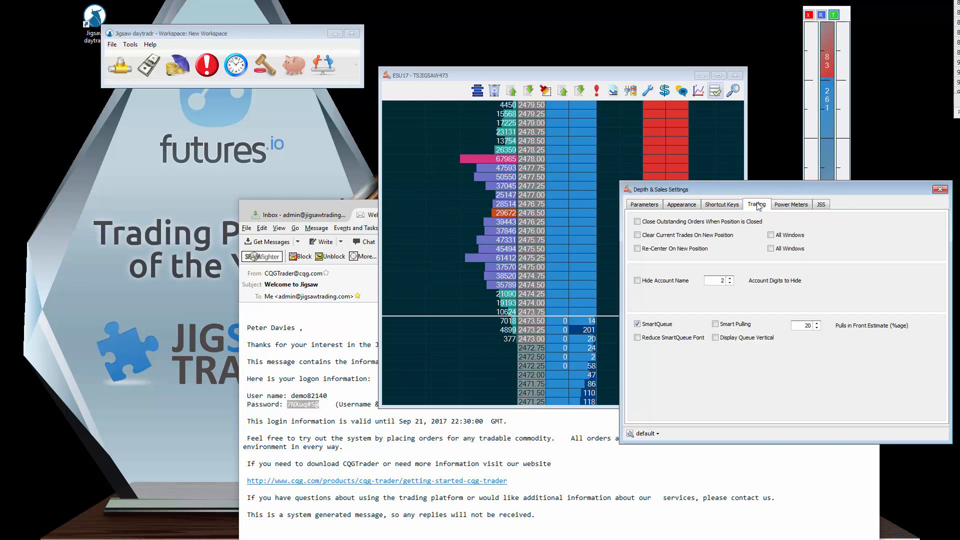
{"action": "left_click", "coordinate": [638, 222]}
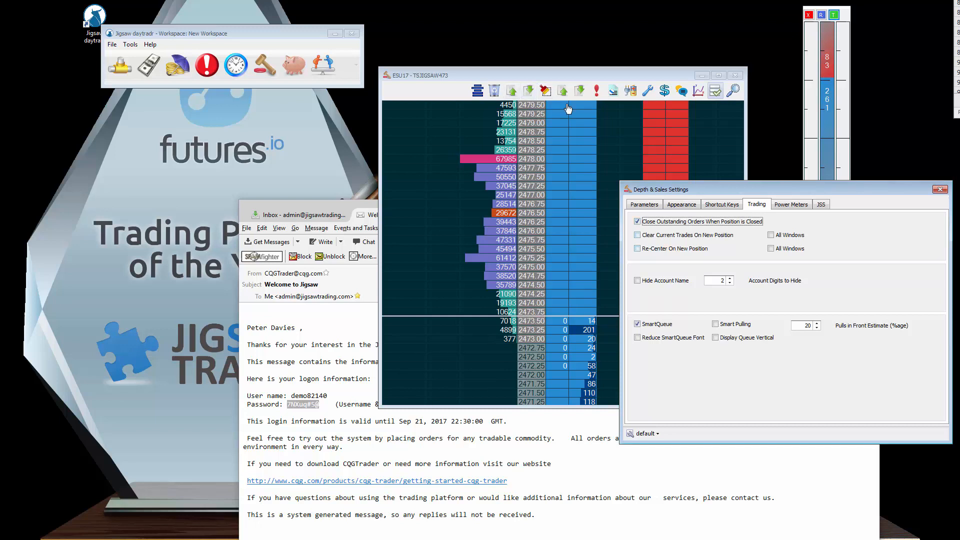
{"action": "mouse_move", "coordinate": [507, 132]}
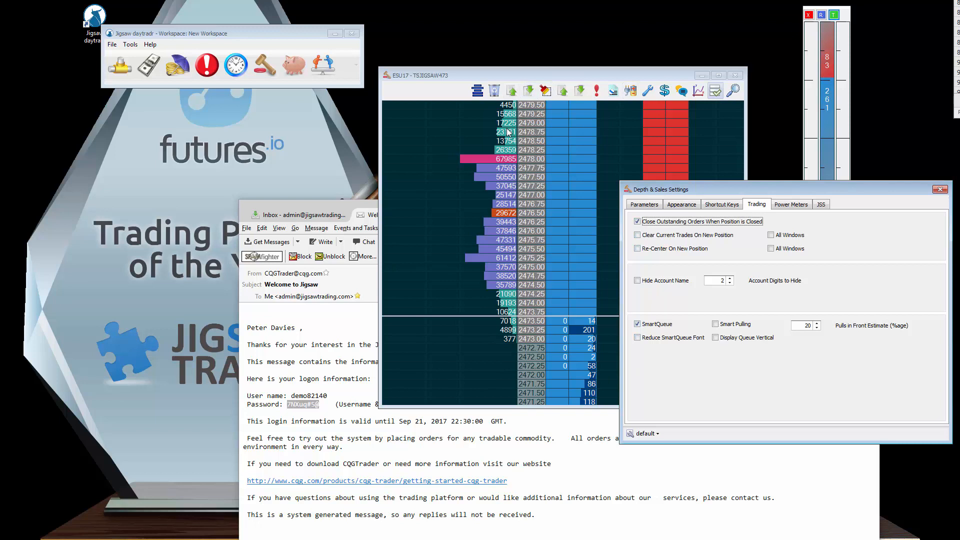
{"action": "mouse_move", "coordinate": [734, 196]}
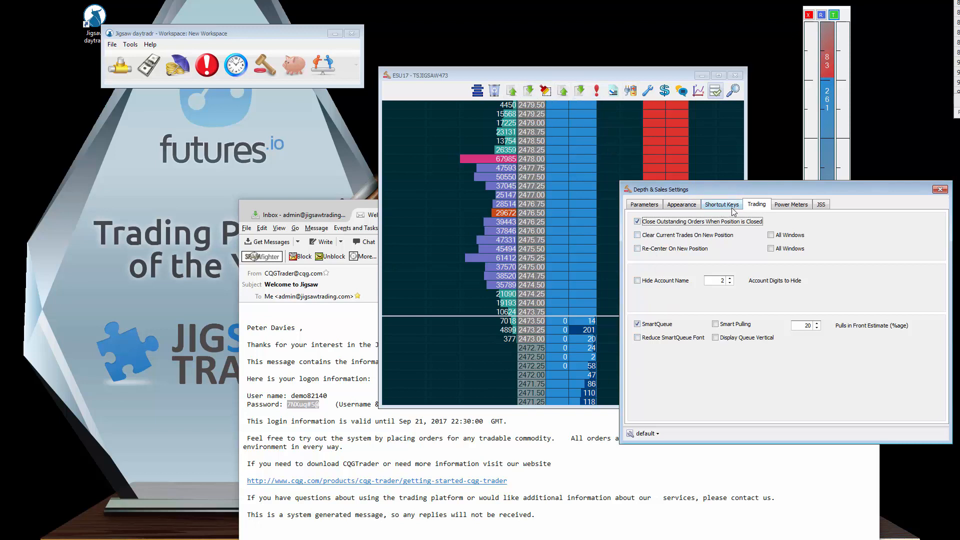
- Enable Reset On New Position for power meters, and Clear Current Trades and Re-Center On New Position
{"action": "left_click", "coordinate": [790, 204]}
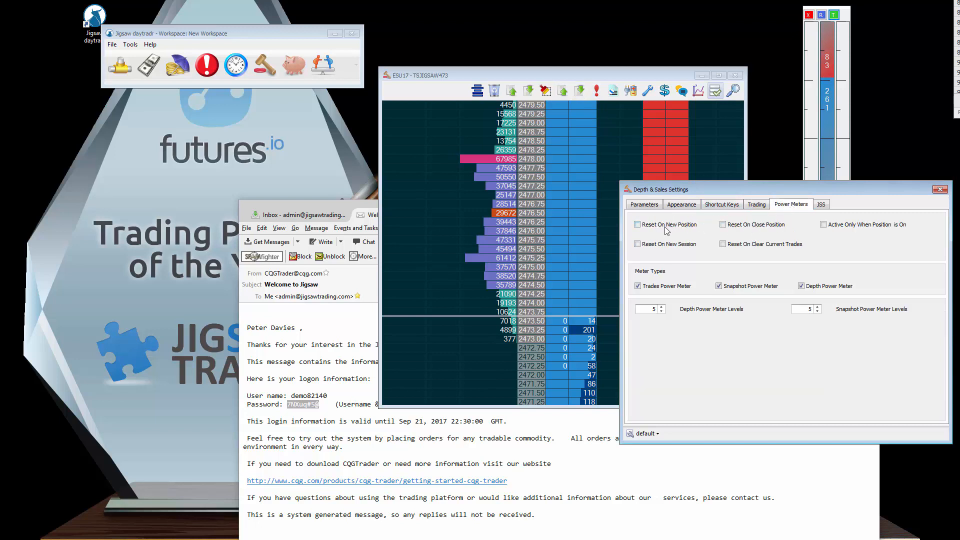
{"action": "left_click", "coordinate": [637, 224]}
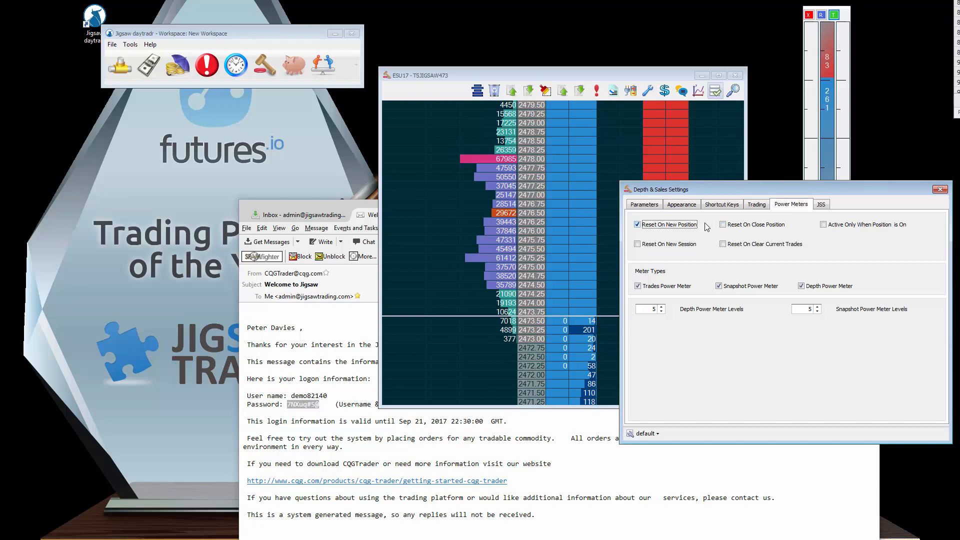
{"action": "mouse_move", "coordinate": [723, 244]}
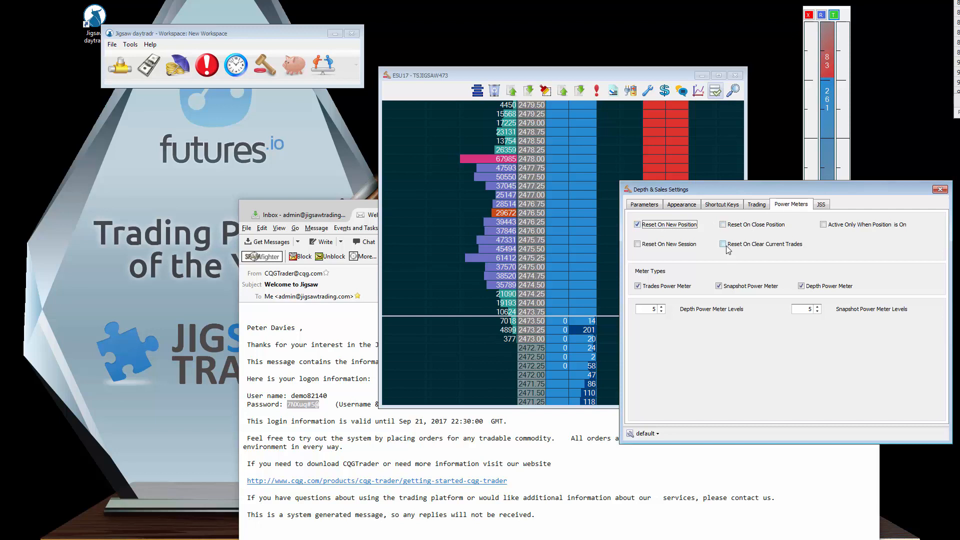
{"action": "left_click", "coordinate": [756, 204]}
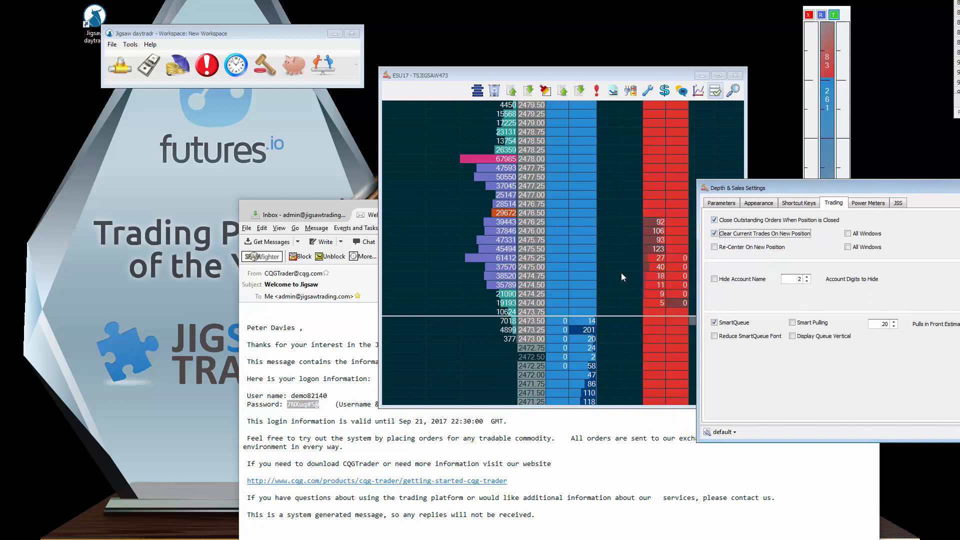
{"action": "left_click", "coordinate": [715, 246]}
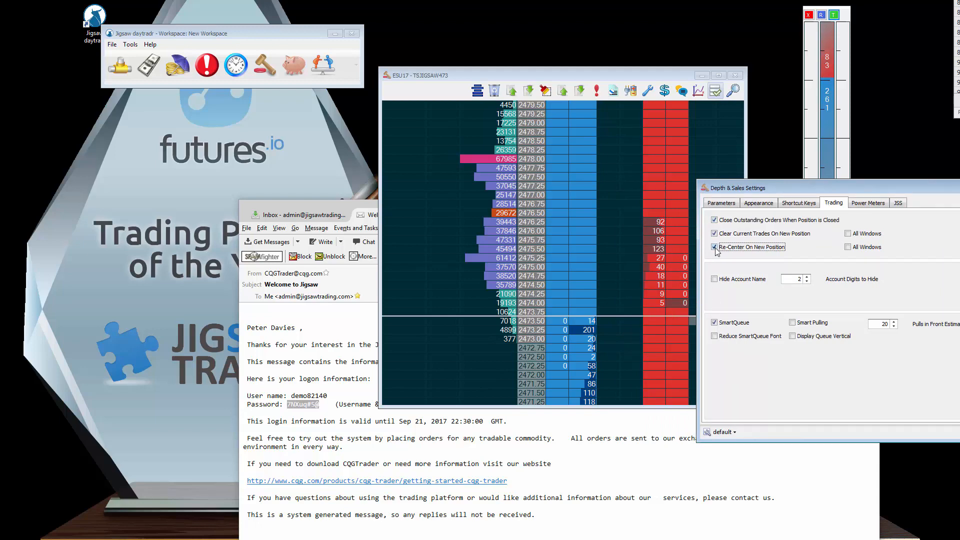
{"action": "left_click", "coordinate": [714, 246]}
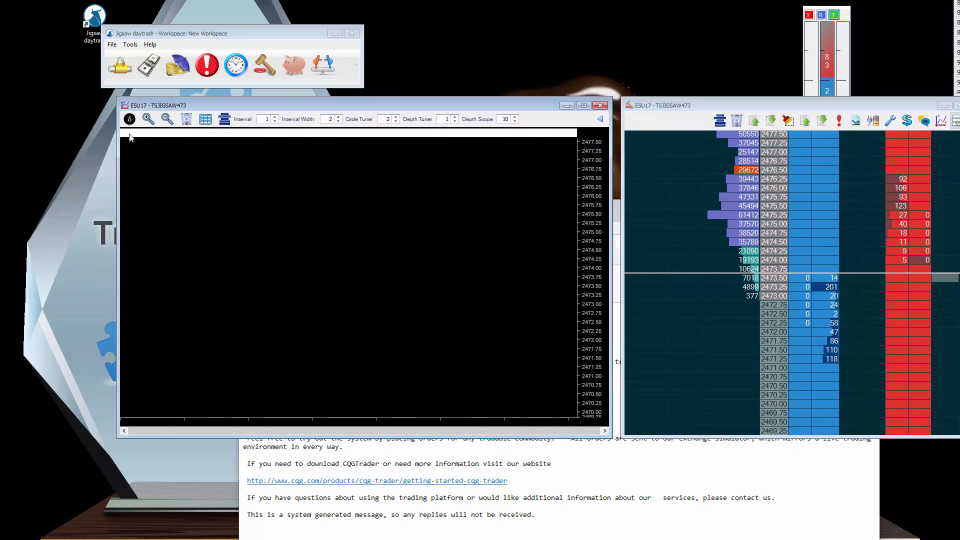
- Add the cumulative delta pane beneath the ESU17 price chart
{"action": "left_click", "coordinate": [129, 119]}
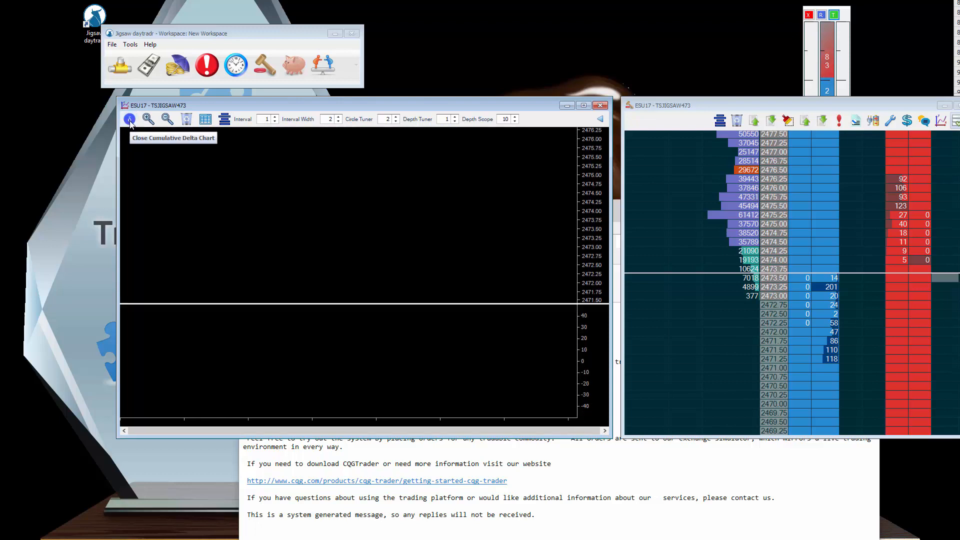
{"action": "left_click", "coordinate": [129, 120]}
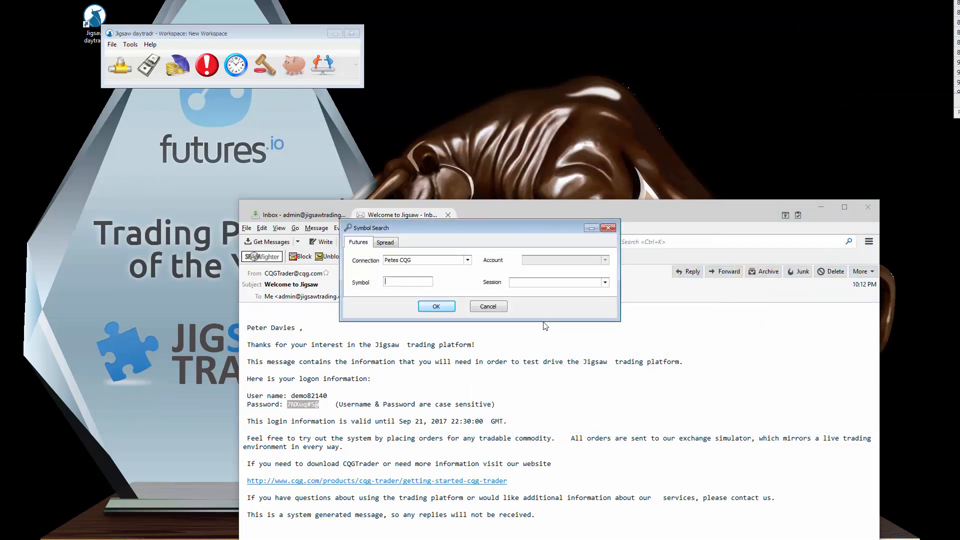
{"action": "type", "text": "es"}
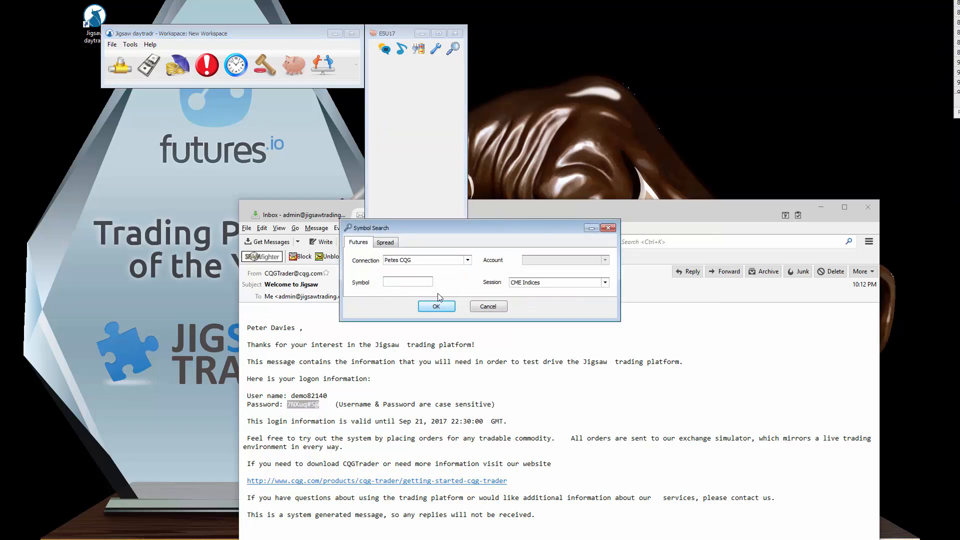
{"action": "type", "text": "nq"}
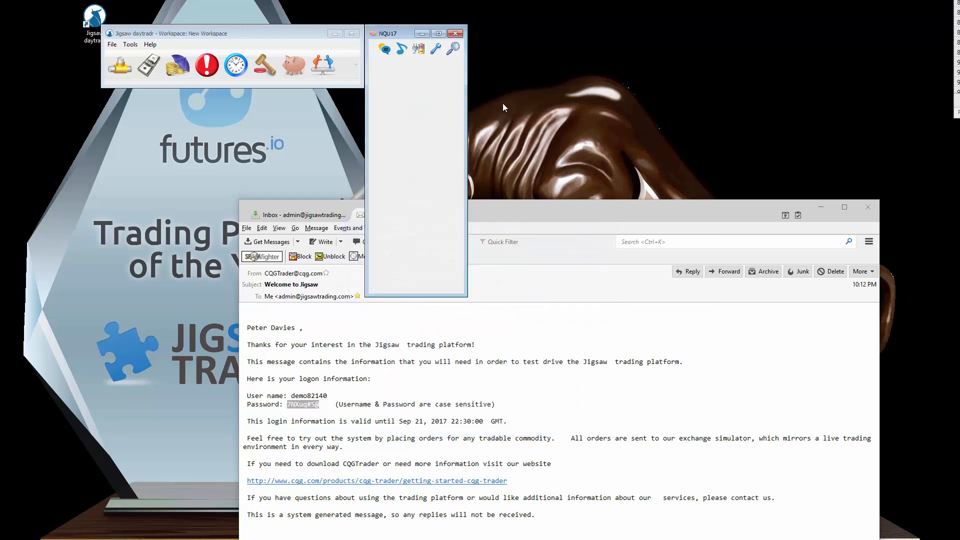
{"action": "left_click", "coordinate": [452, 48]}
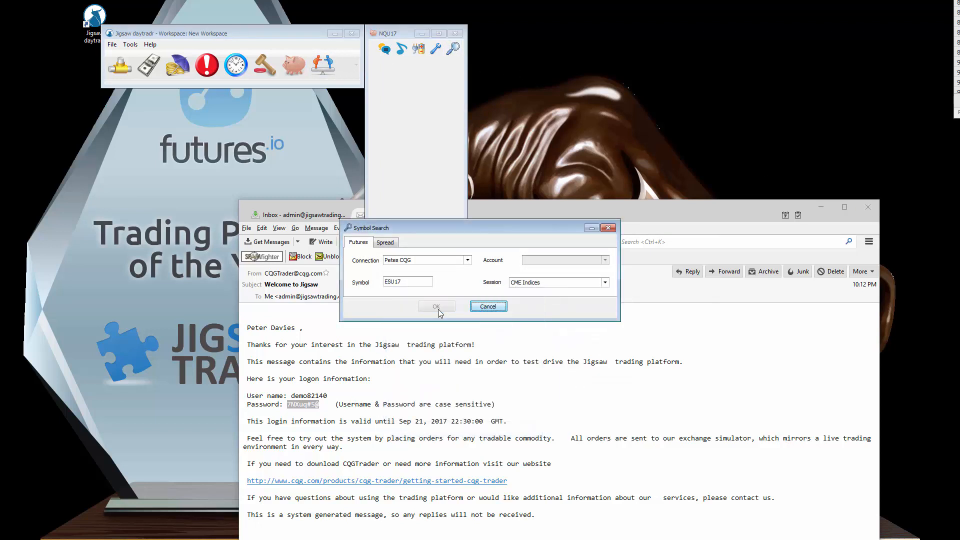
{"action": "left_click", "coordinate": [436, 306]}
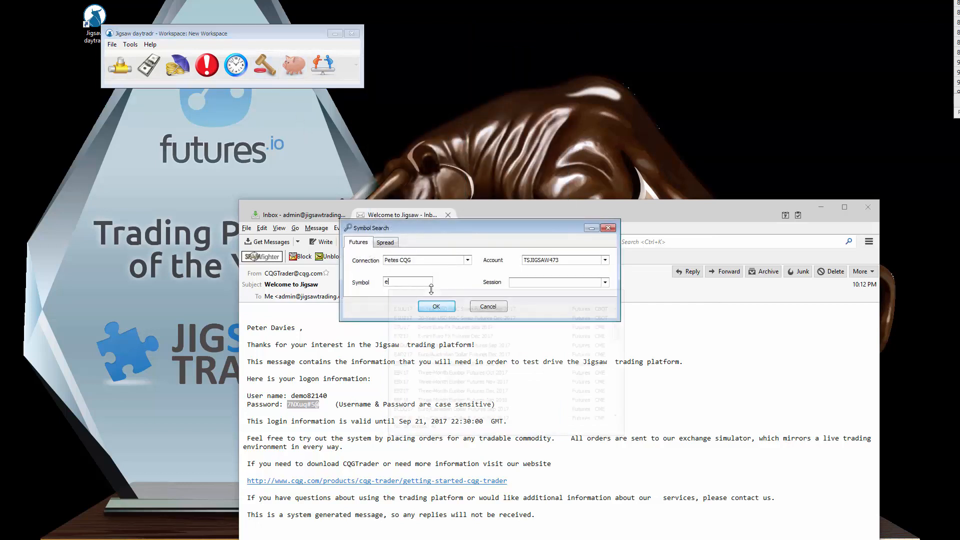
- Open the new ESU17 DOM window's settings and its saved templates list
{"action": "left_click", "coordinate": [436, 306]}
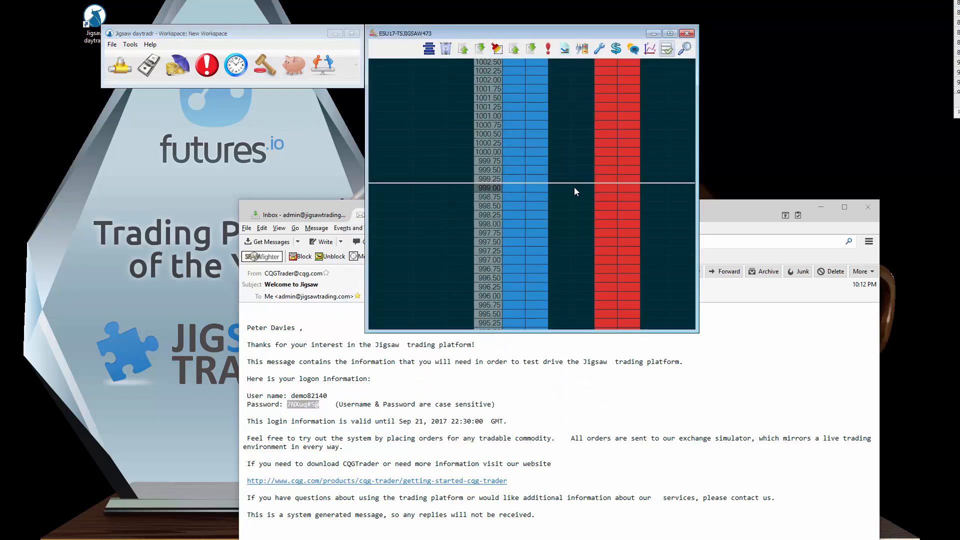
{"action": "mouse_move", "coordinate": [600, 48]}
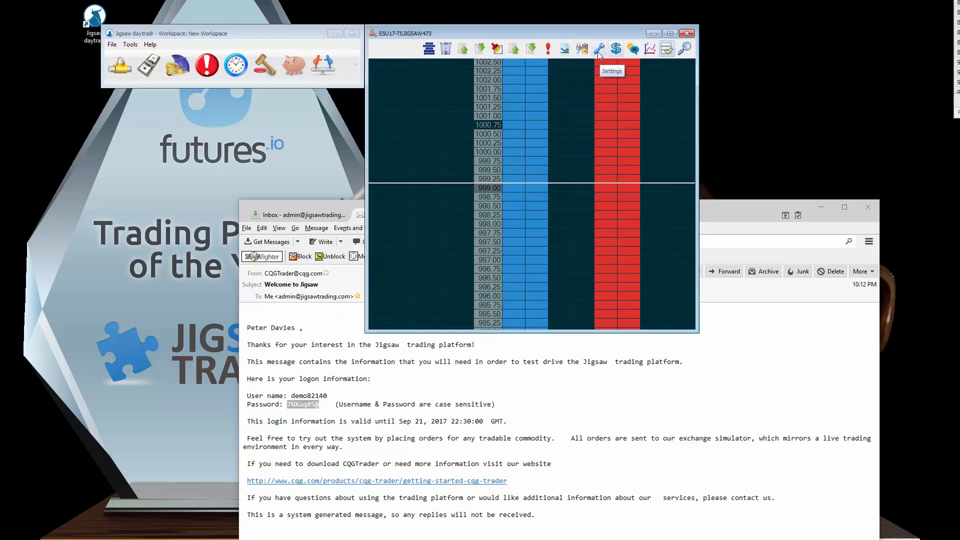
{"action": "left_click", "coordinate": [599, 49]}
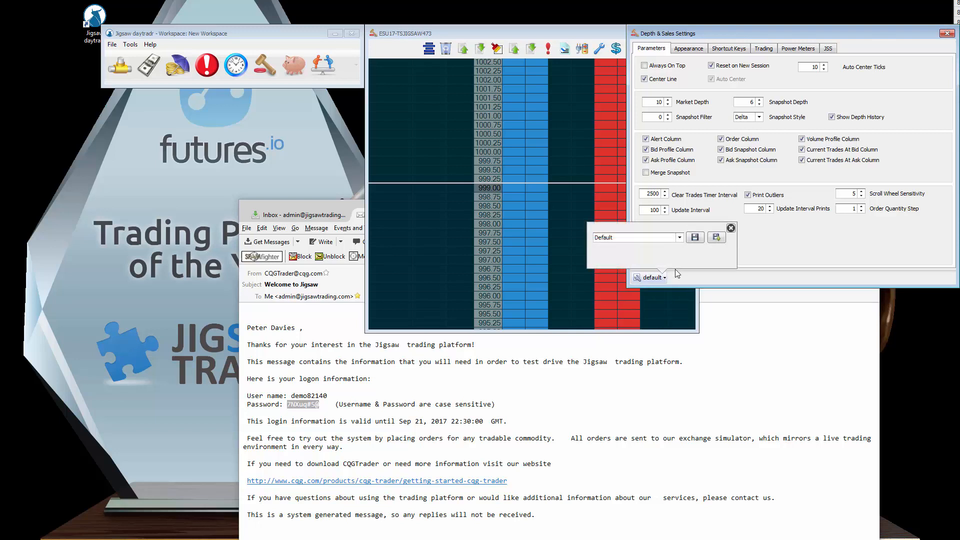
{"action": "left_click", "coordinate": [678, 238]}
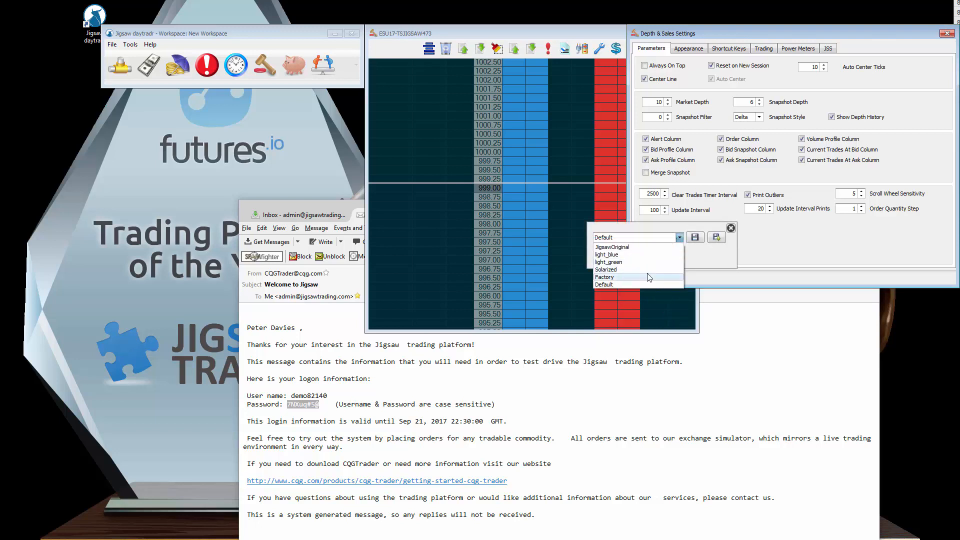
- Apply the Solarized colour template to the ESU17 DOM
{"action": "left_click", "coordinate": [611, 246]}
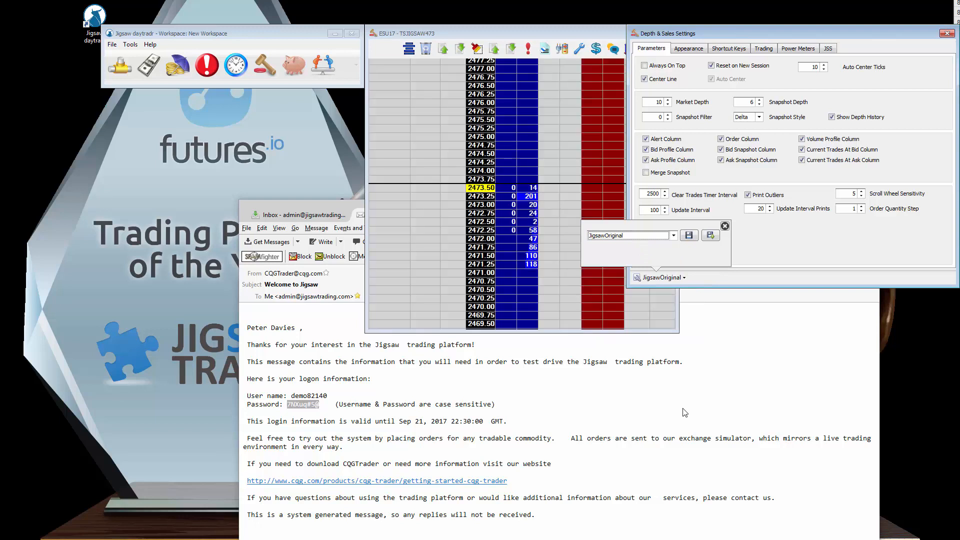
{"action": "mouse_move", "coordinate": [443, 205]}
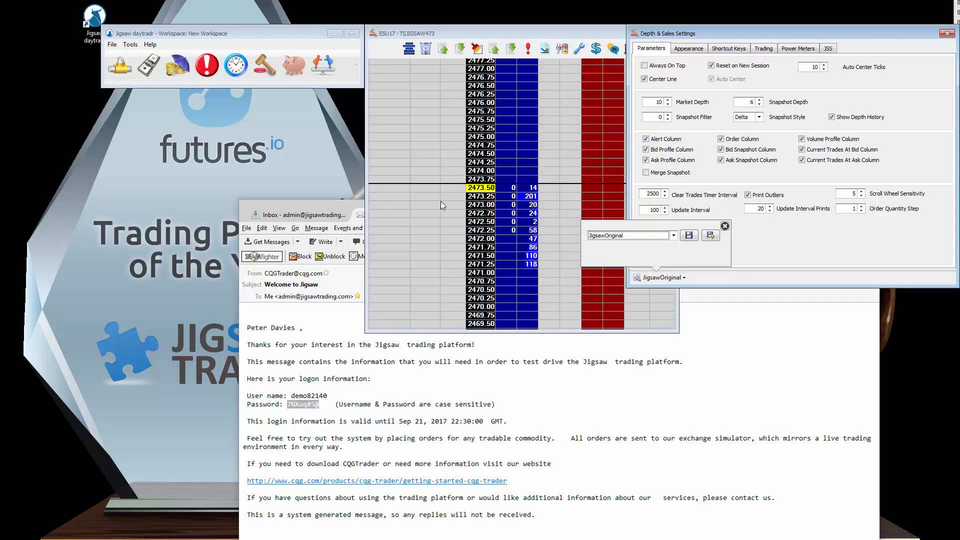
{"action": "left_click", "coordinate": [674, 235]}
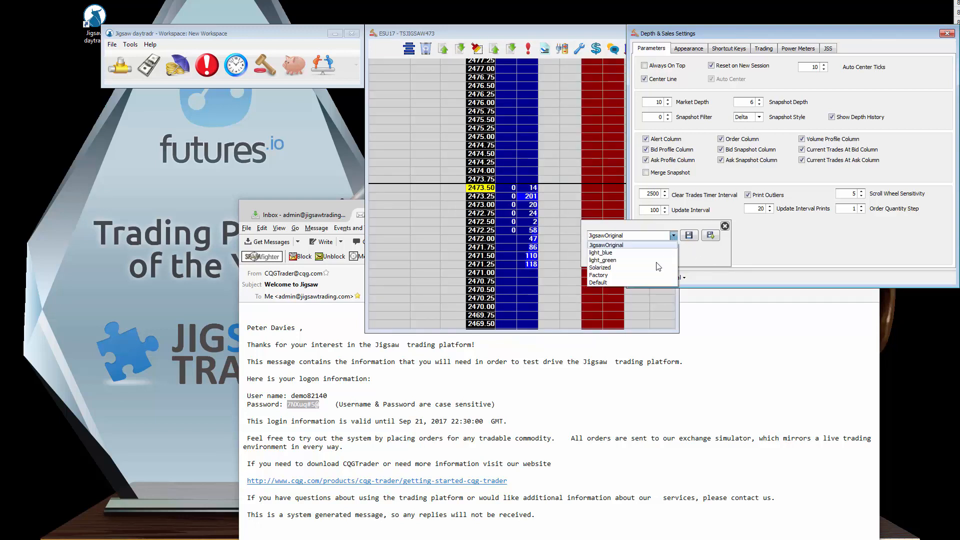
{"action": "left_click", "coordinate": [600, 267]}
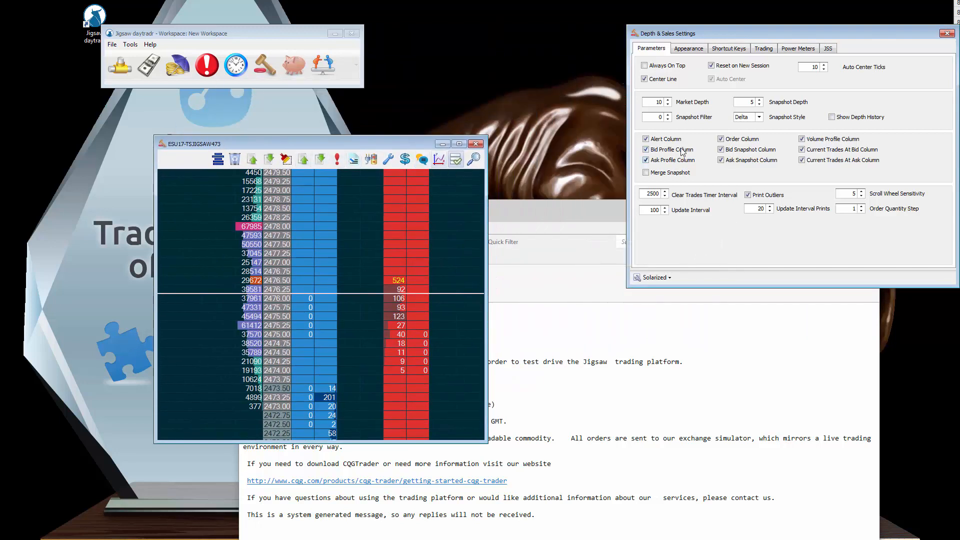
- Turn off the bid and ask profile columns and save the settings as template Pete
{"action": "left_click", "coordinate": [646, 160]}
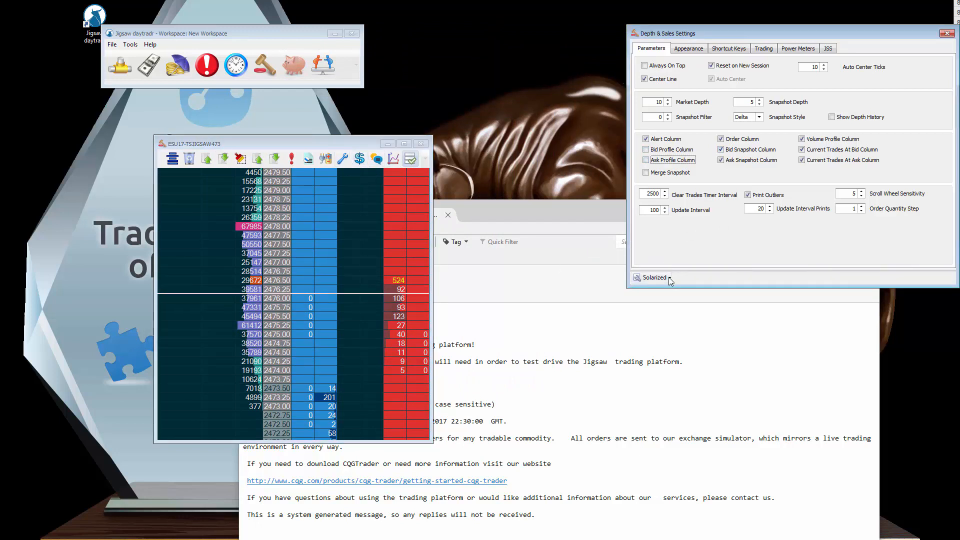
{"action": "left_click", "coordinate": [654, 277]}
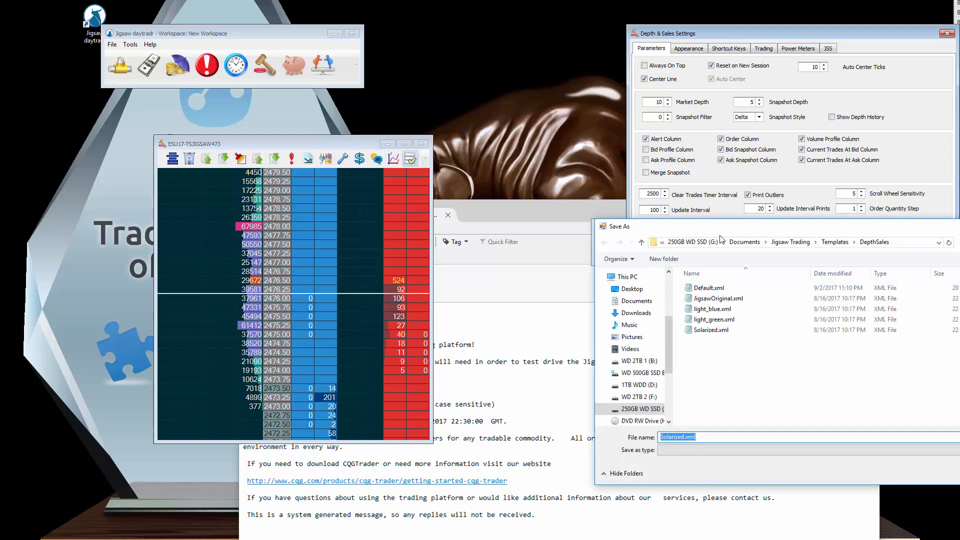
{"action": "type", "text": "Pete"}
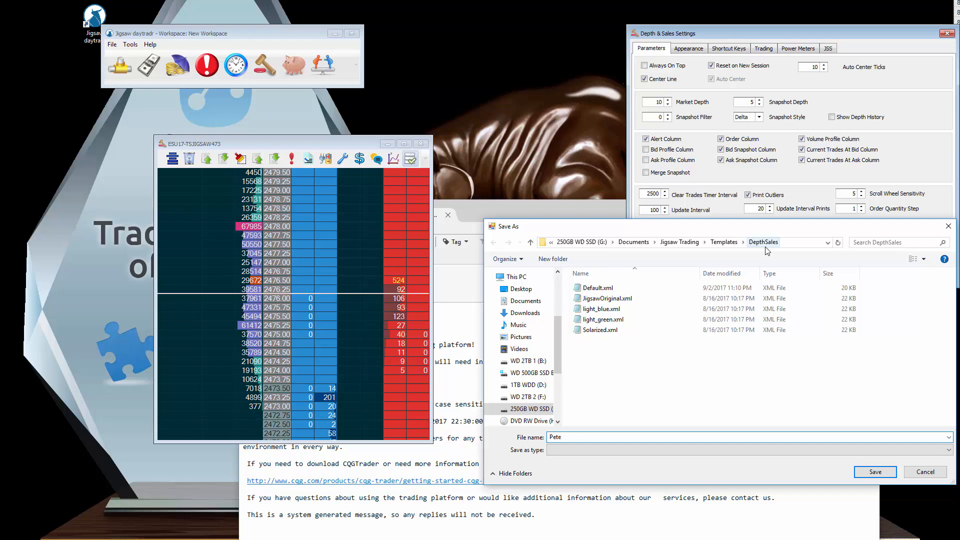
{"action": "left_click", "coordinate": [875, 472]}
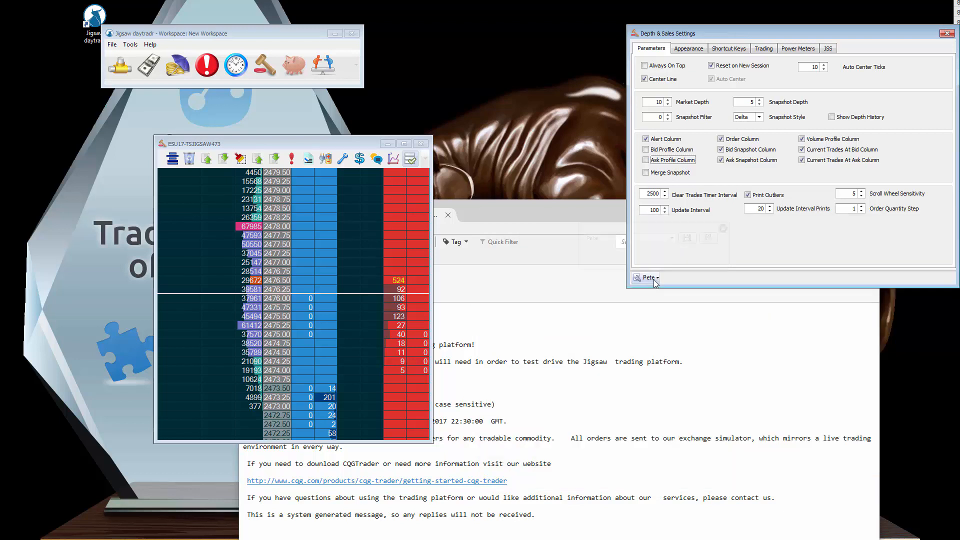
- Check the template chooser lists Pete, then close the Depth & Sales settings
{"action": "left_click", "coordinate": [655, 278]}
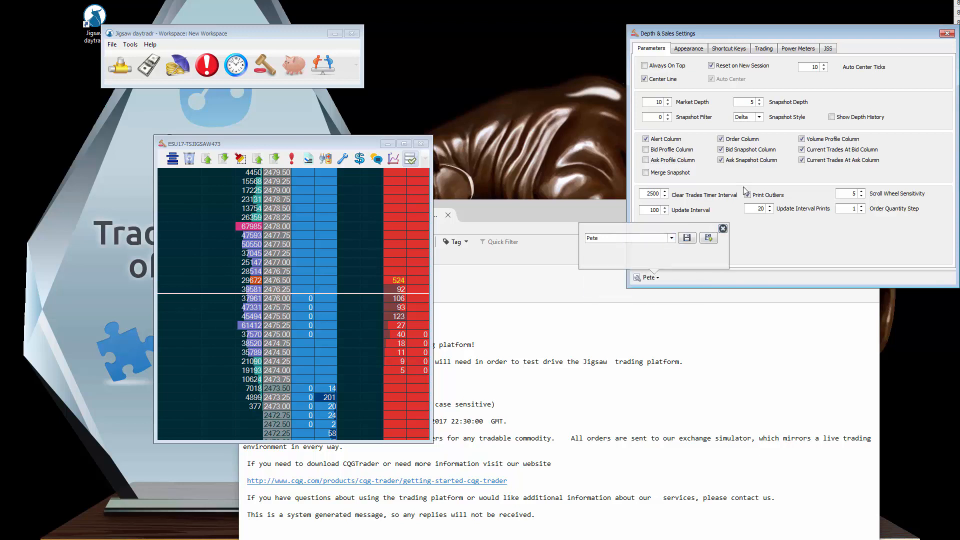
{"action": "left_click", "coordinate": [130, 44]}
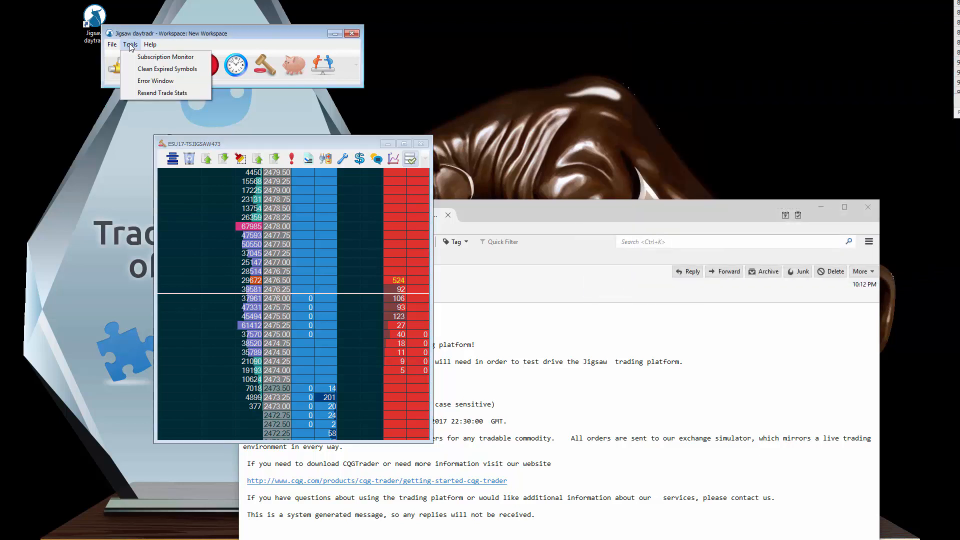
{"action": "mouse_move", "coordinate": [170, 69]}
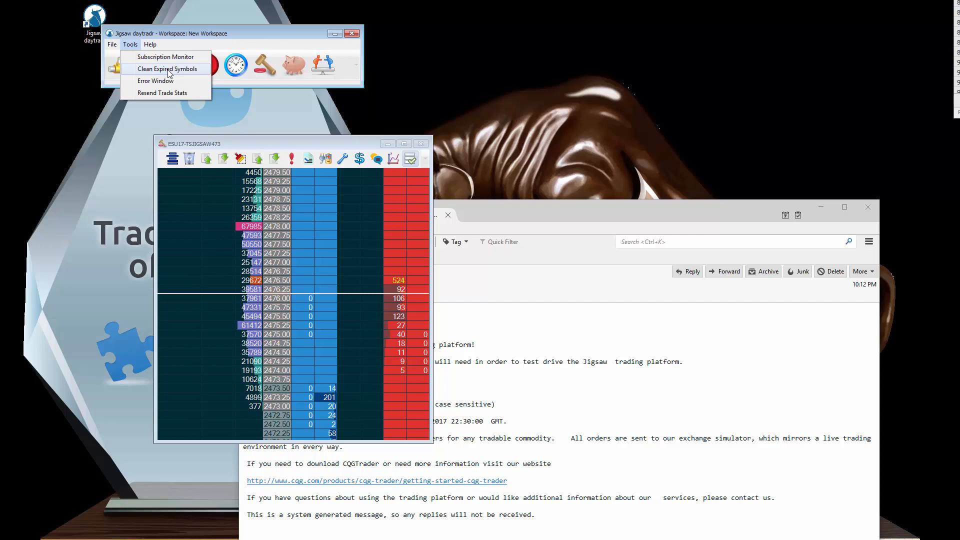
- In Subscription Monitor kill the ESU17 Depth and Sales Level1Feed subscription, then close the DOM window
{"action": "left_click", "coordinate": [165, 57]}
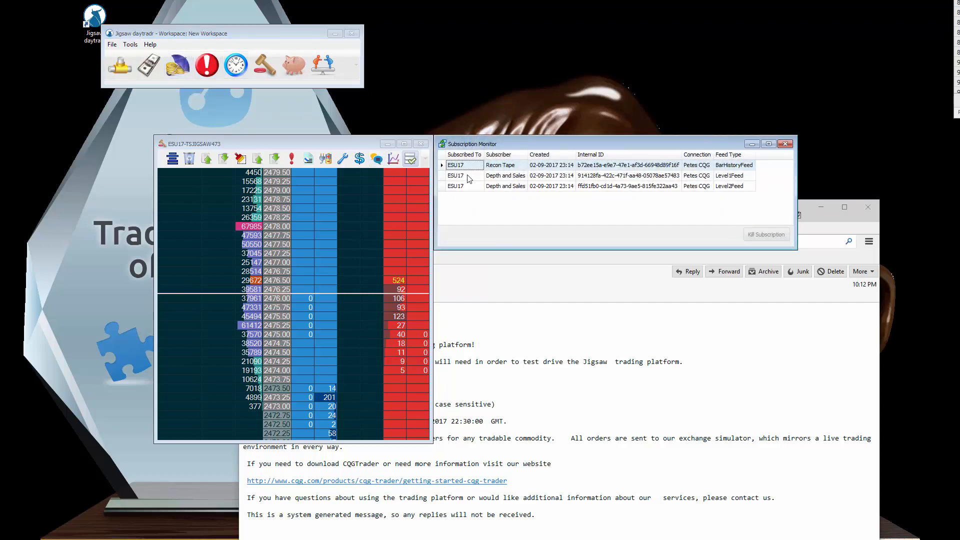
{"action": "mouse_move", "coordinate": [609, 201]}
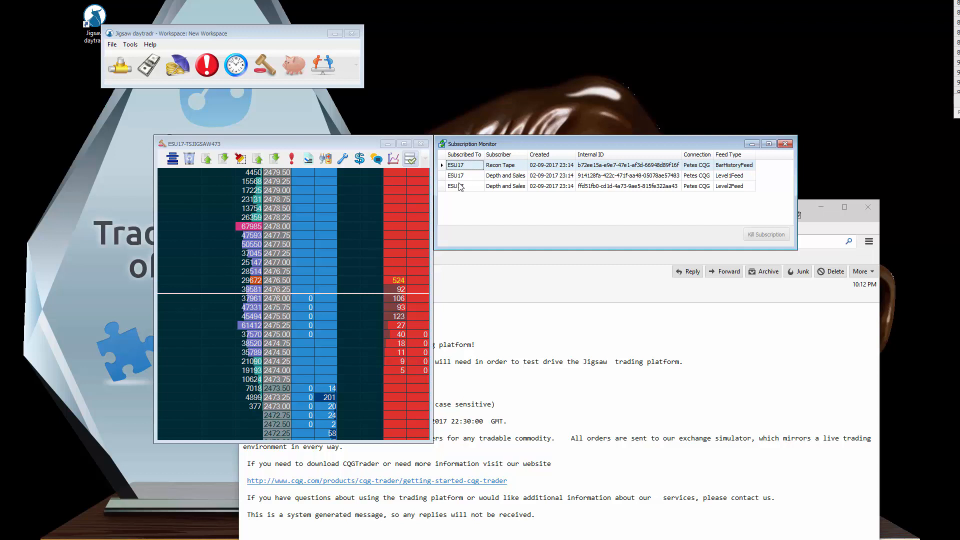
{"action": "left_click", "coordinate": [506, 176]}
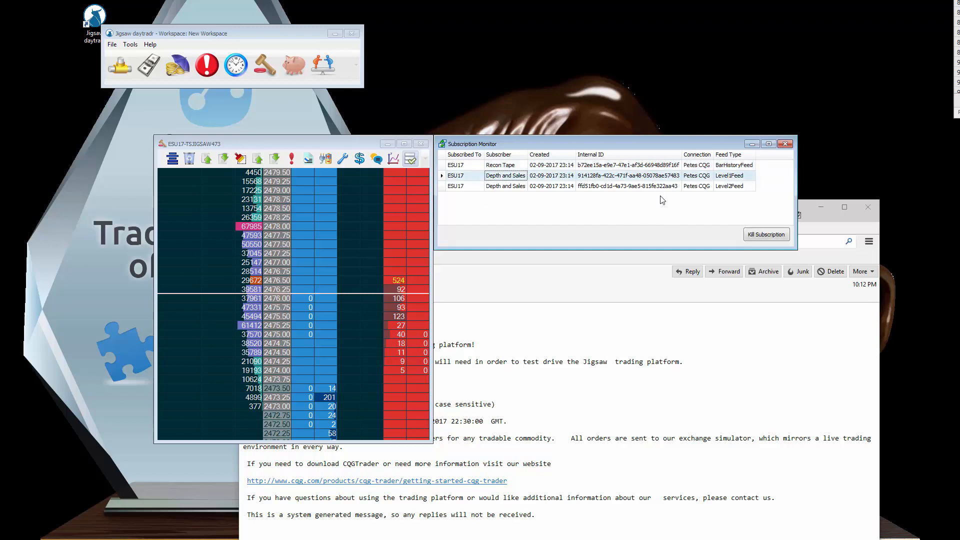
{"action": "left_click", "coordinate": [765, 234]}
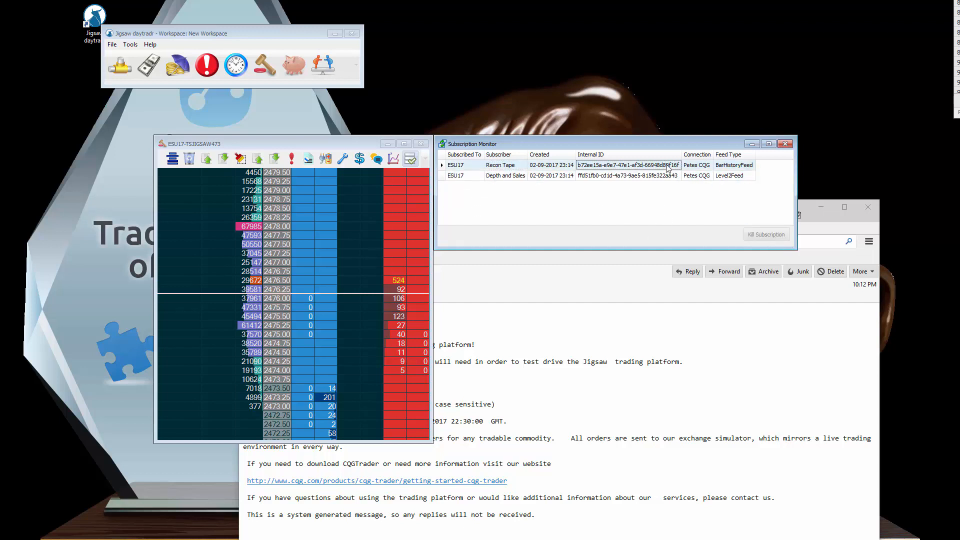
{"action": "left_click", "coordinate": [766, 235]}
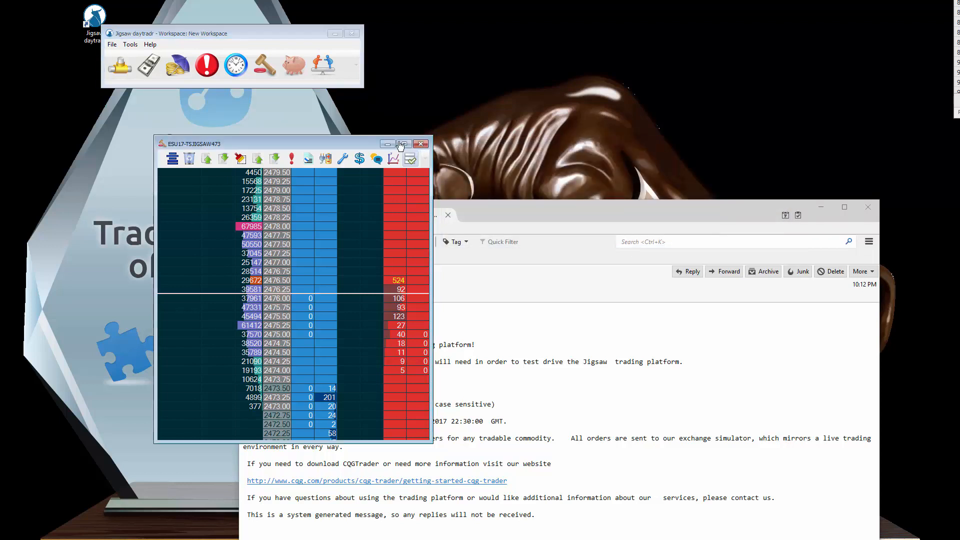
{"action": "left_click", "coordinate": [129, 44]}
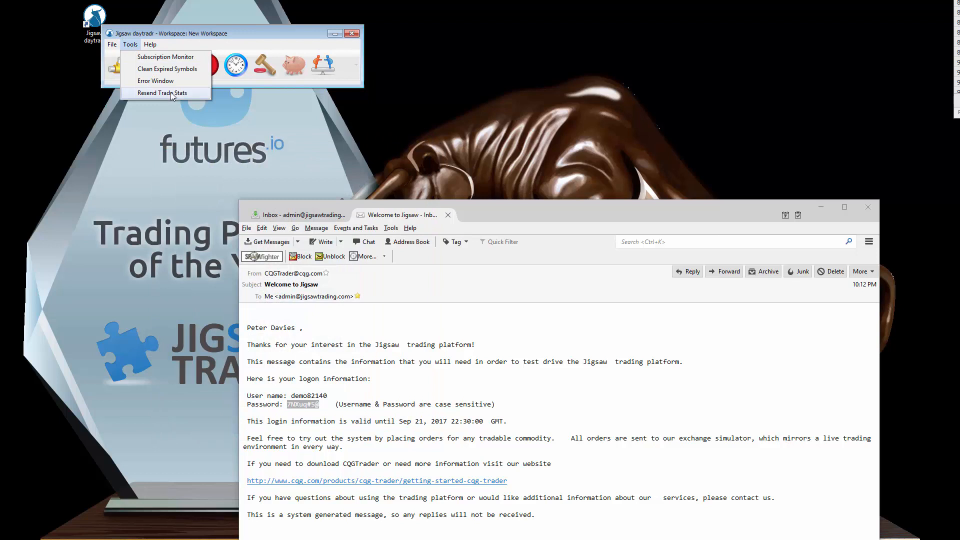
{"action": "mouse_move", "coordinate": [177, 98]}
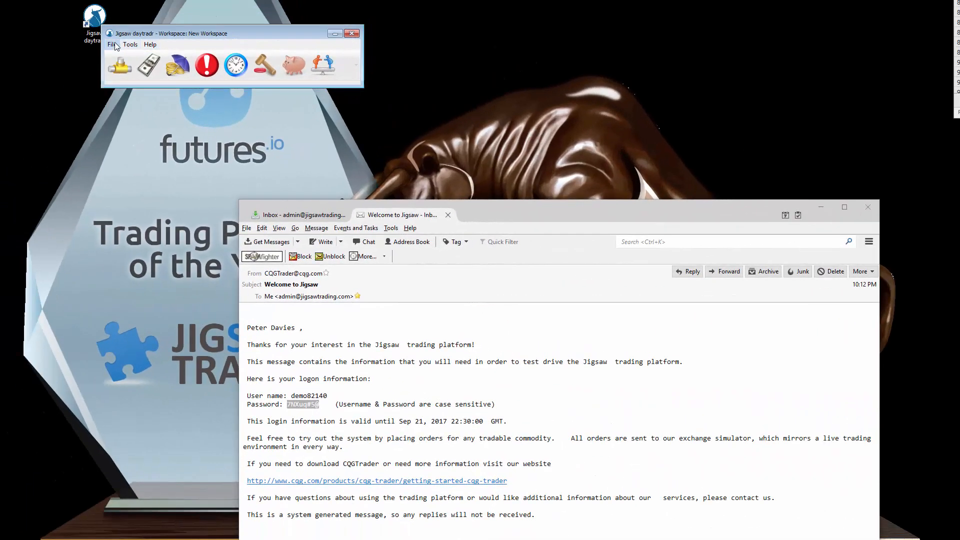
- Save the current workspace under the name Me
{"action": "left_click", "coordinate": [112, 44]}
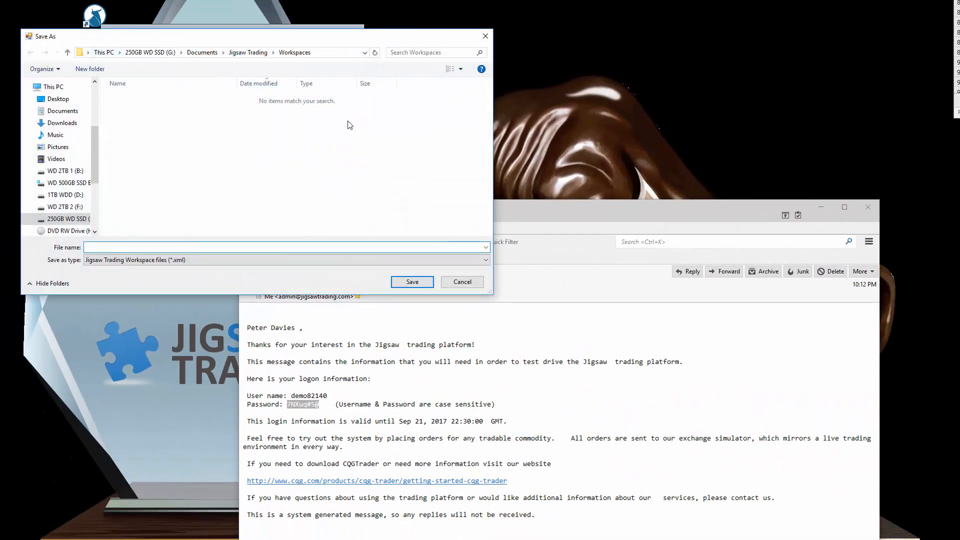
{"action": "type", "text": "Me"}
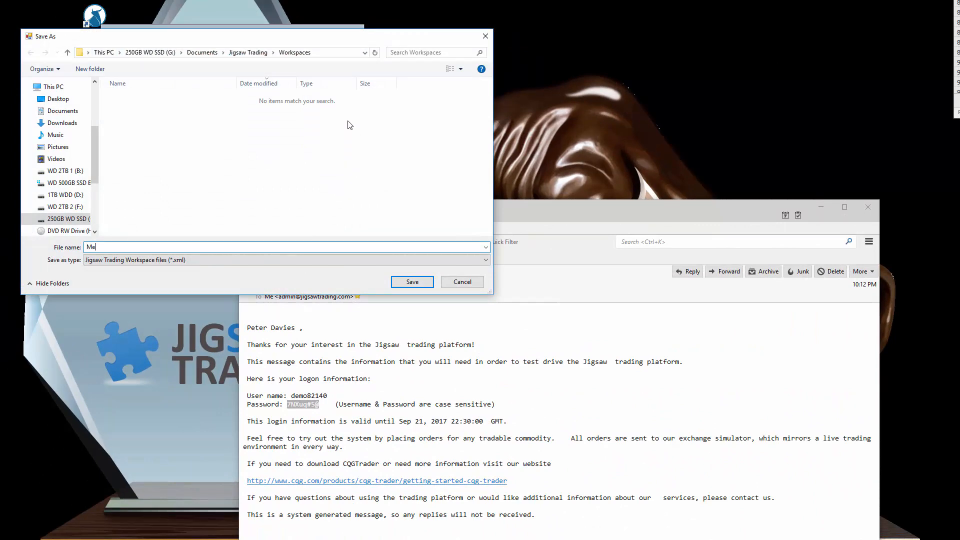
{"action": "left_click", "coordinate": [411, 281]}
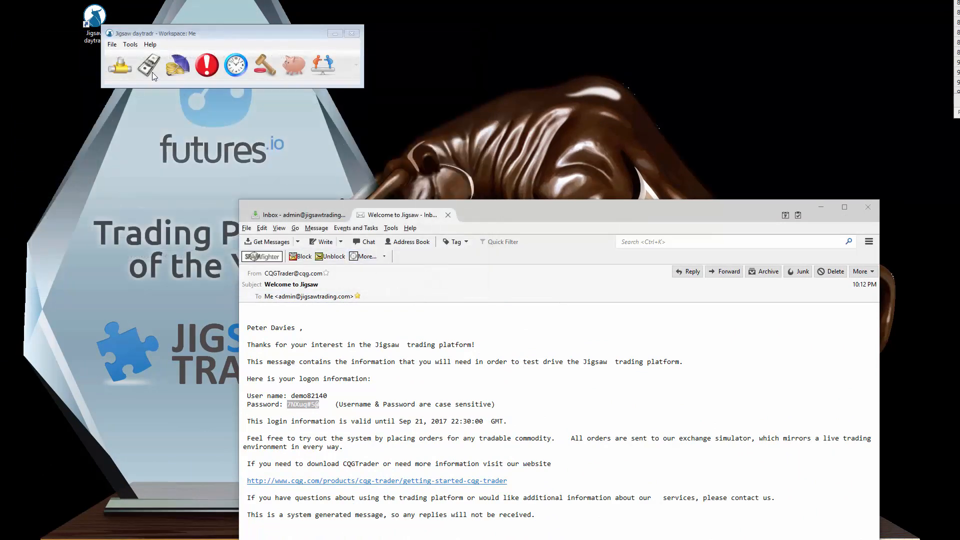
- Set New Workspace as the active workspace again
{"action": "left_click", "coordinate": [112, 44]}
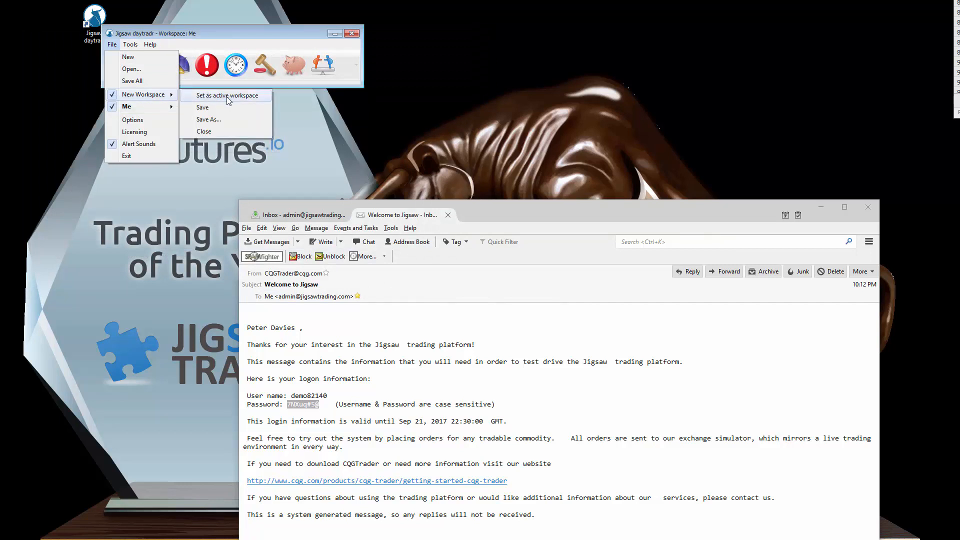
{"action": "left_click", "coordinate": [224, 96]}
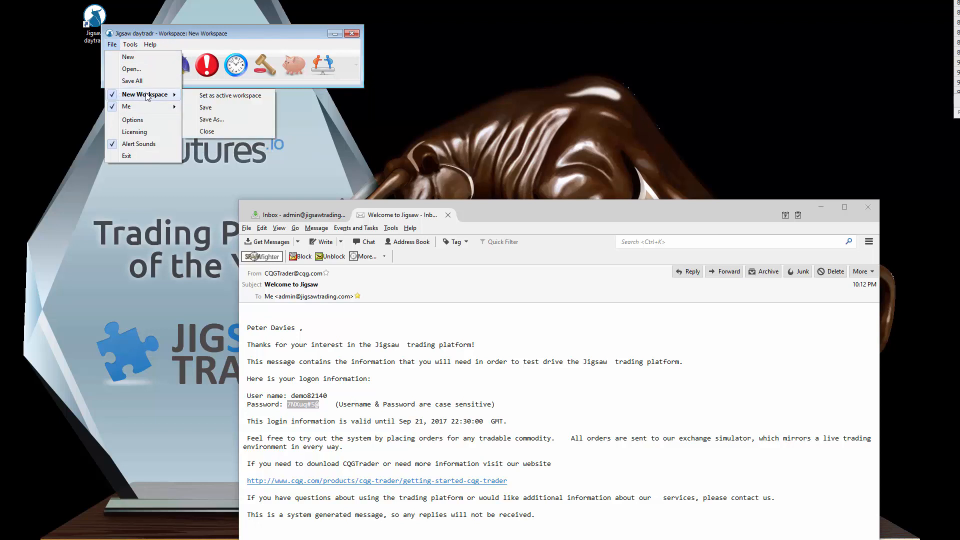
{"action": "mouse_move", "coordinate": [158, 98]}
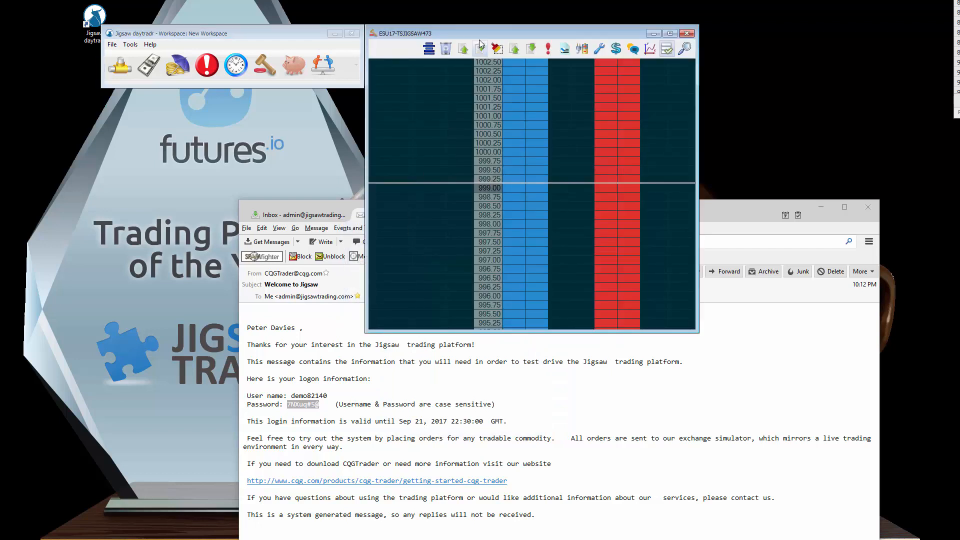
- Make the Me workspace active and add an ESU17 DOM window via symbol search ES
{"action": "left_click", "coordinate": [111, 44]}
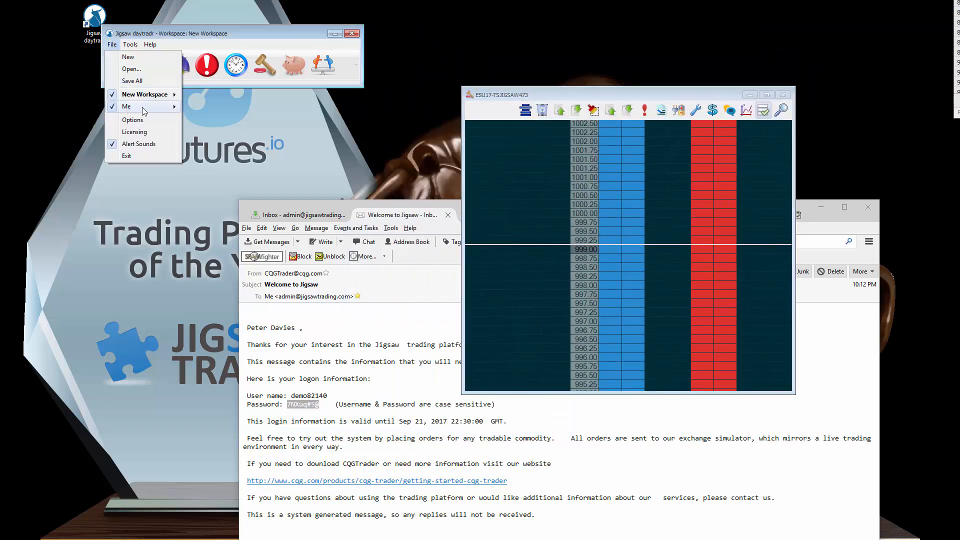
{"action": "left_click", "coordinate": [127, 106]}
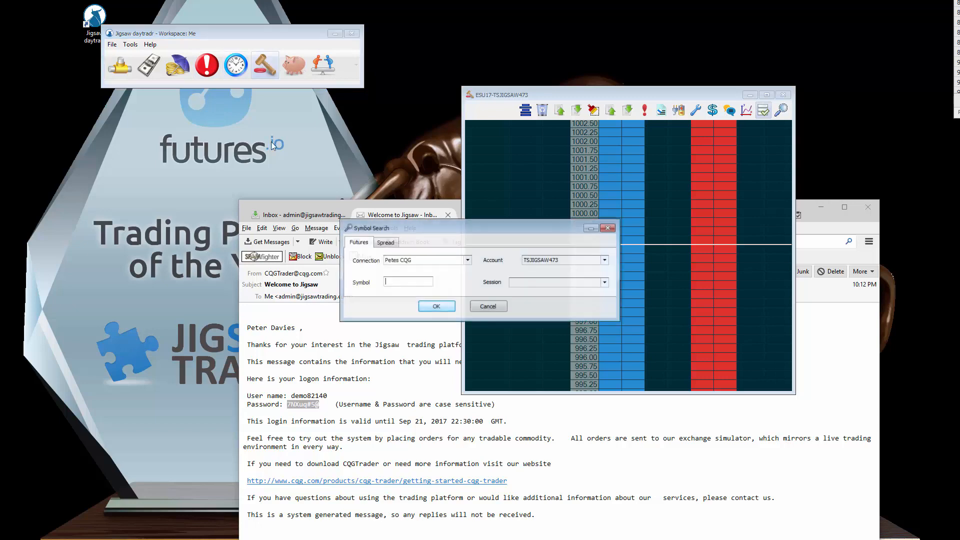
{"action": "type", "text": "es"}
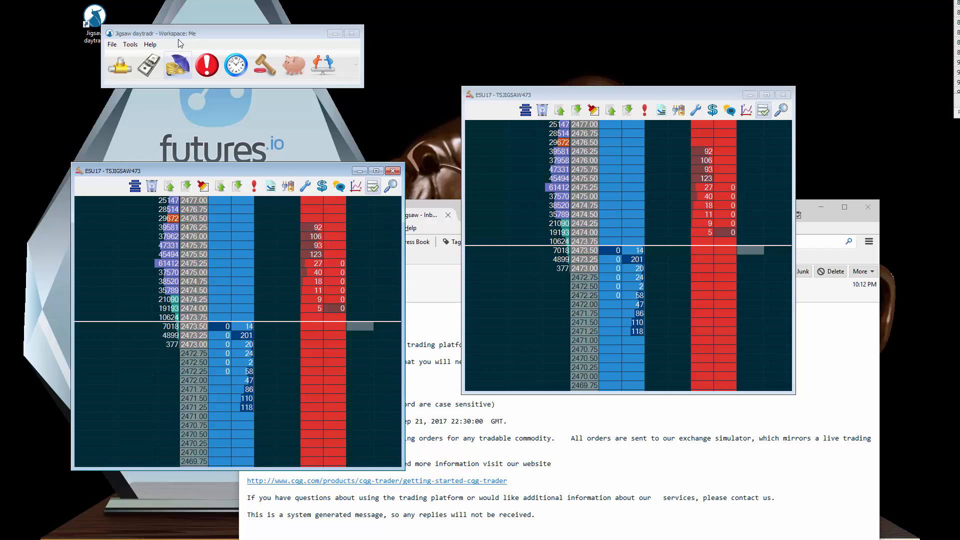
{"action": "left_click", "coordinate": [111, 44]}
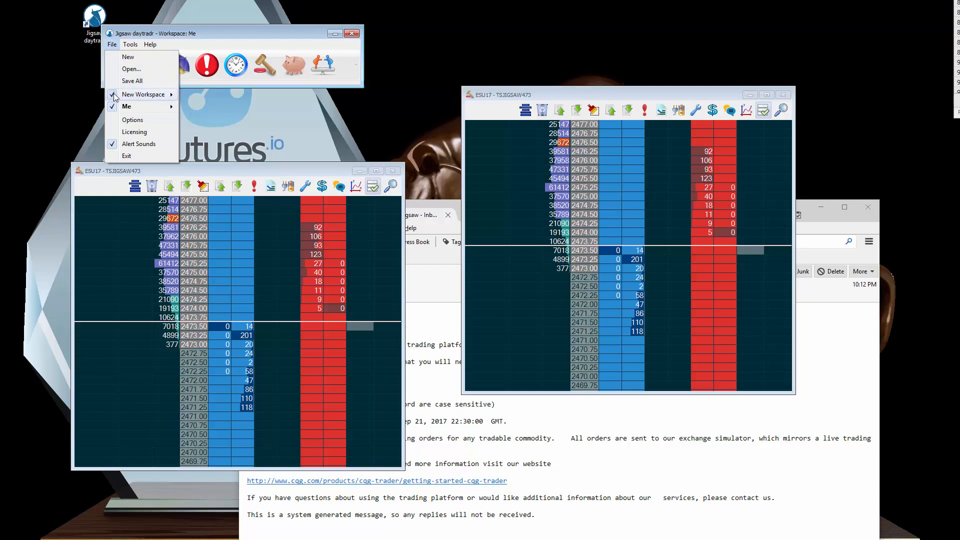